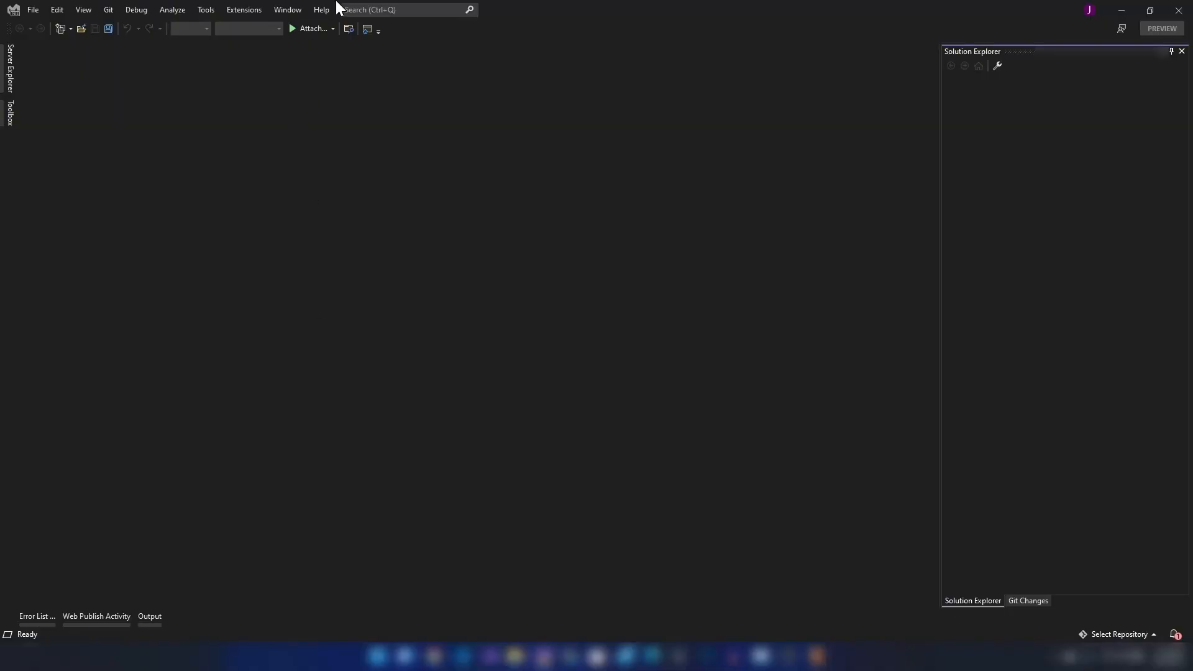
Show the File > New choices for creating a project, repository or file
left_click(320, 9)
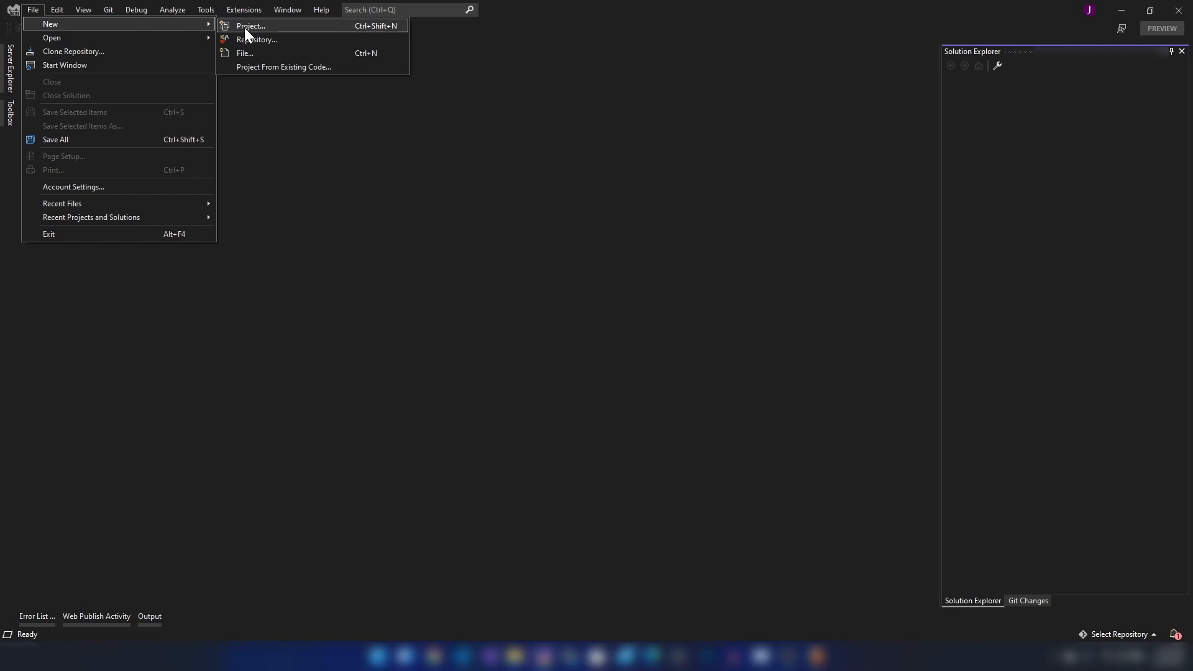
Start a new project and choose the Blazor WebAssembly App template found by searching 'web'
left_click(250, 25)
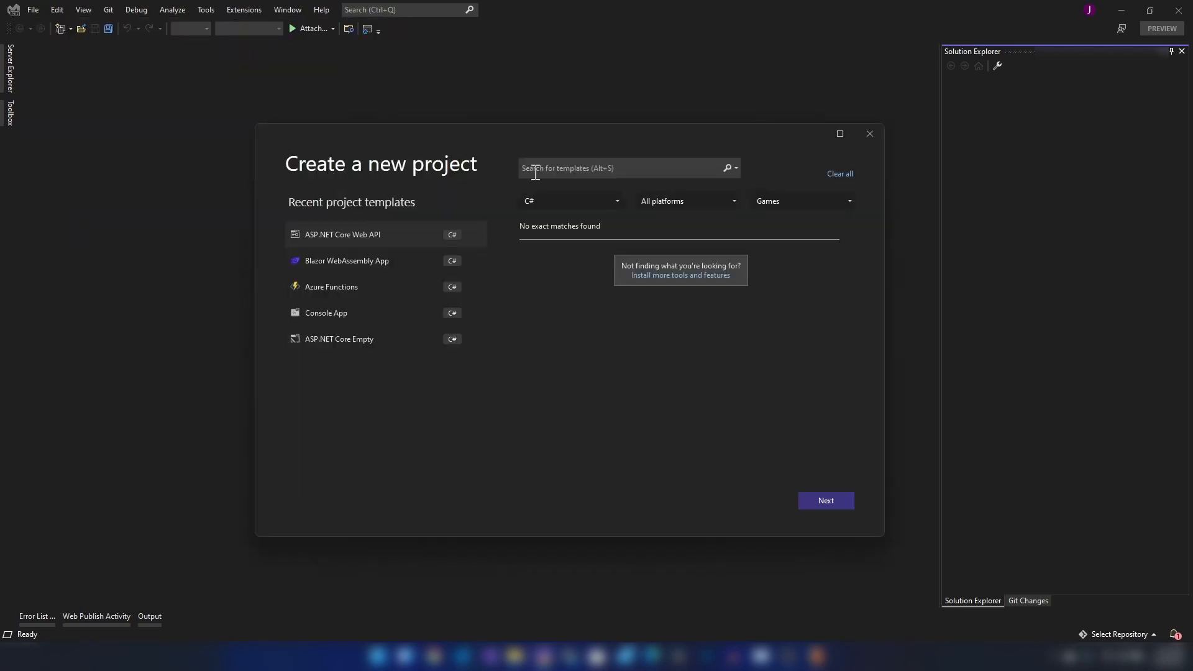
type("web")
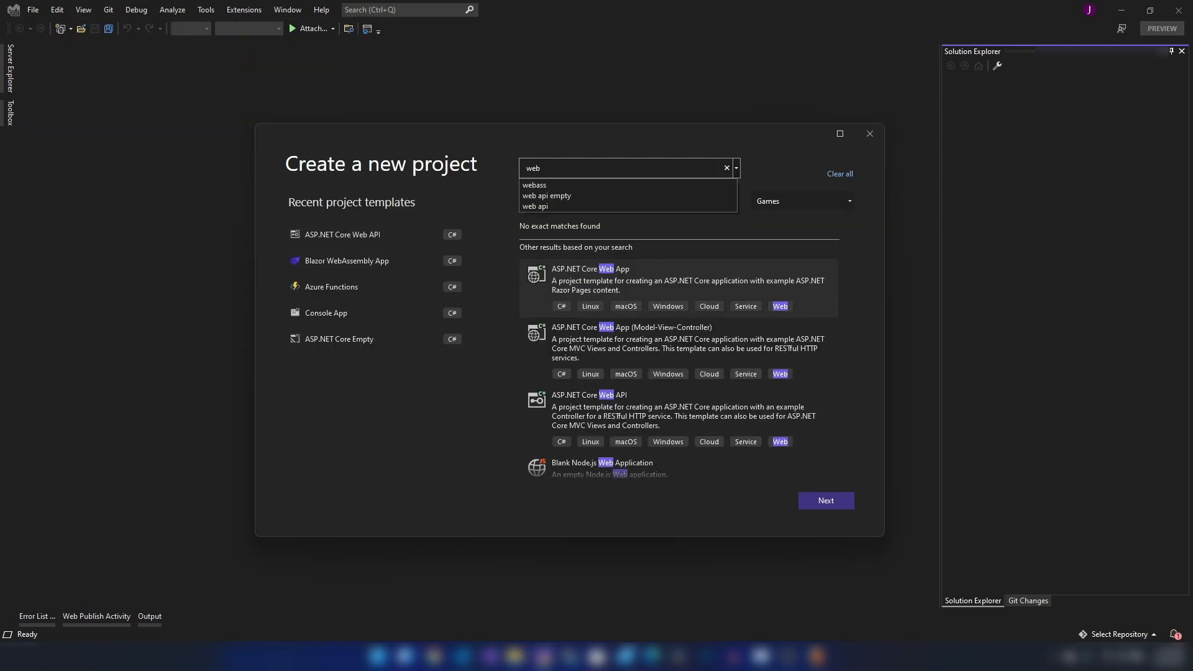
left_click(534, 185)
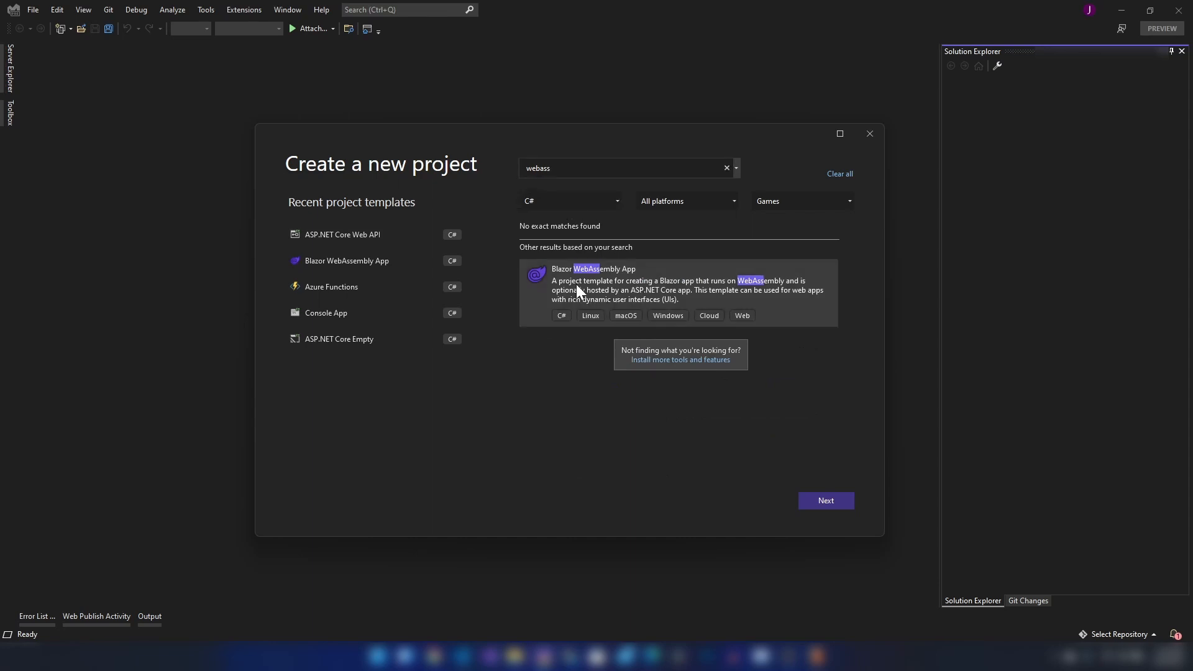
mouse_move(766, 445)
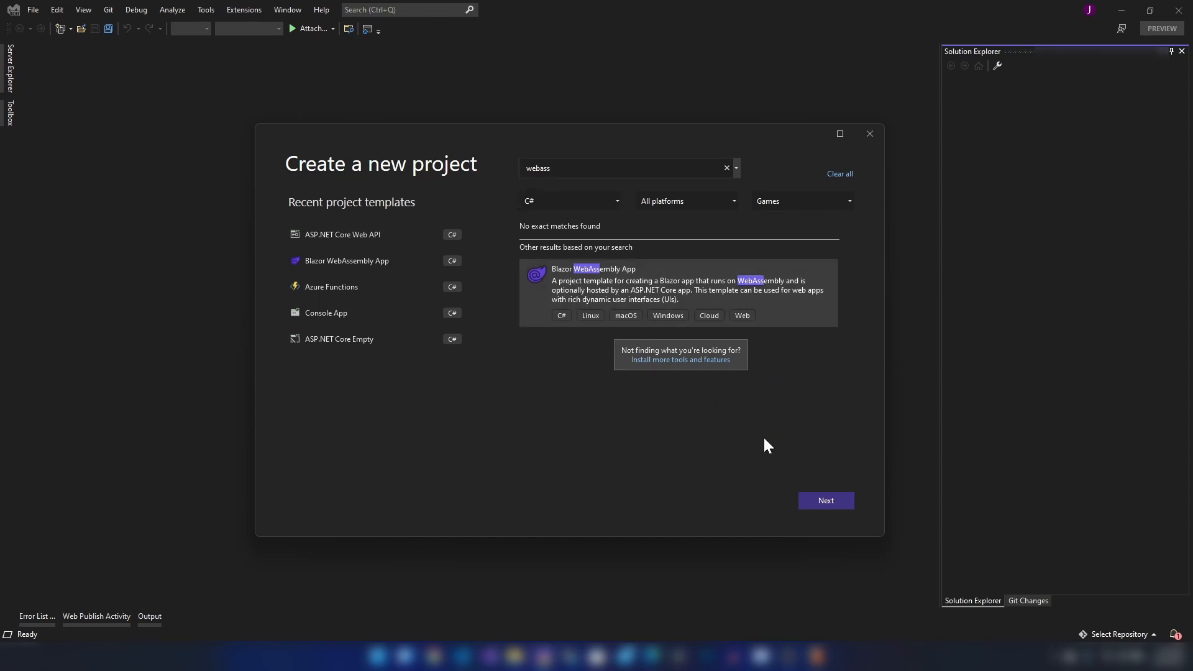
left_click(825, 500)
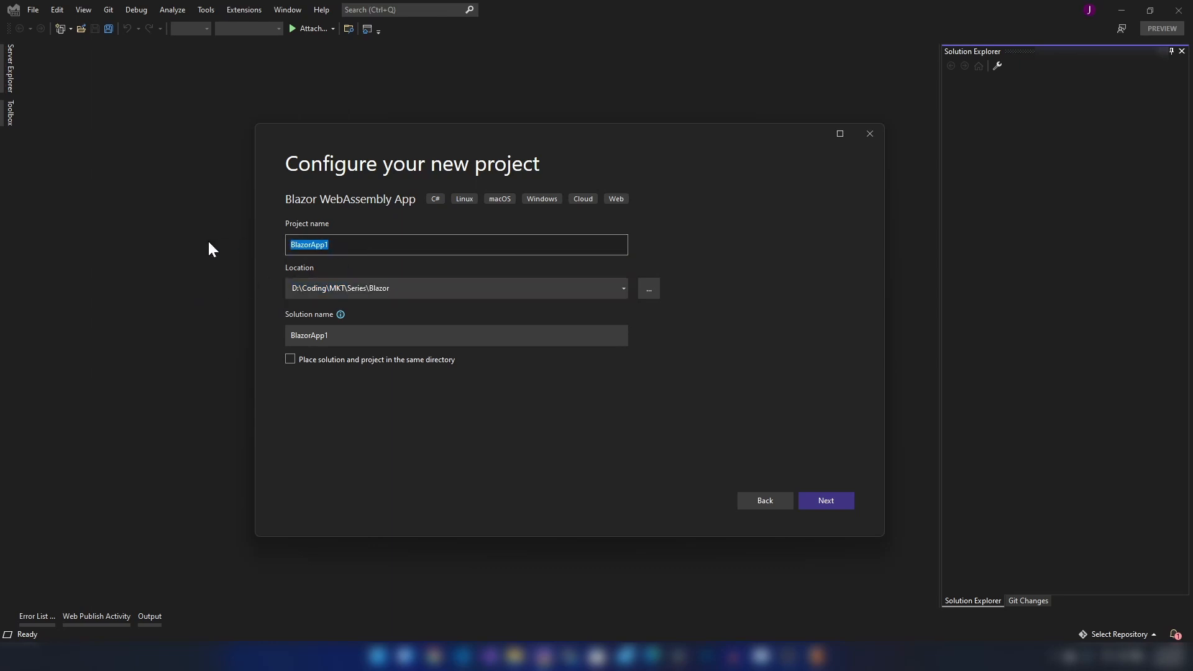
Name the project CoursesApp, keep .NET 6.0 and create it
type("Courses")
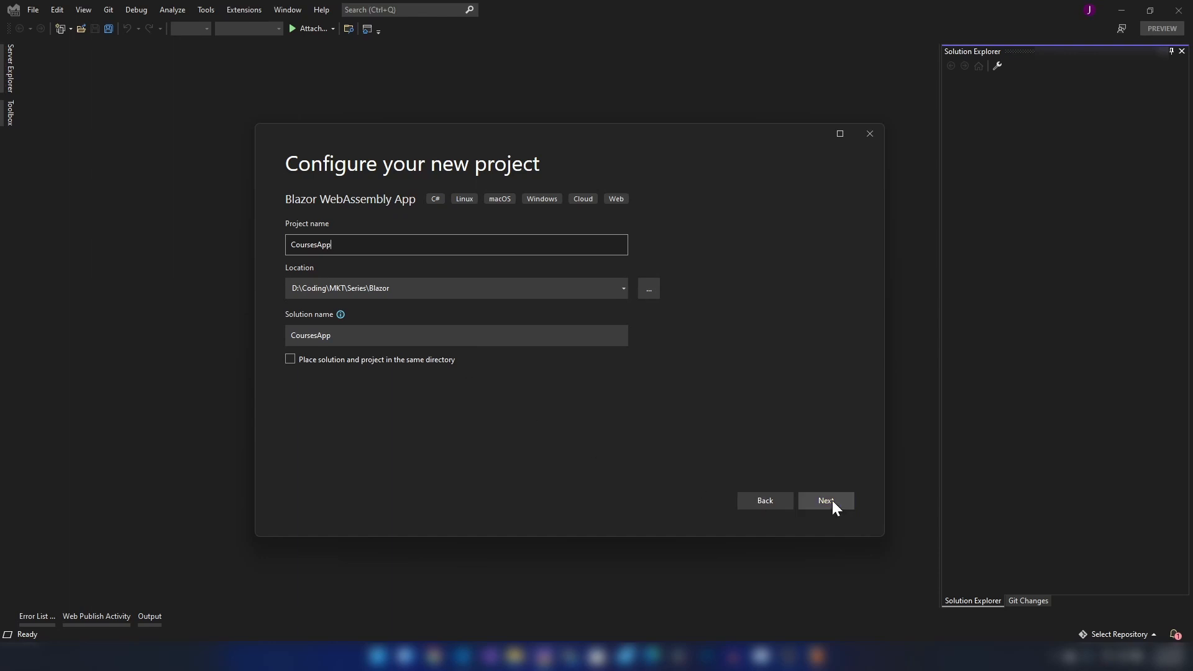
left_click(825, 501)
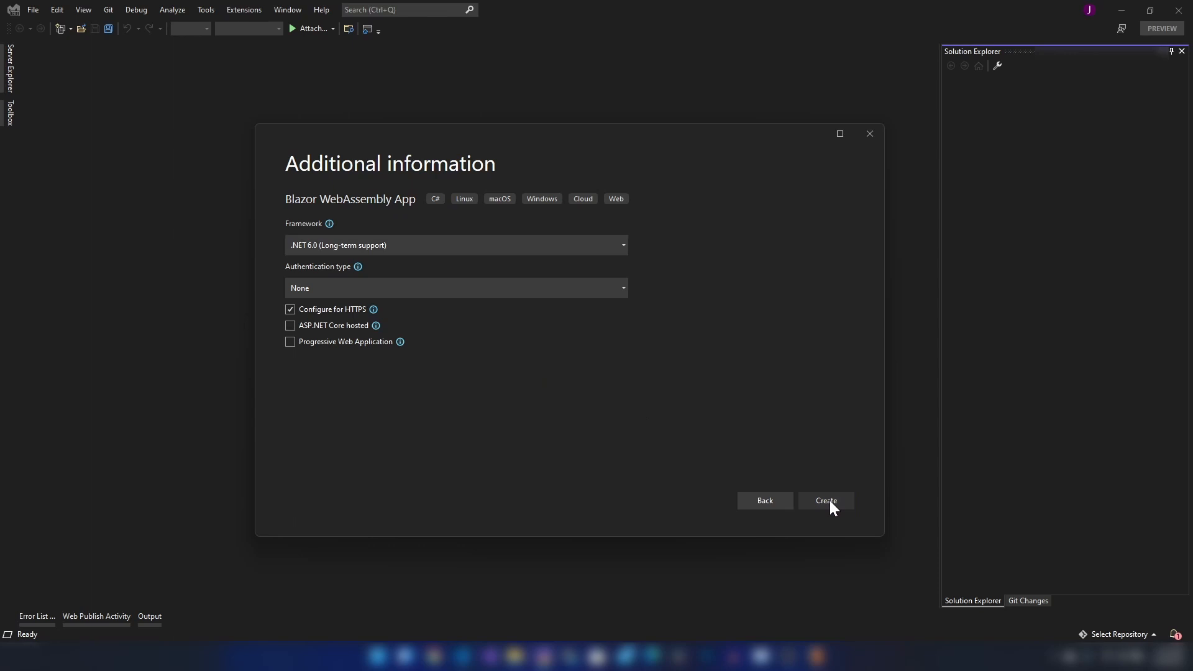
mouse_move(348, 416)
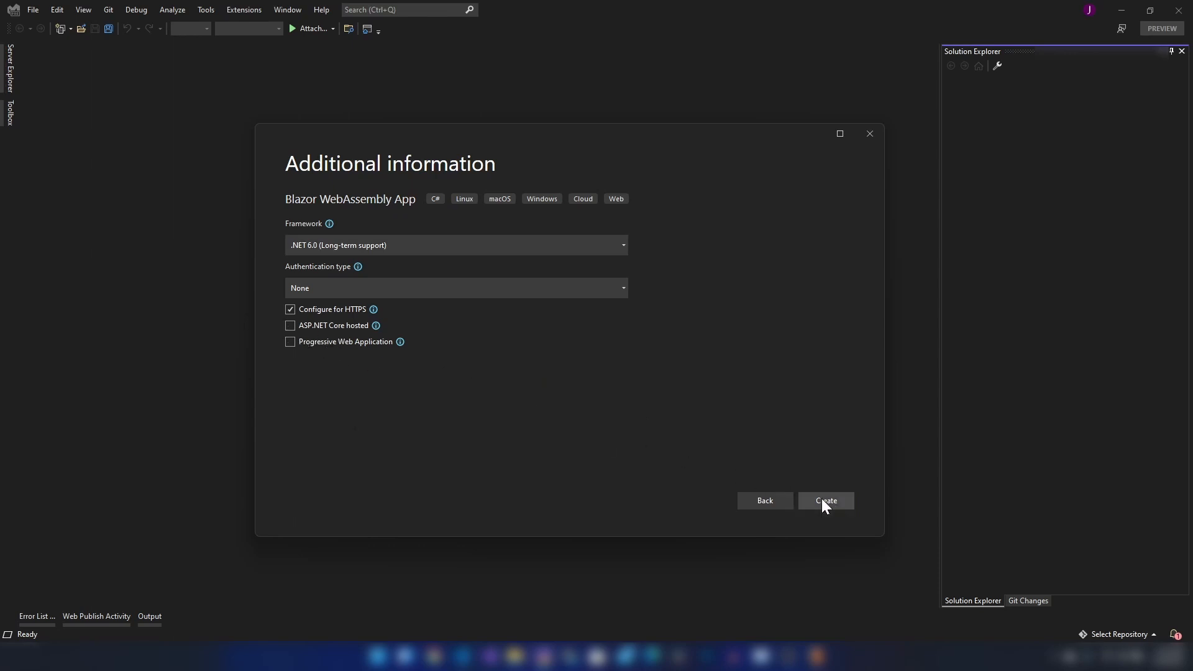
left_click(825, 500)
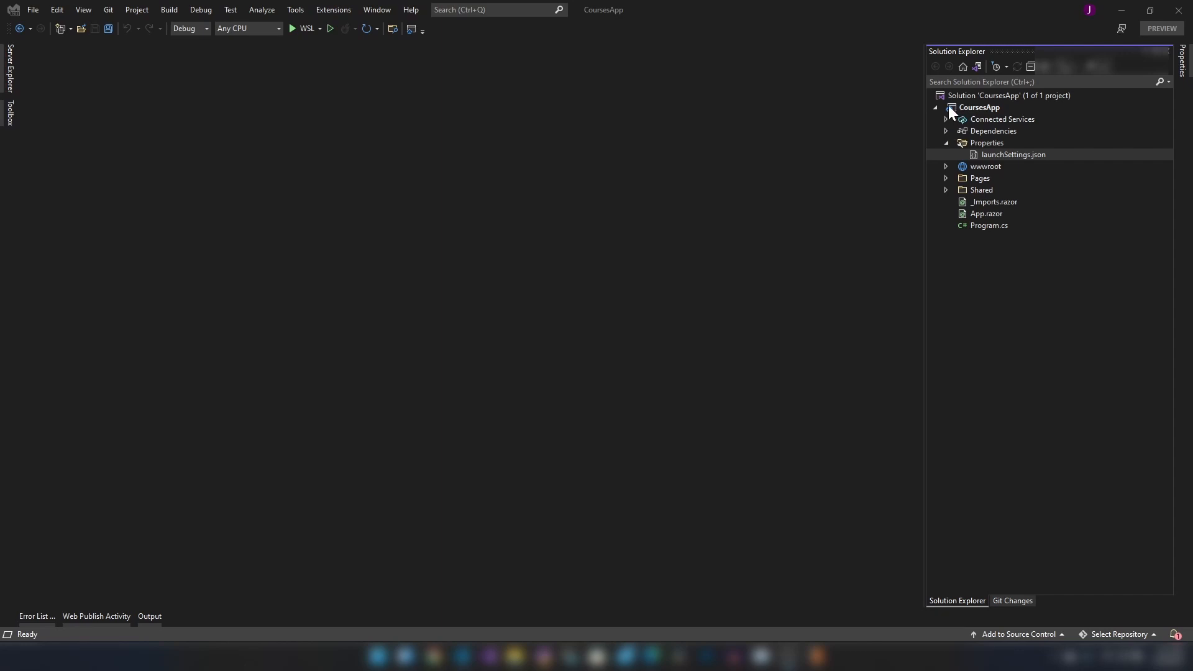
Review Program.cs, _Imports.razor and App.razor from Solution Explorer
double_click(979, 107)
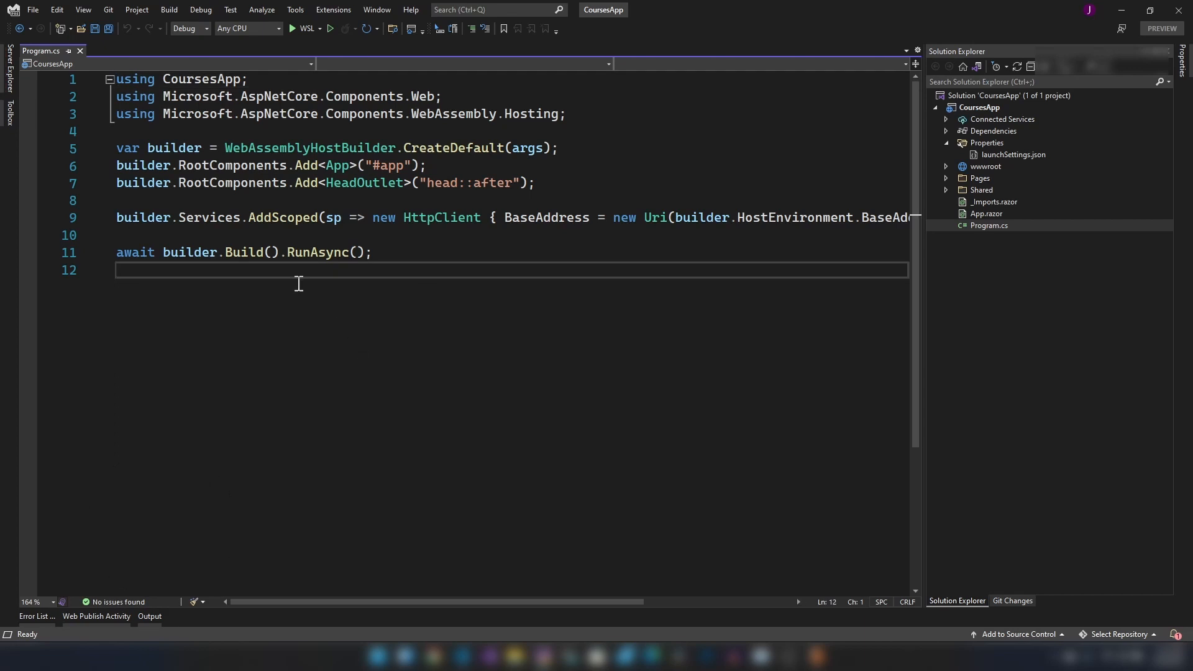
double_click(994, 201)
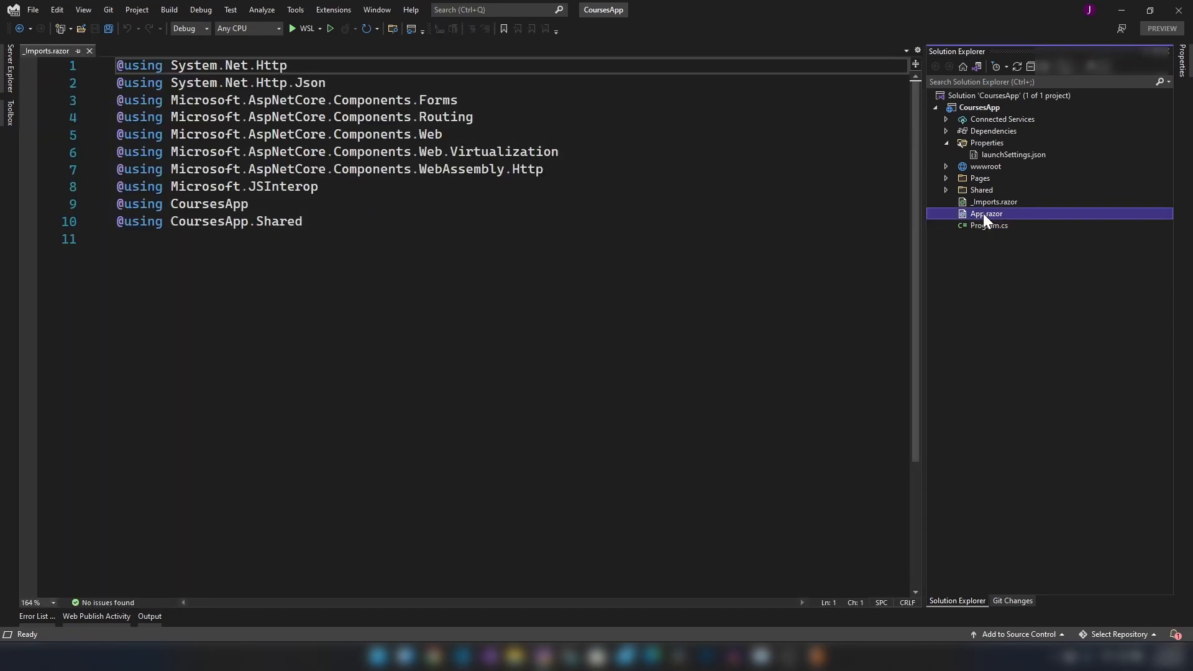
double_click(985, 212)
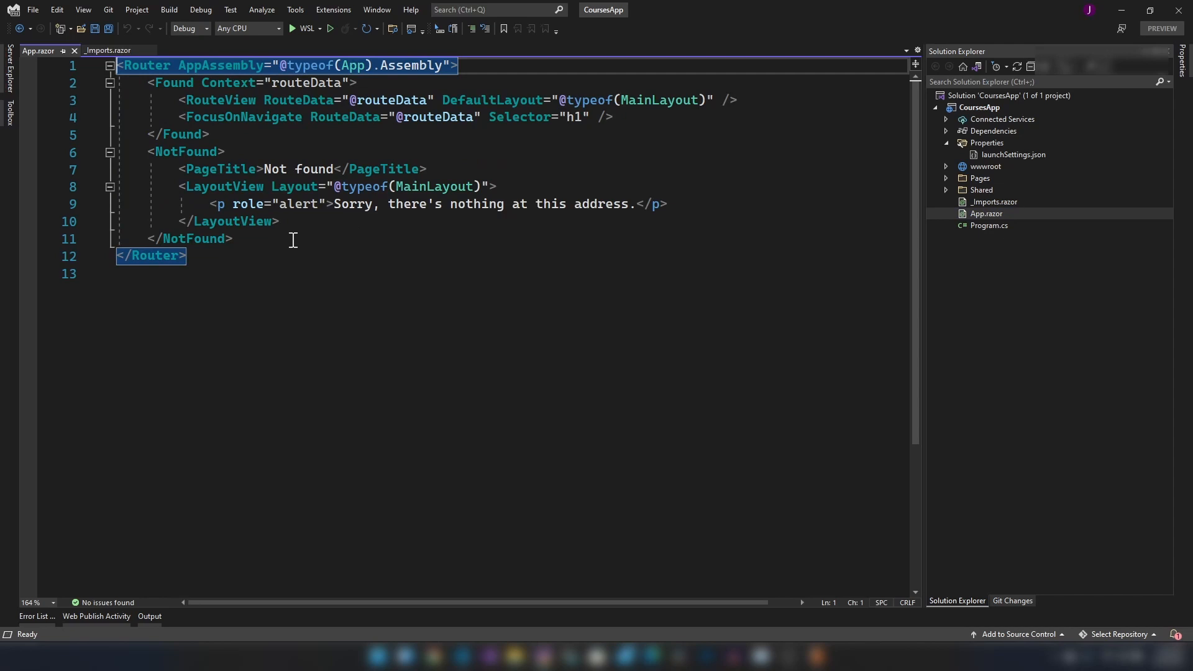
mouse_move(236, 123)
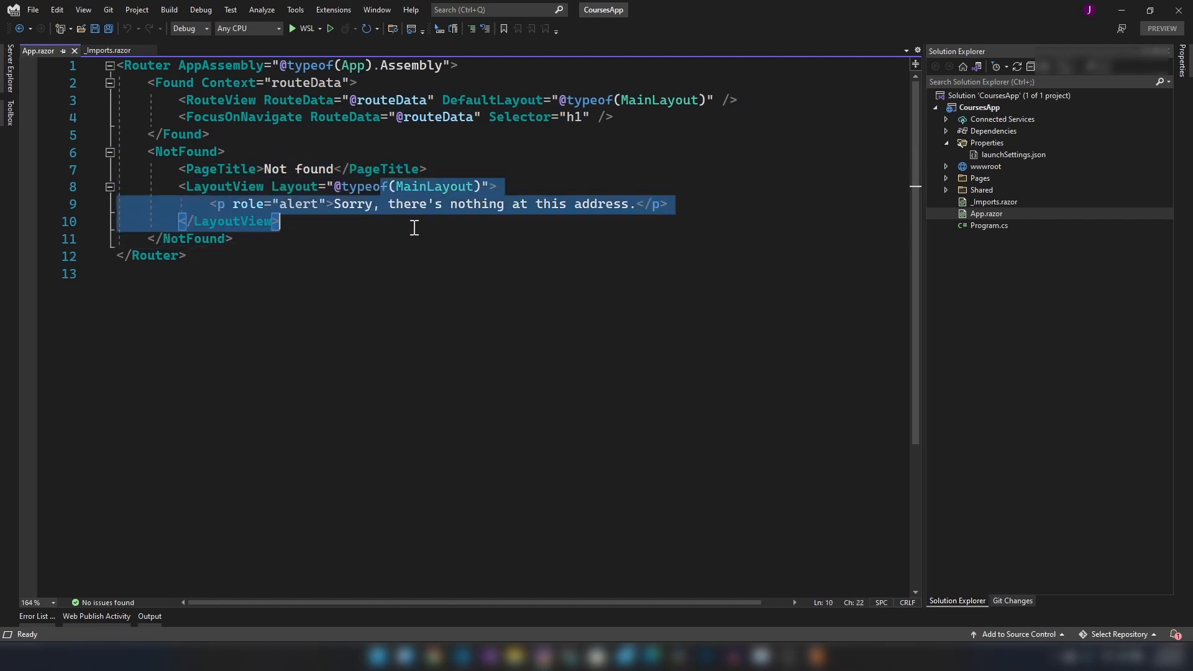
left_click(992, 202)
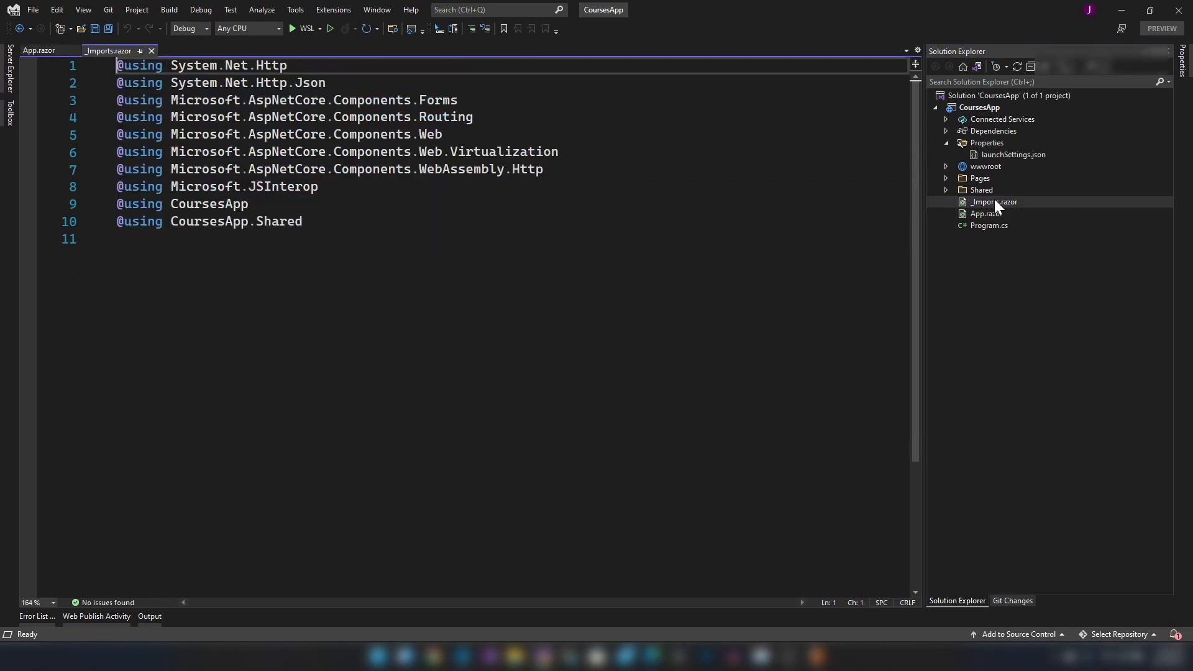
Expand the Shared and Pages folders and open Index.razor with 'Hello, world!'
left_click(946, 188)
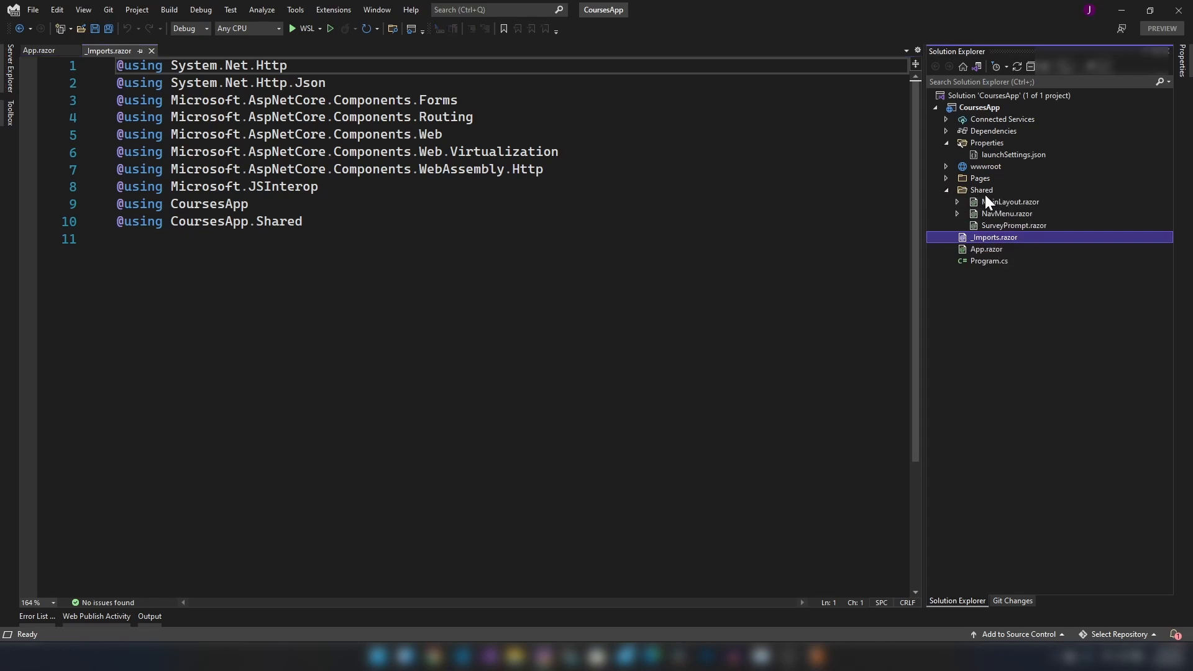
left_click(947, 177)
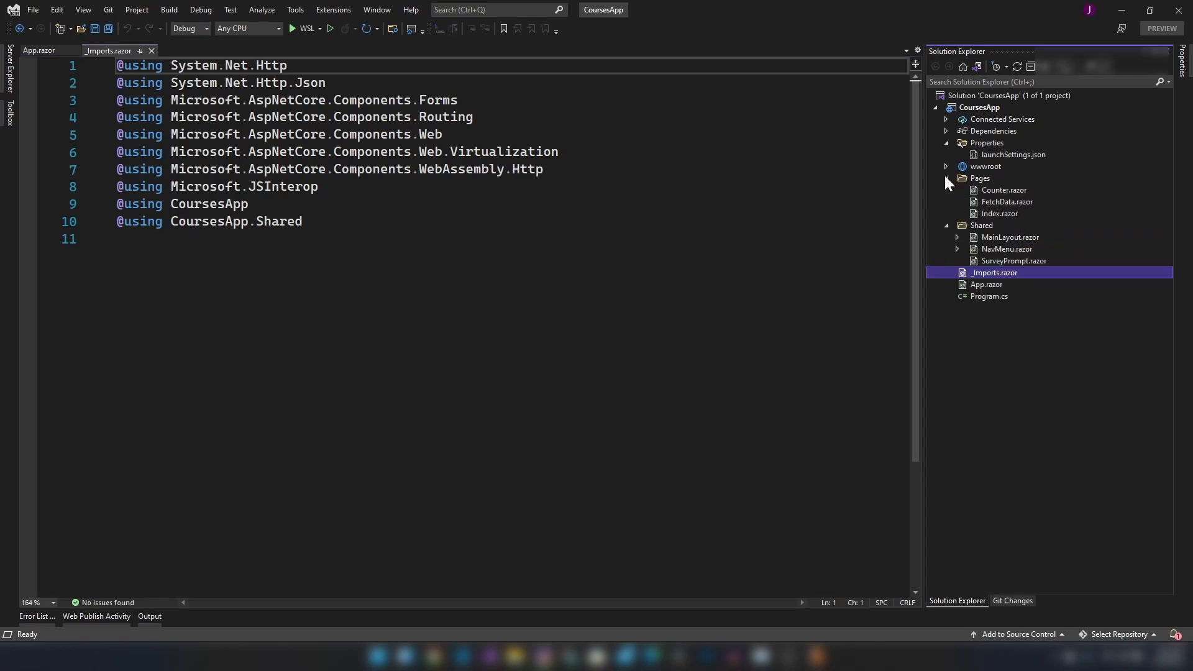
mouse_move(996, 199)
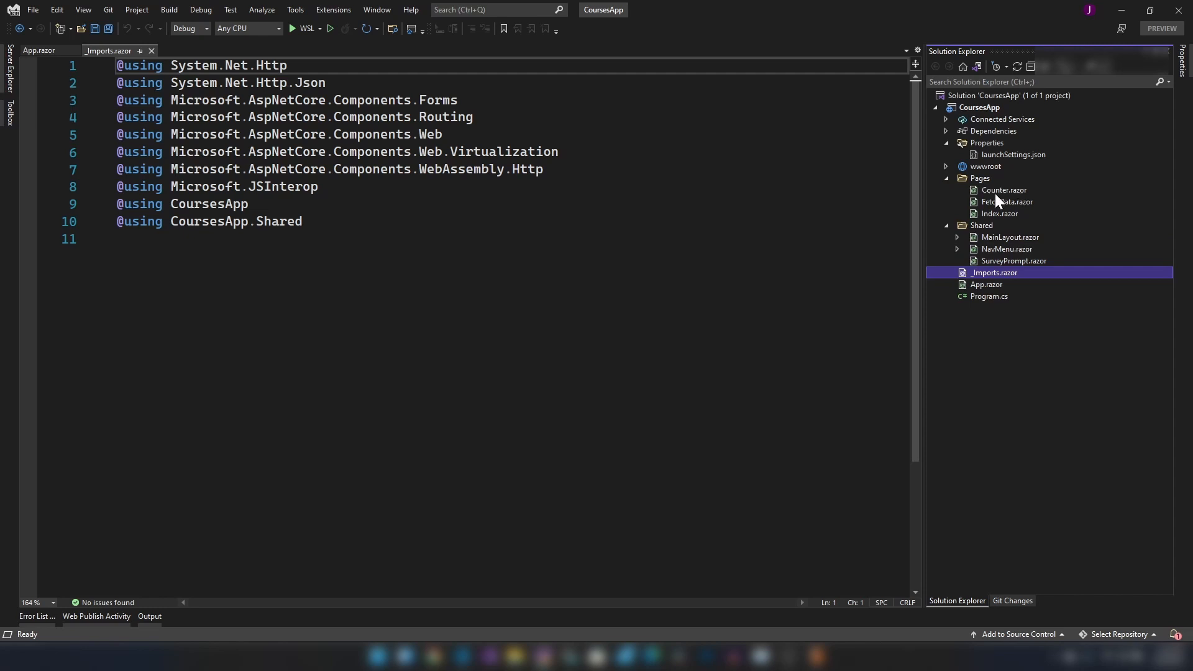
mouse_move(1007, 211)
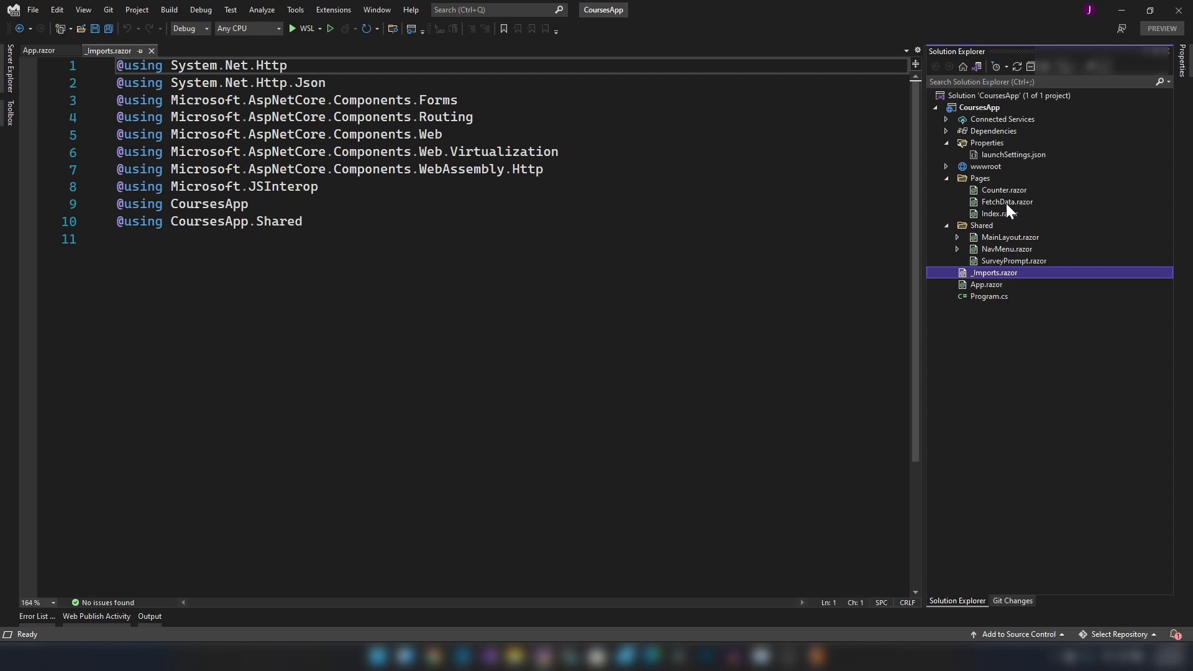
double_click(995, 213)
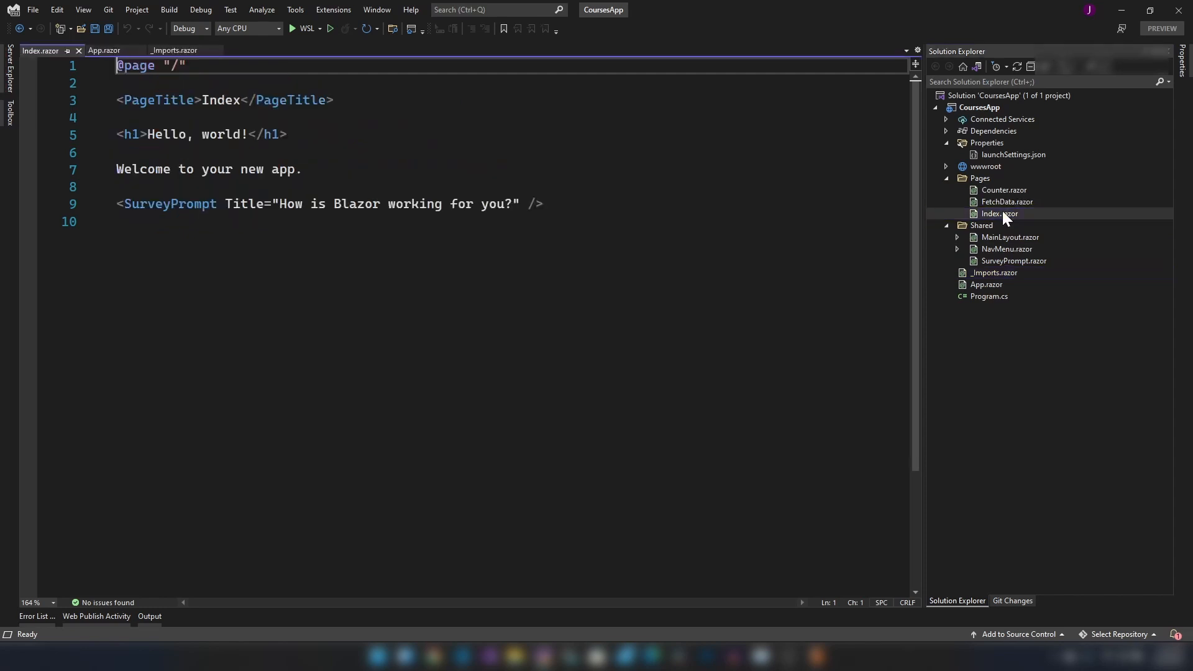
Expand the wwwroot folder to show css, sample-data, favicon.ico, icon-192.png and index.html
left_click(946, 165)
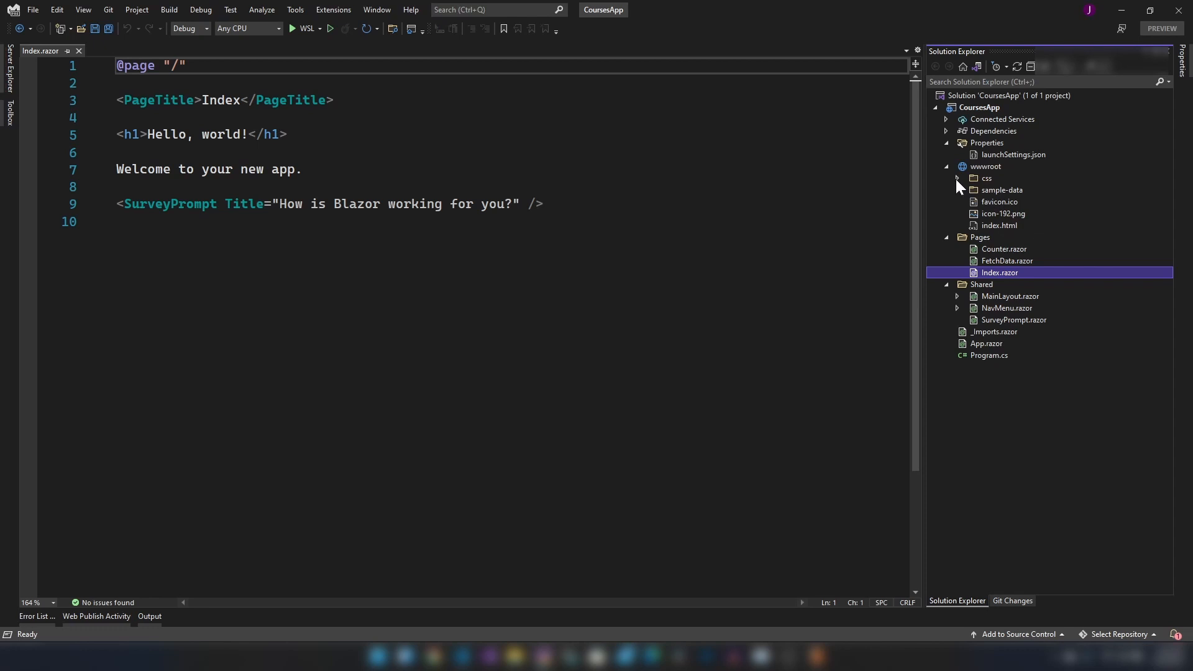
mouse_move(968, 208)
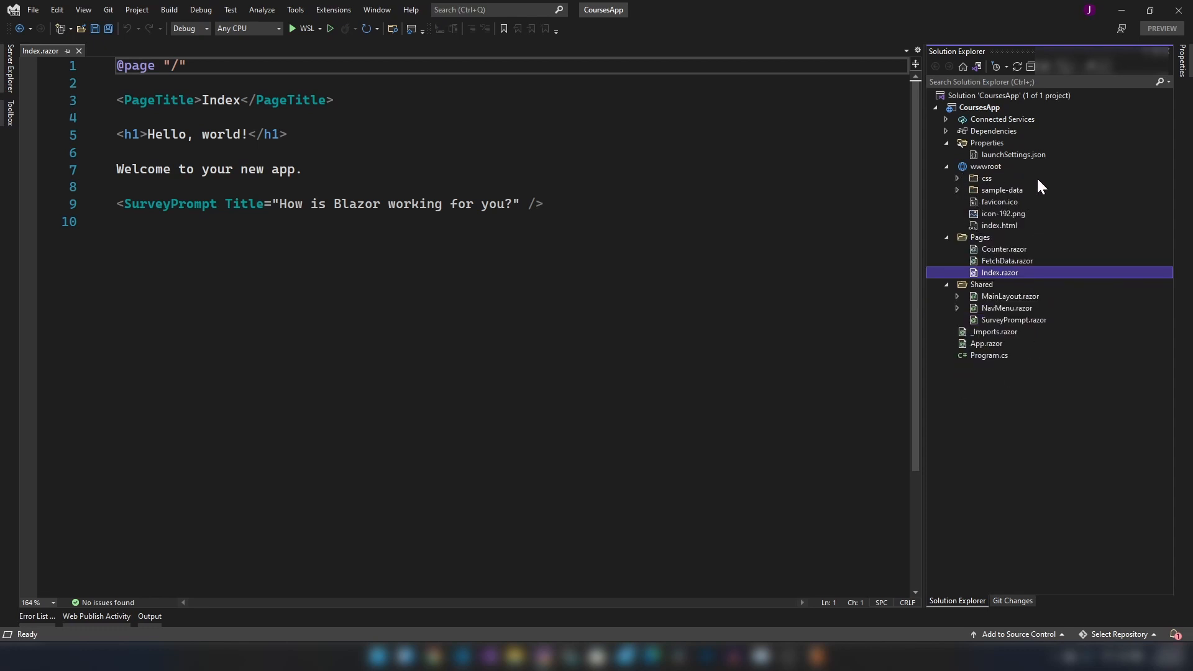
mouse_move(966, 205)
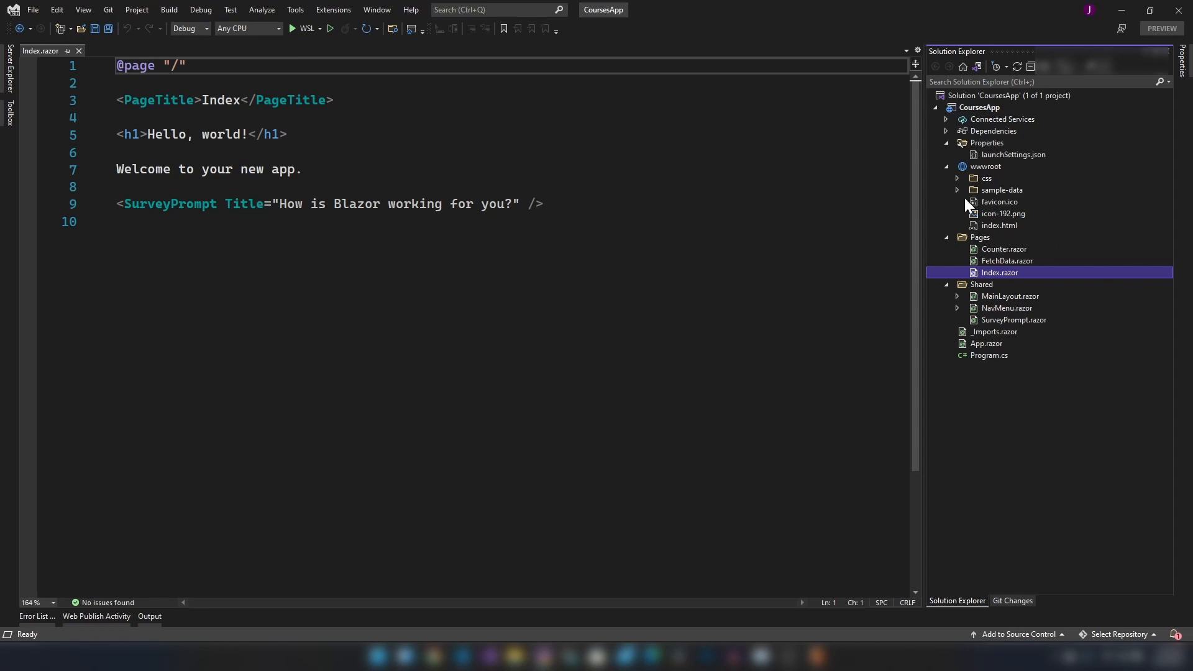
mouse_move(1009, 233)
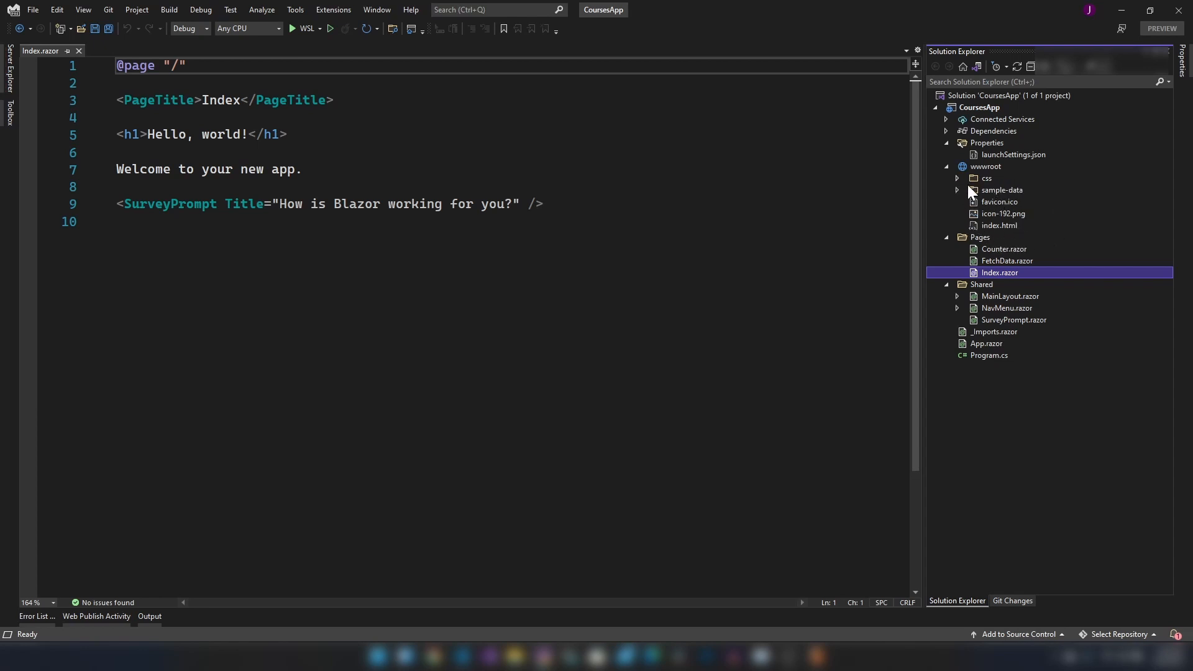
Review launchSettings.json profiles and set the run target to the CoursesApp launch profile
double_click(1012, 154)
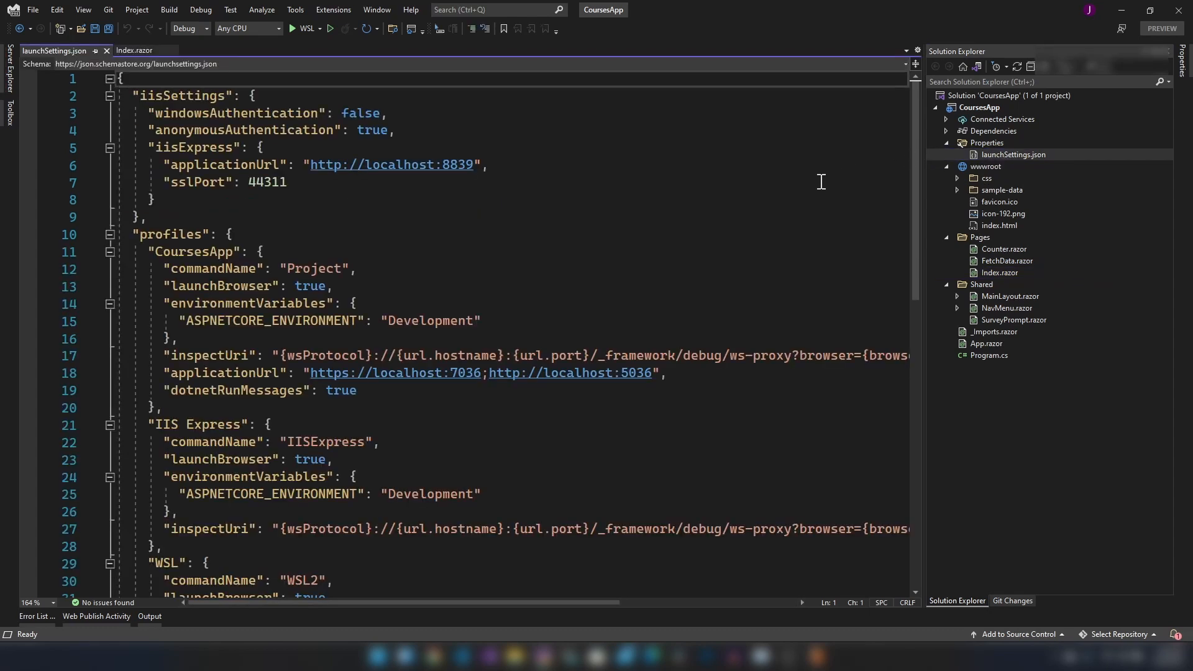
mouse_move(675, 178)
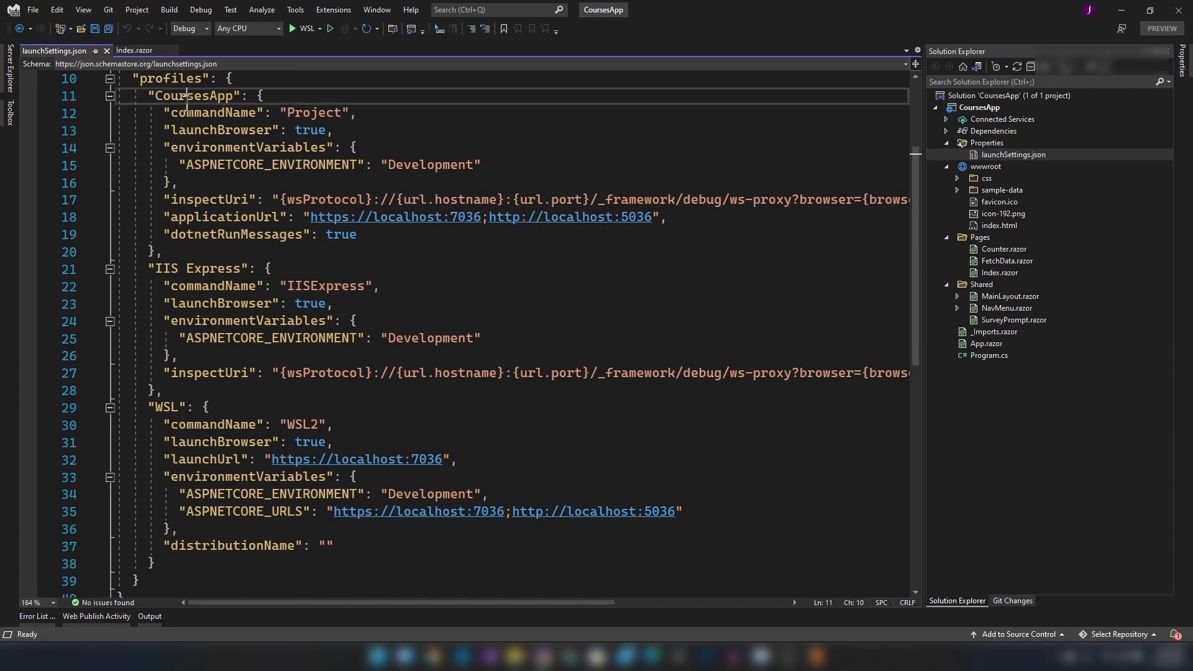
double_click(198, 269)
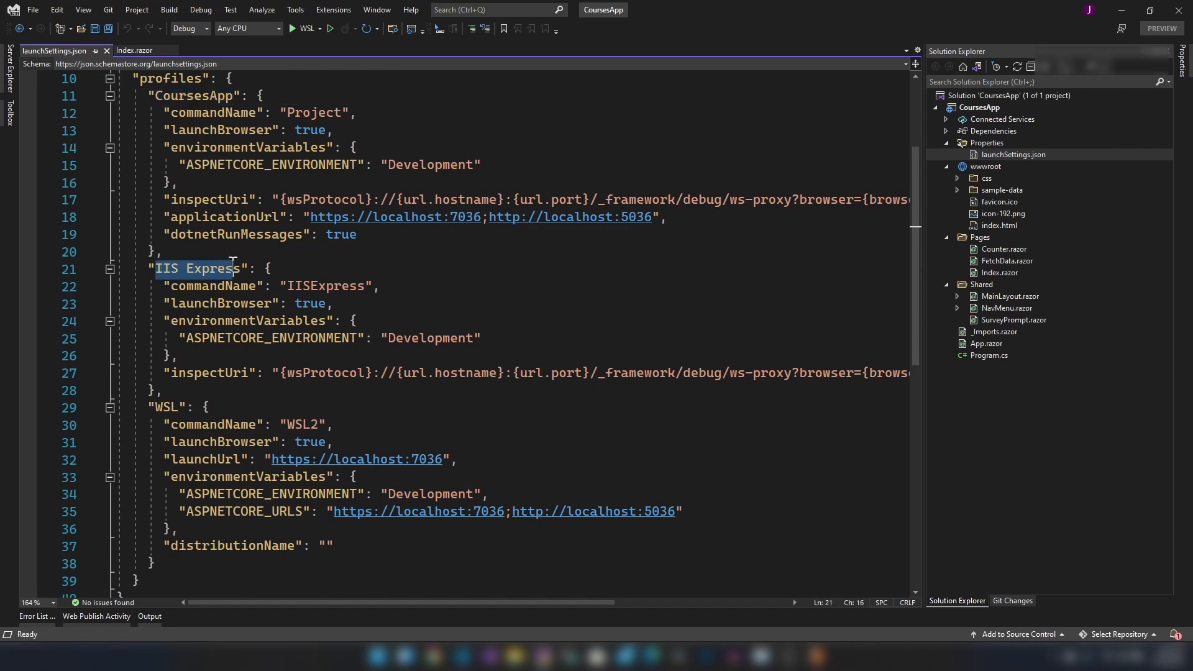
left_click(215, 405)
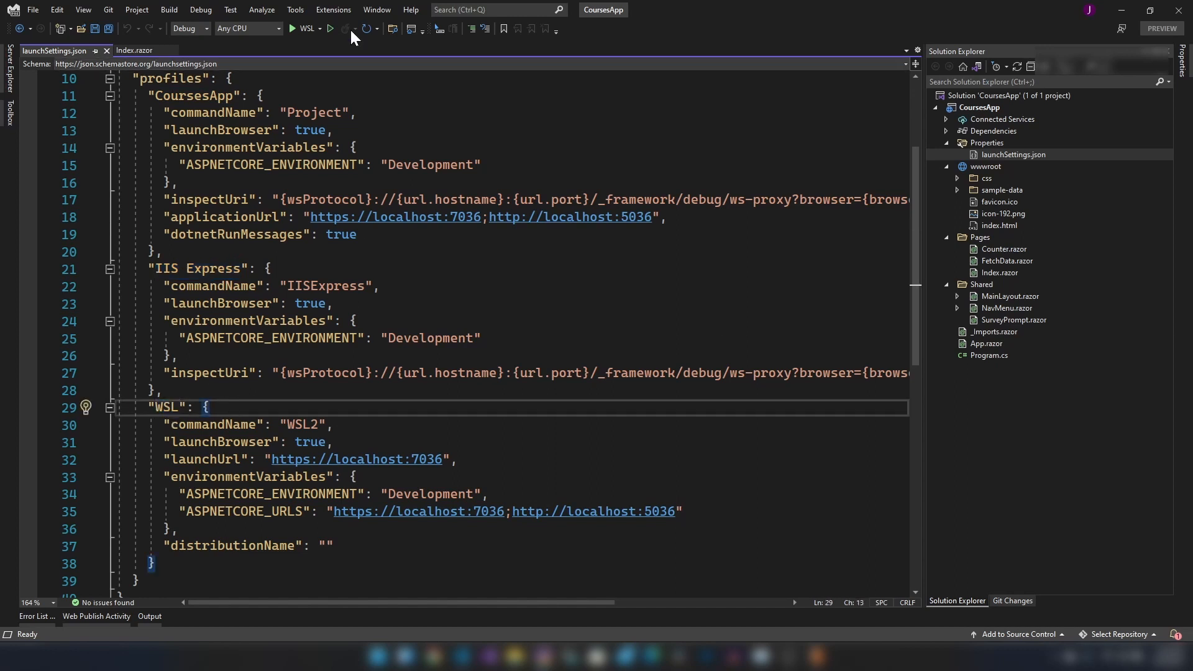
left_click(319, 29)
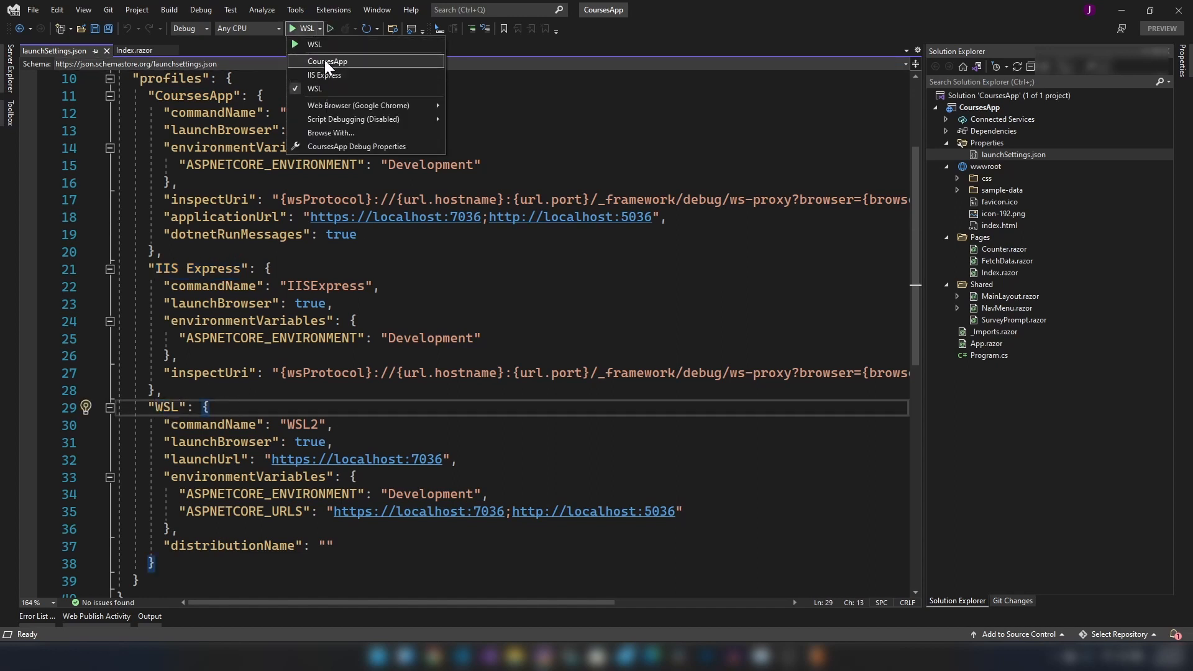
mouse_move(323, 74)
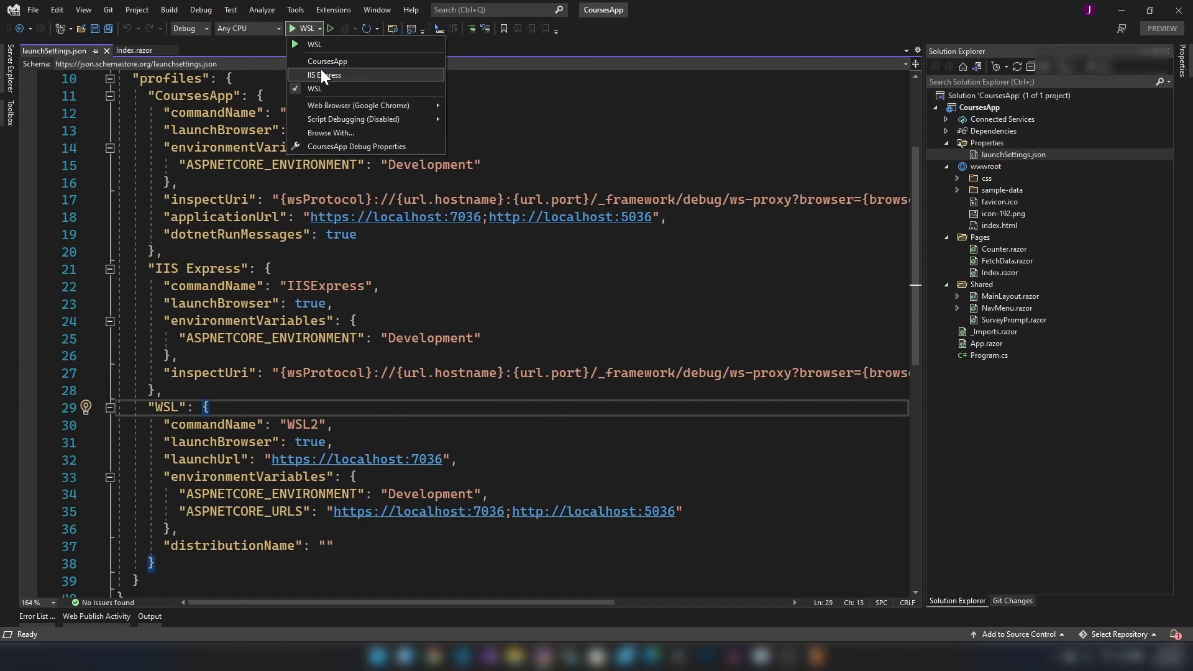
left_click(328, 61)
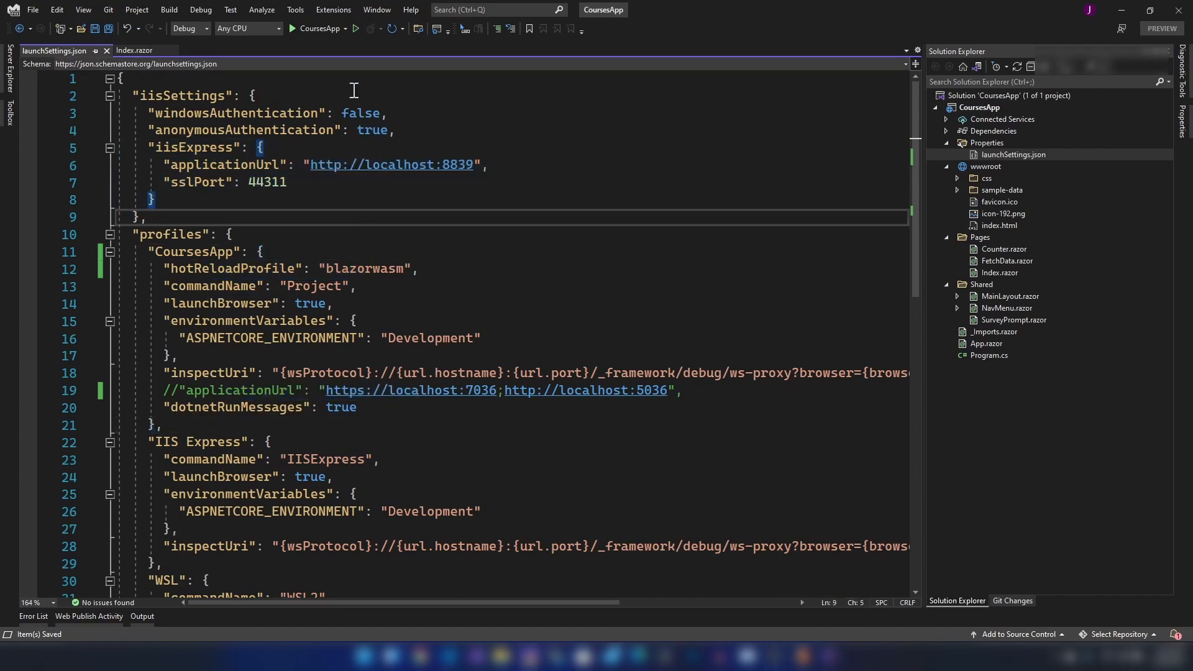
mouse_move(354, 29)
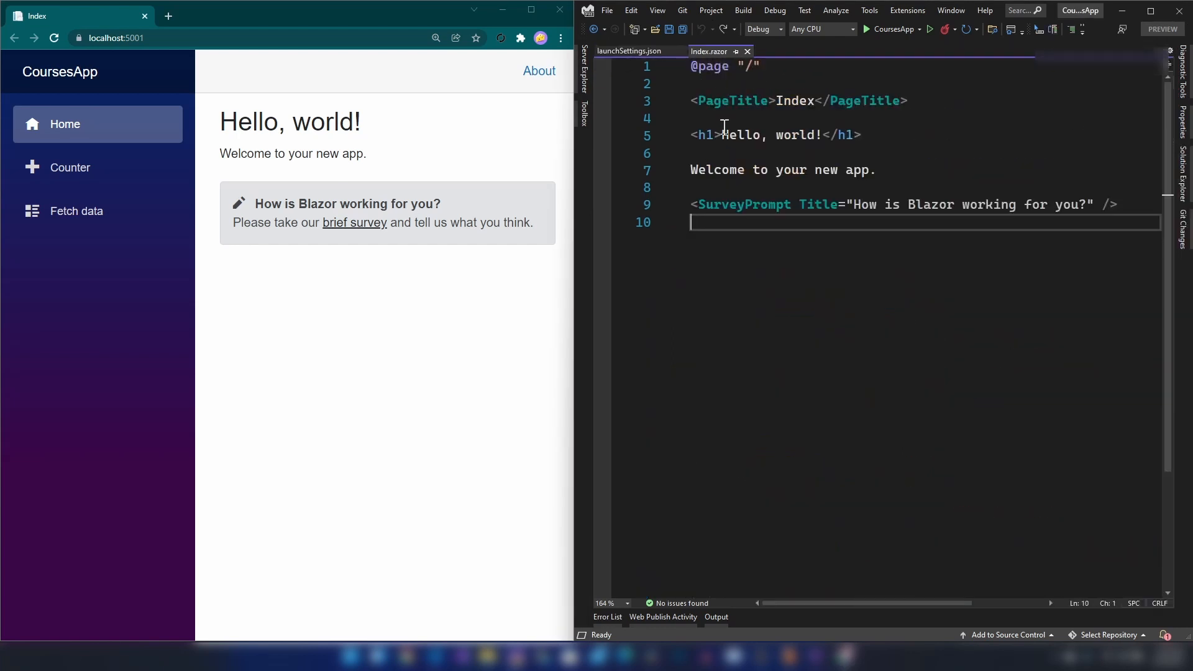
mouse_move(727, 256)
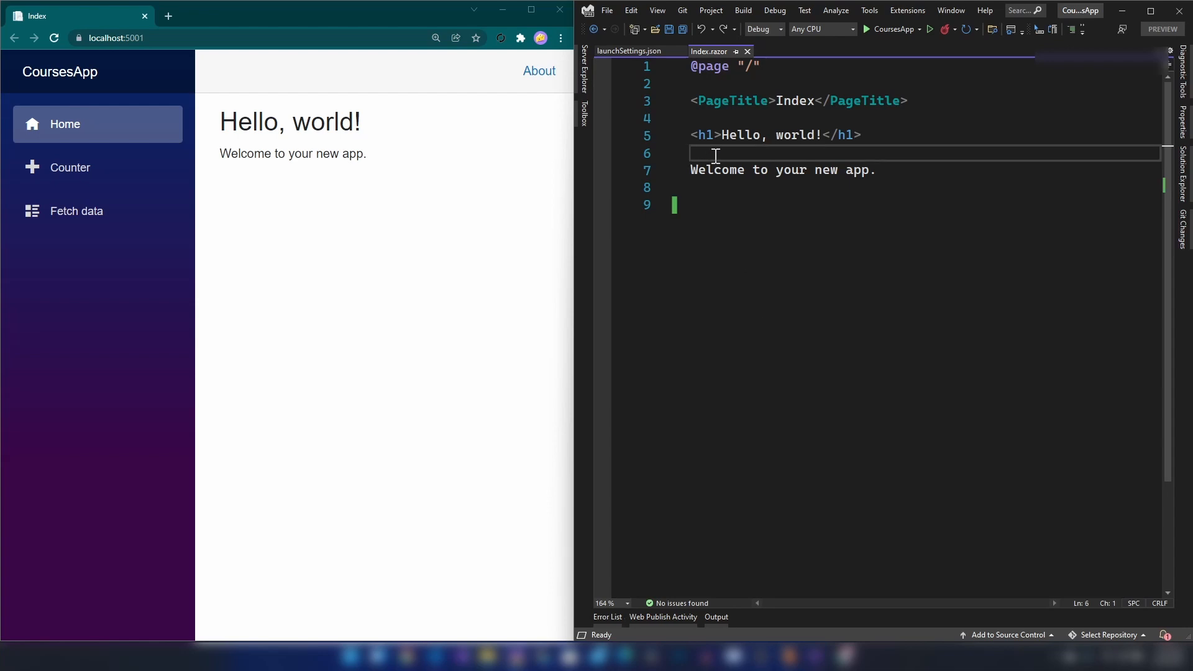
type("<p></p>")
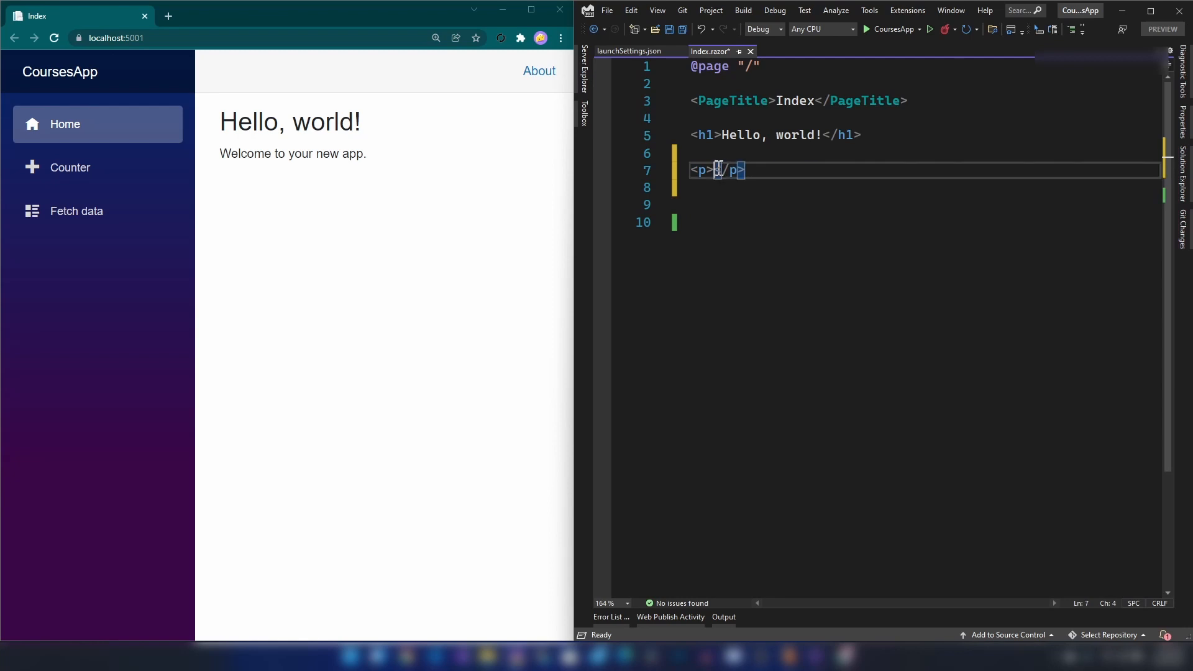
type("Welcome to your new app.")
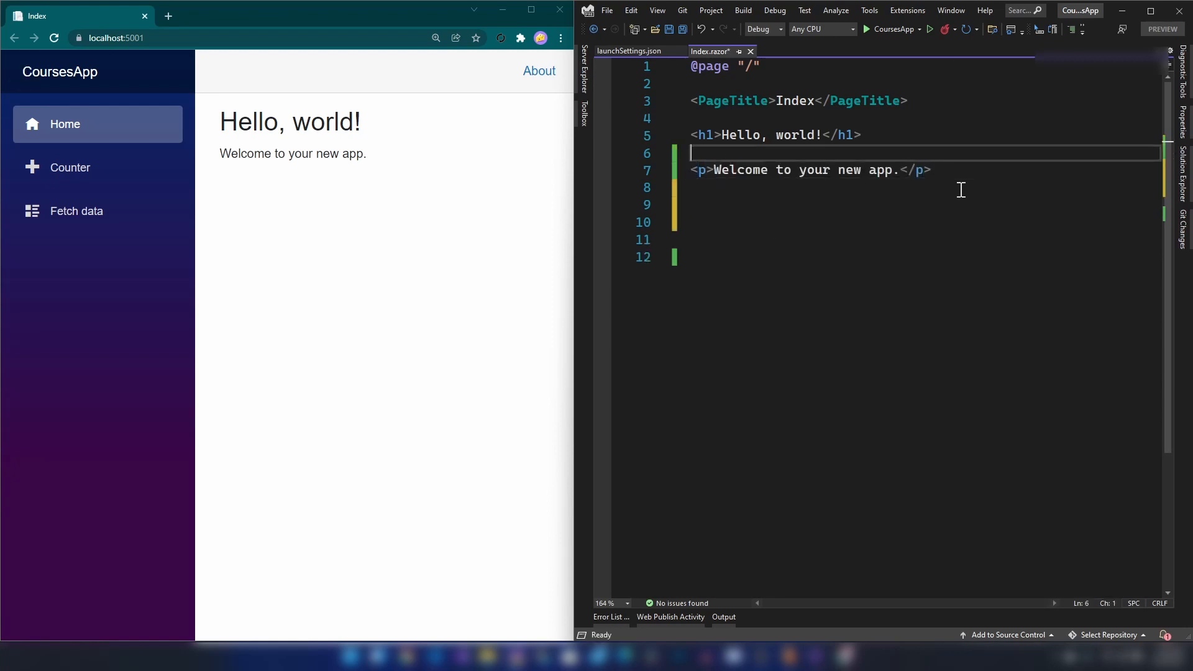
type("<b u")
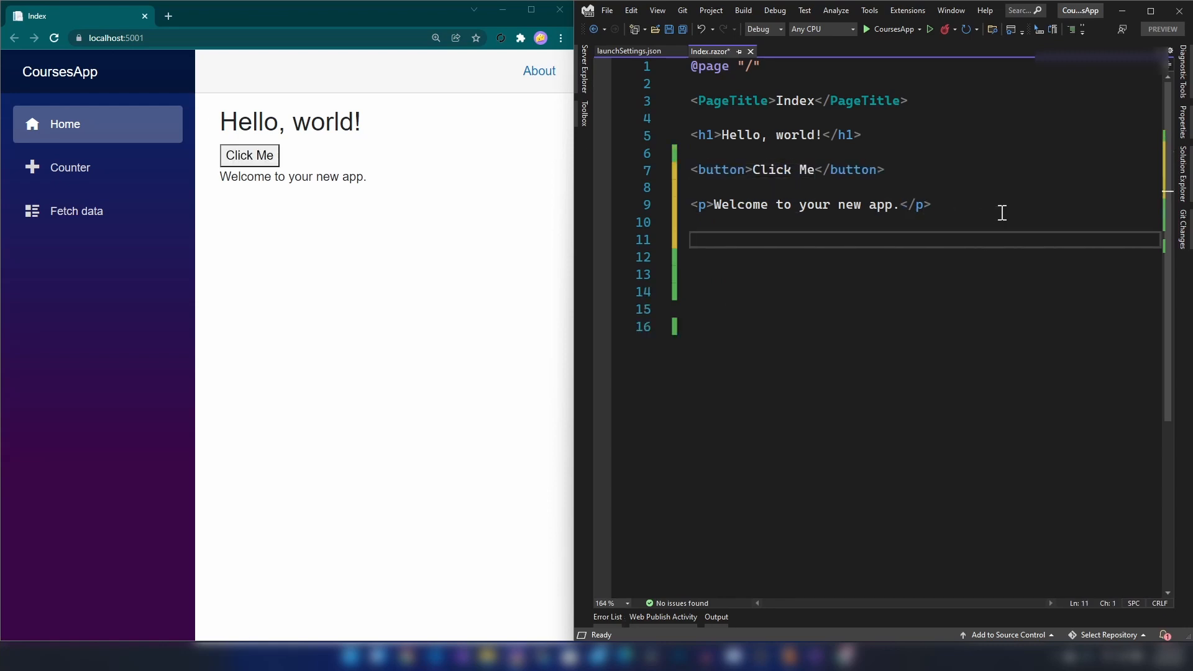
type("@code{")
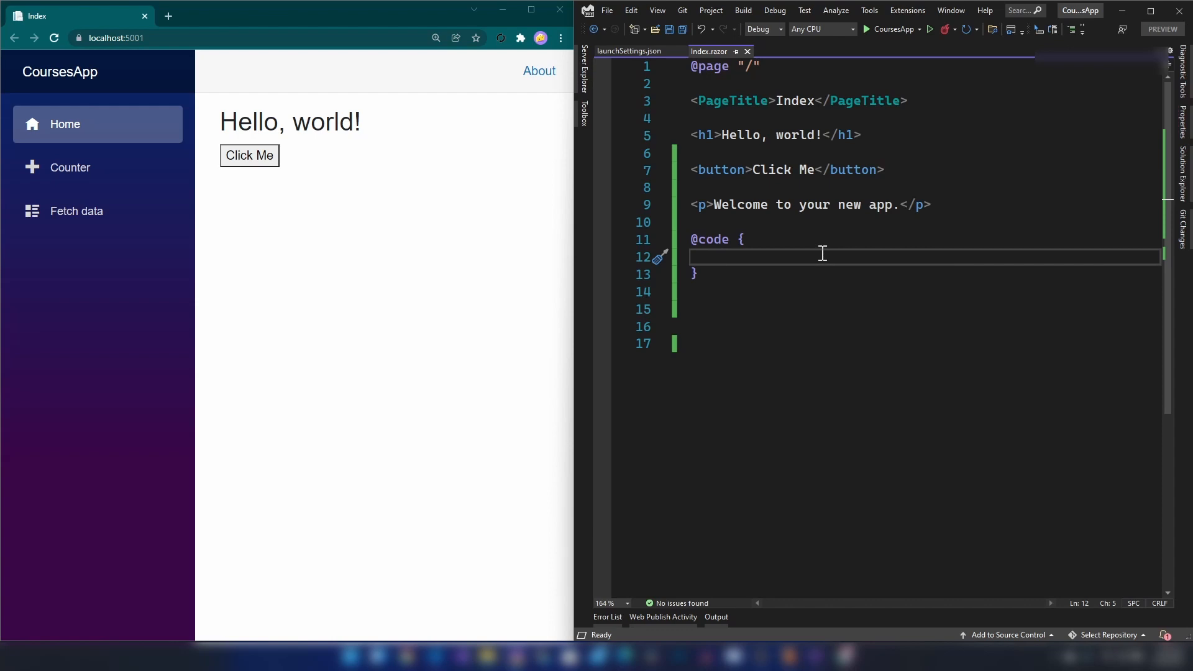
Add a private string message field and a Clicked() method setting message to the welcome text
type("private")
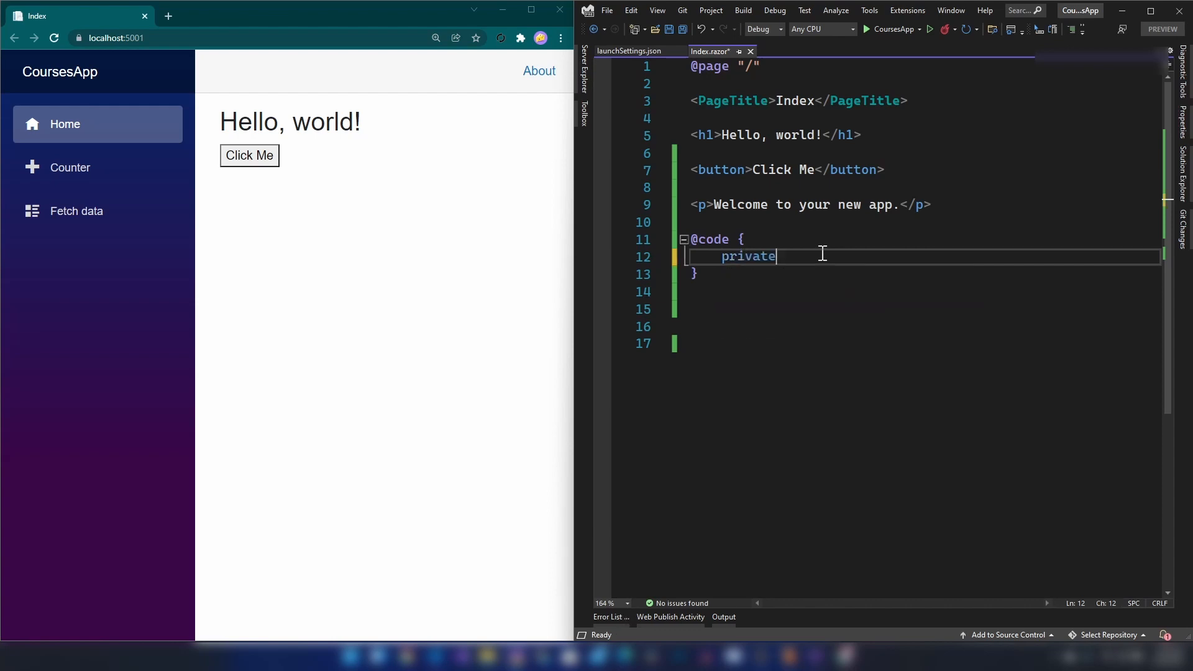
type("string")
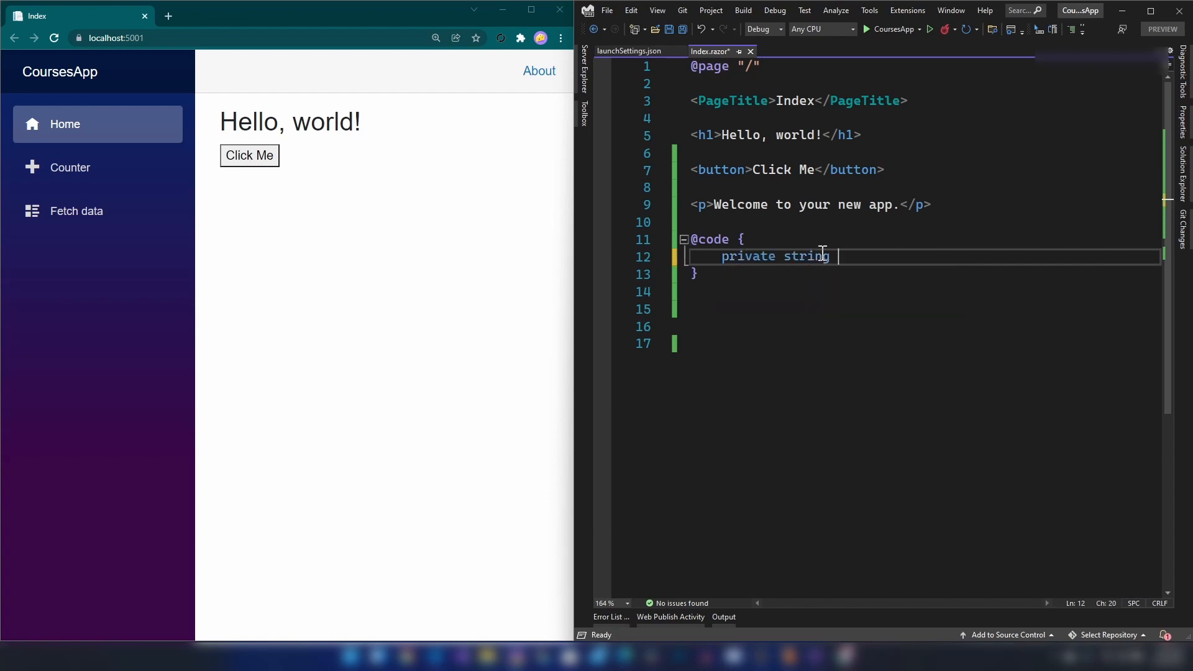
type("message = \"\";")
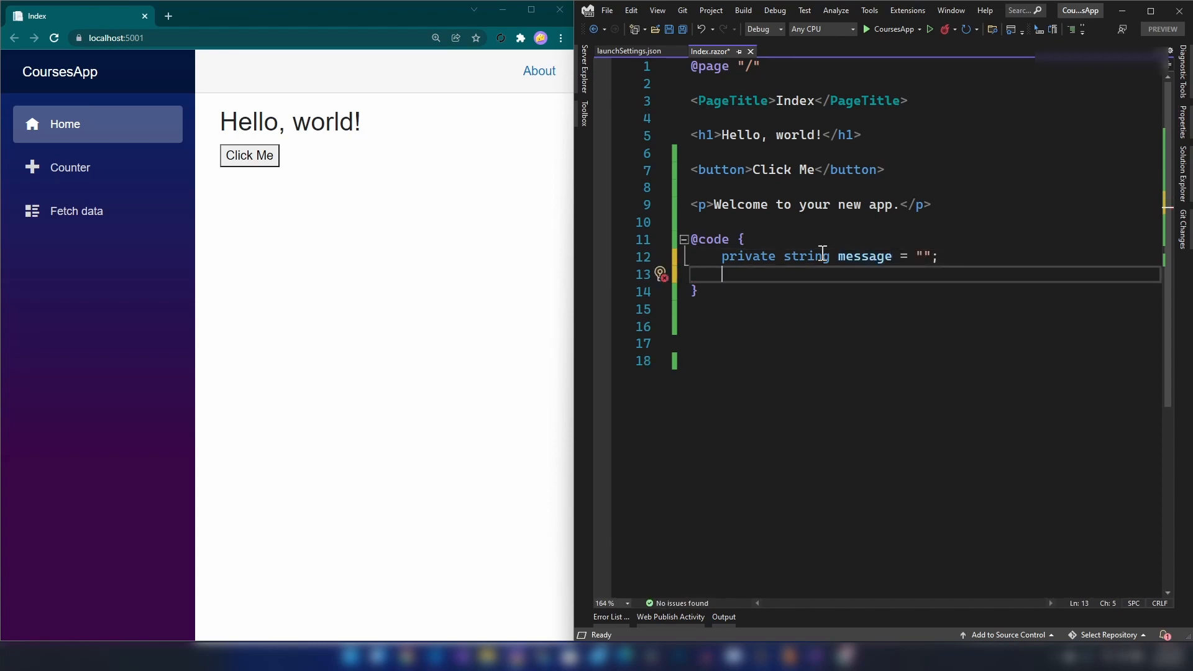
type("pri")
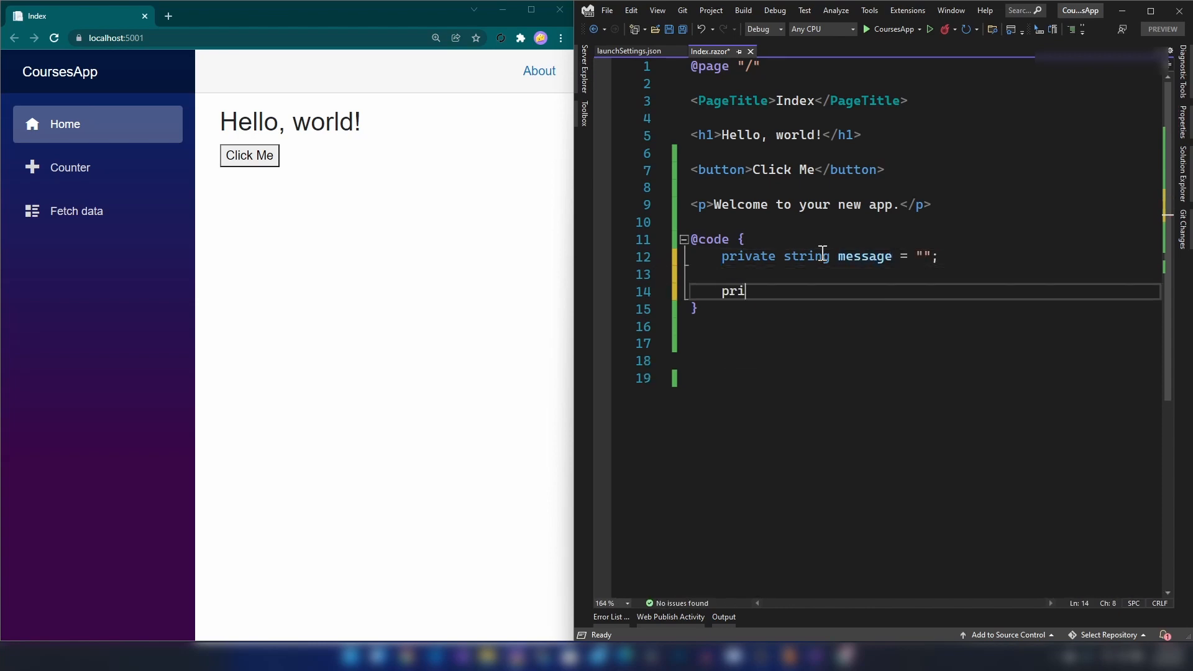
type("vate void Clicked()")
type("this.")
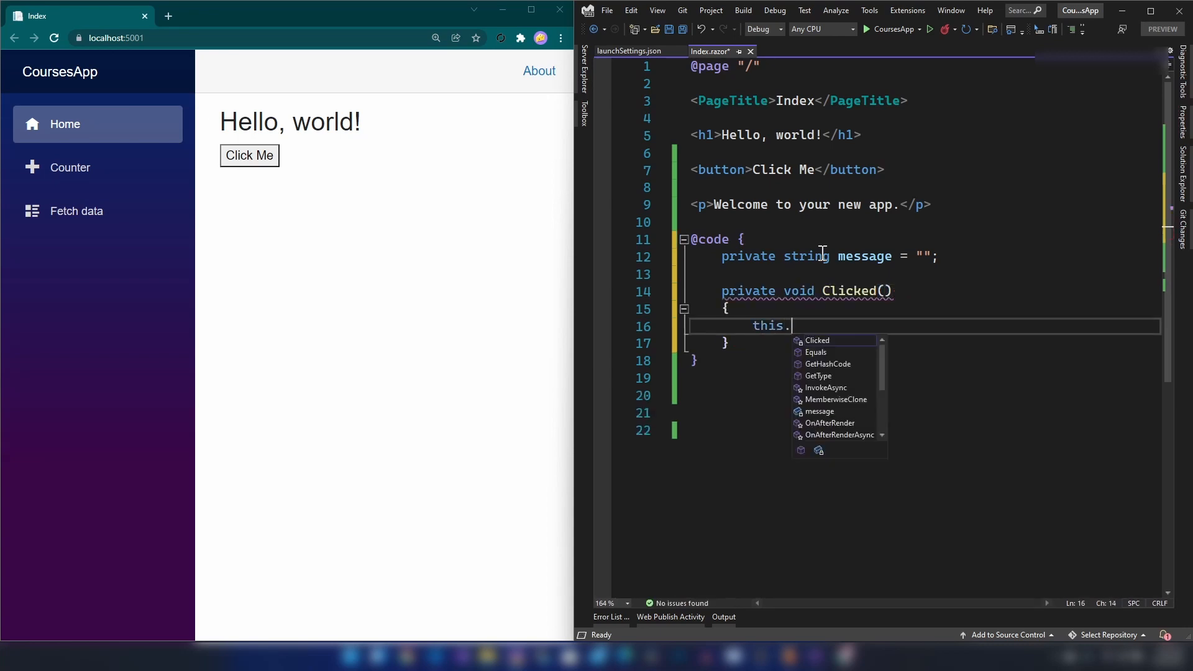
type("message = \"")
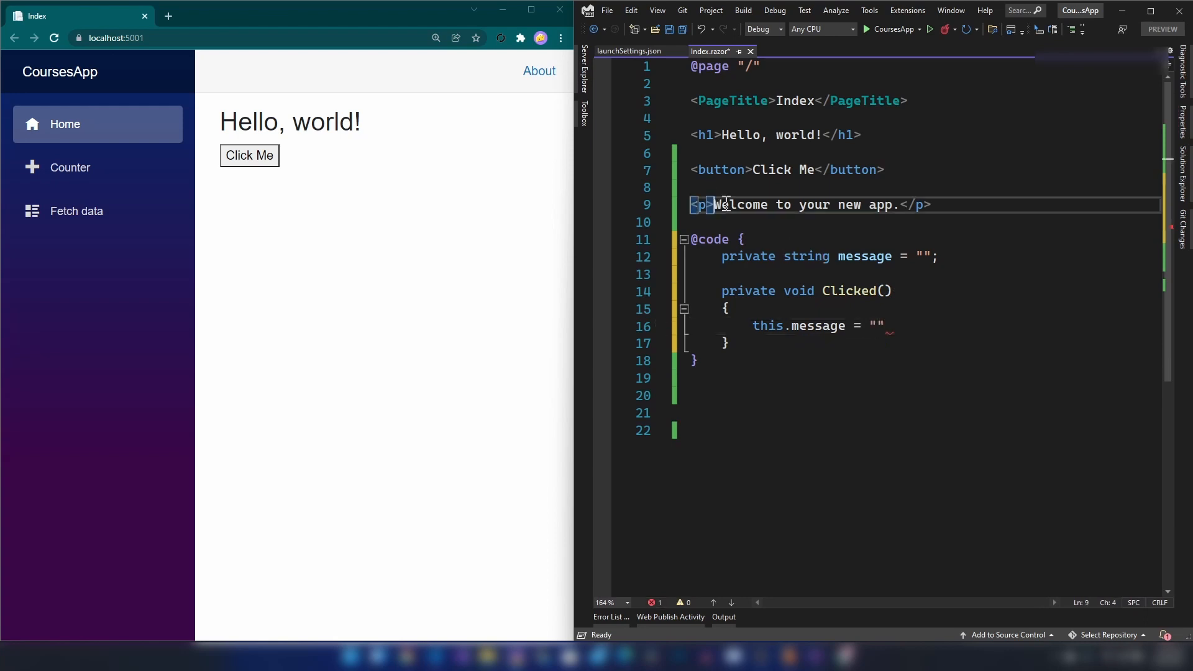
key("Delete")
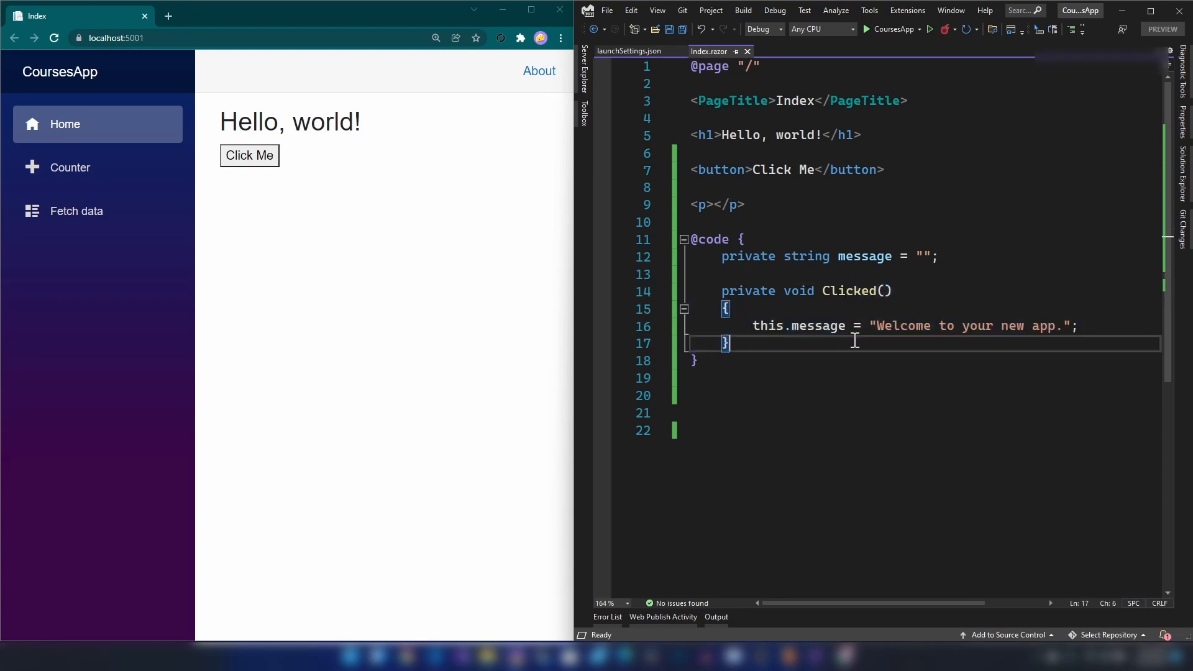
type("\" \"")
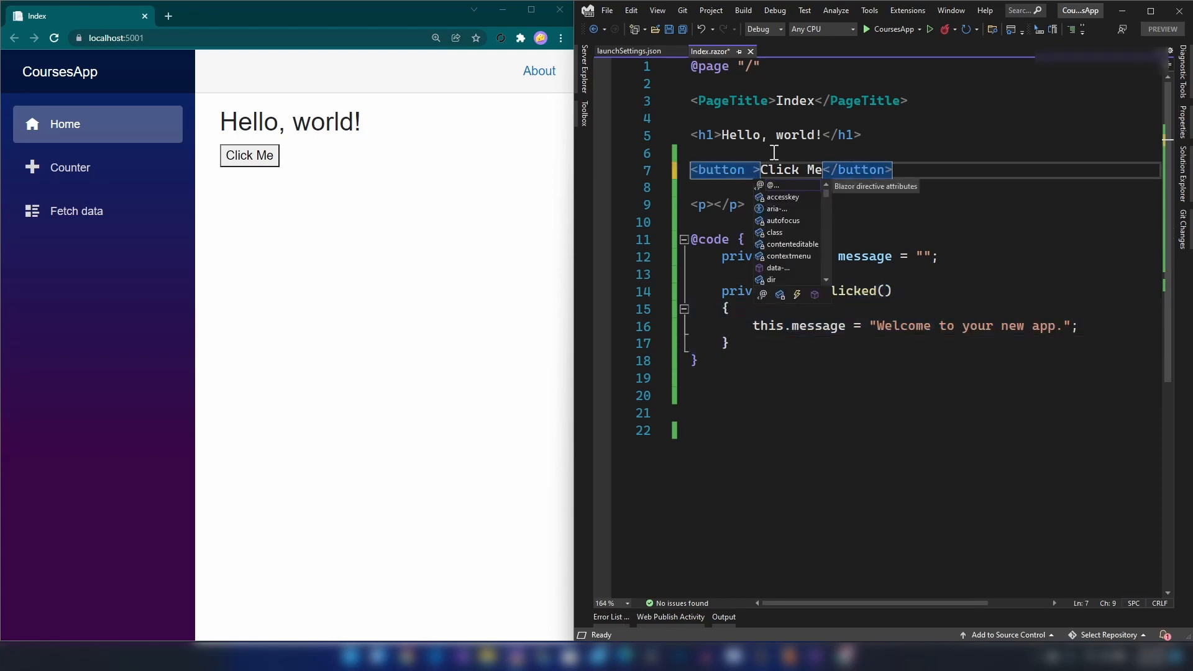
type("on")
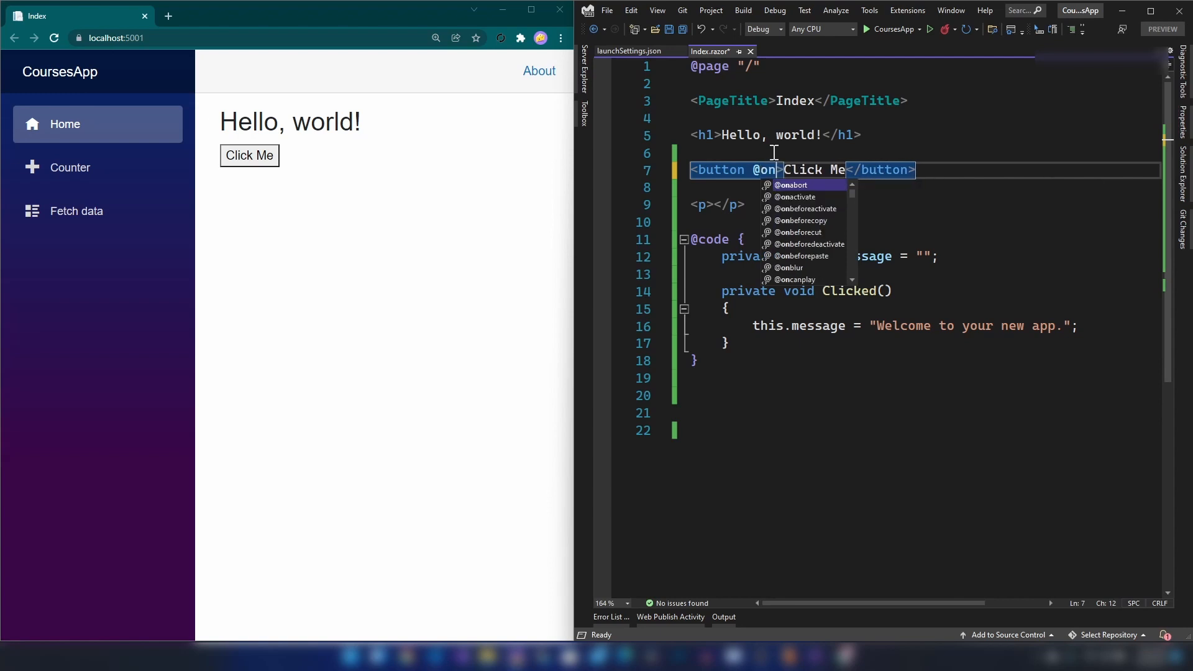
type("click")
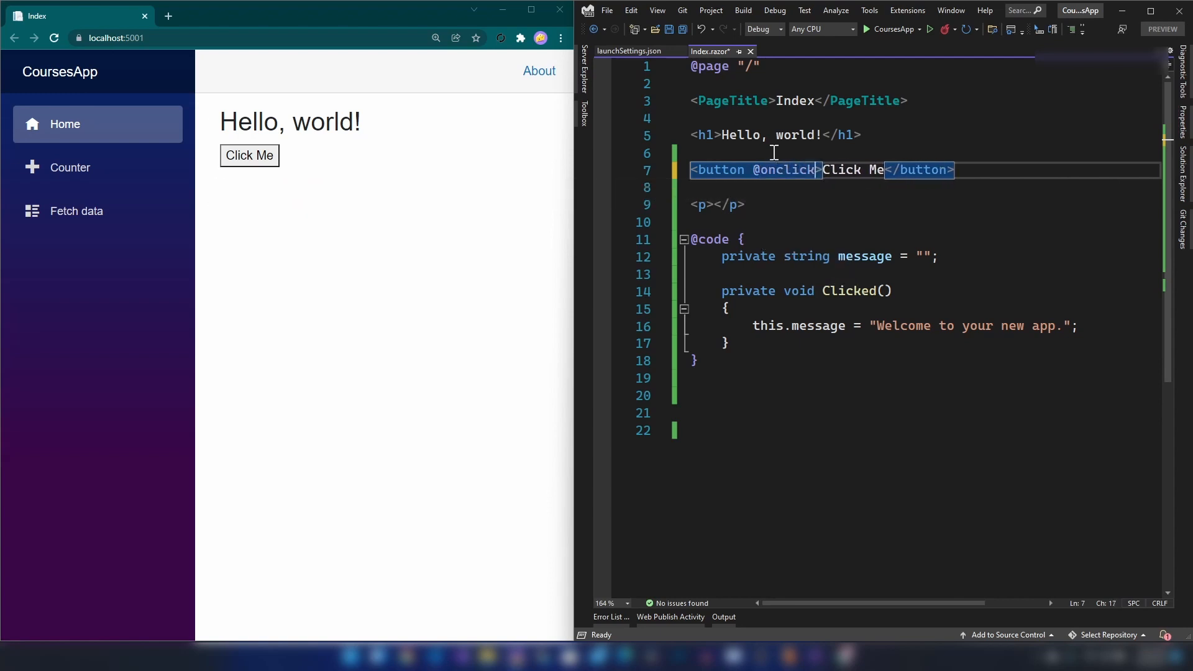
type("=\"")
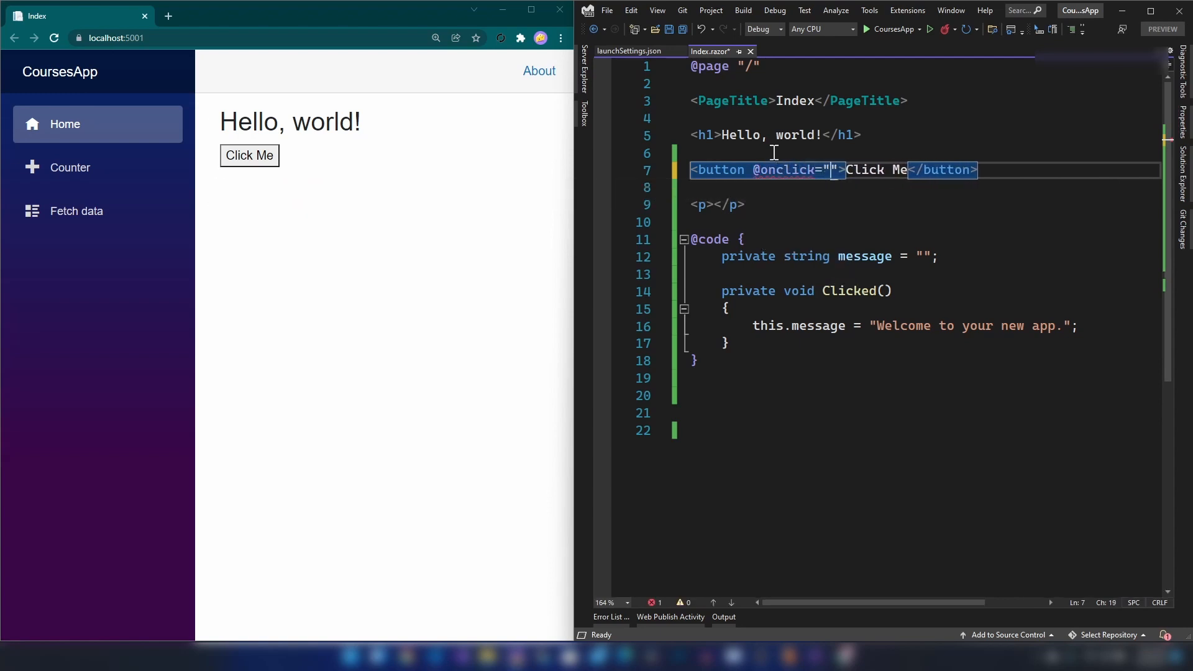
type("Cli")
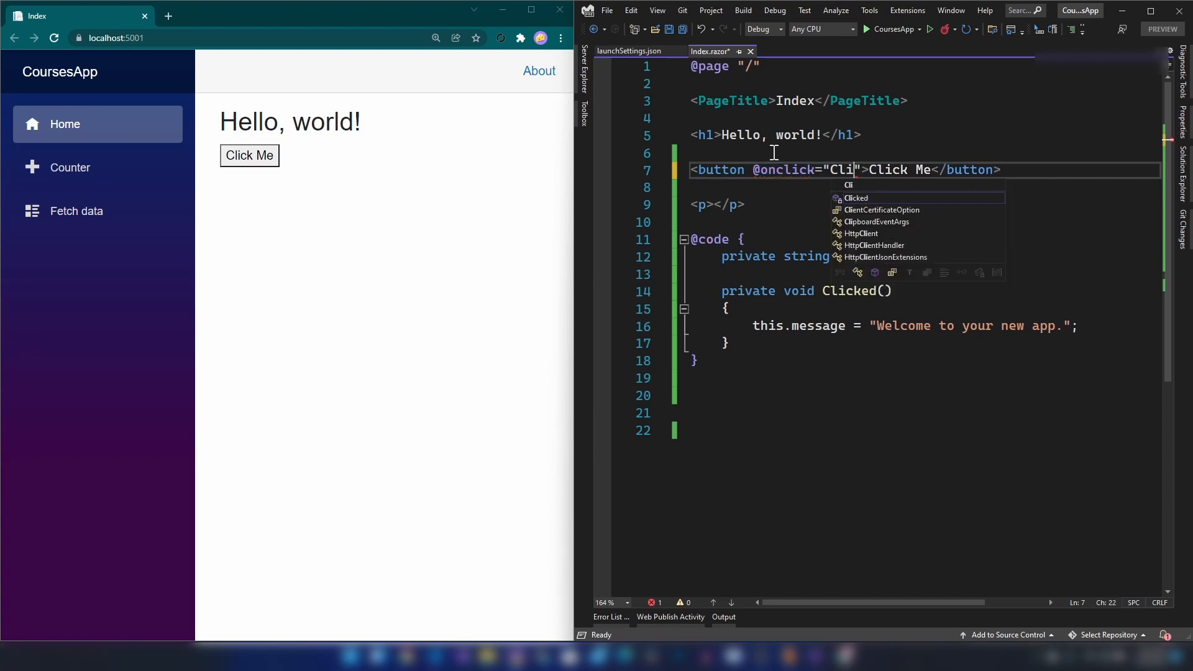
key("Tab")
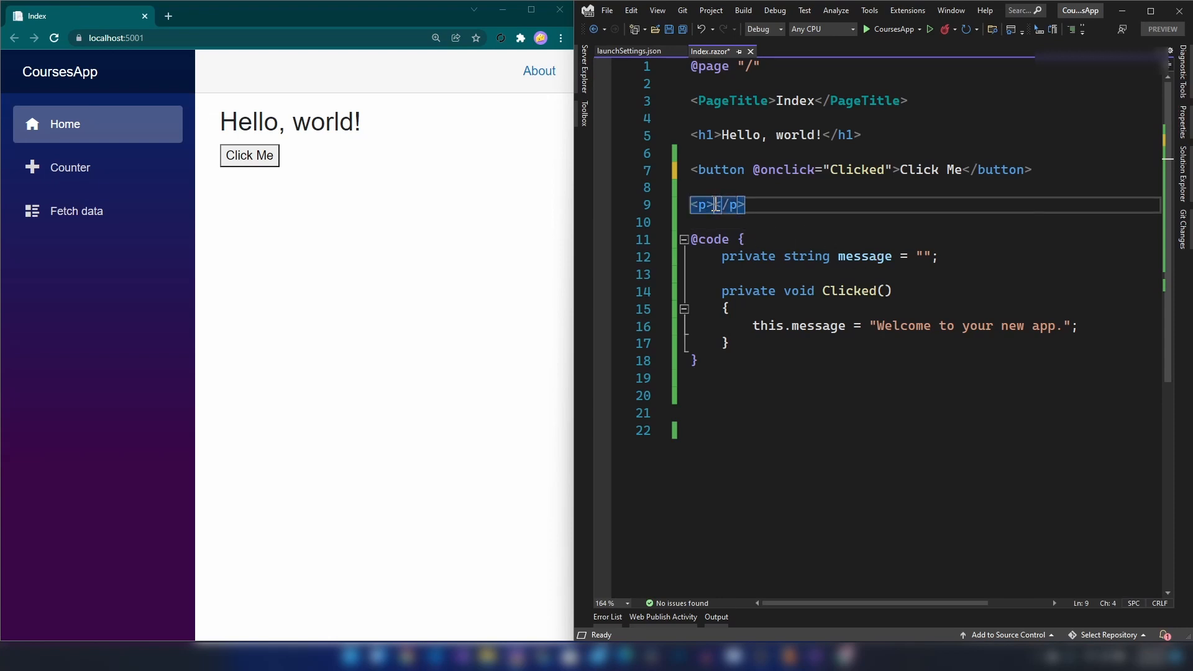
type("message")
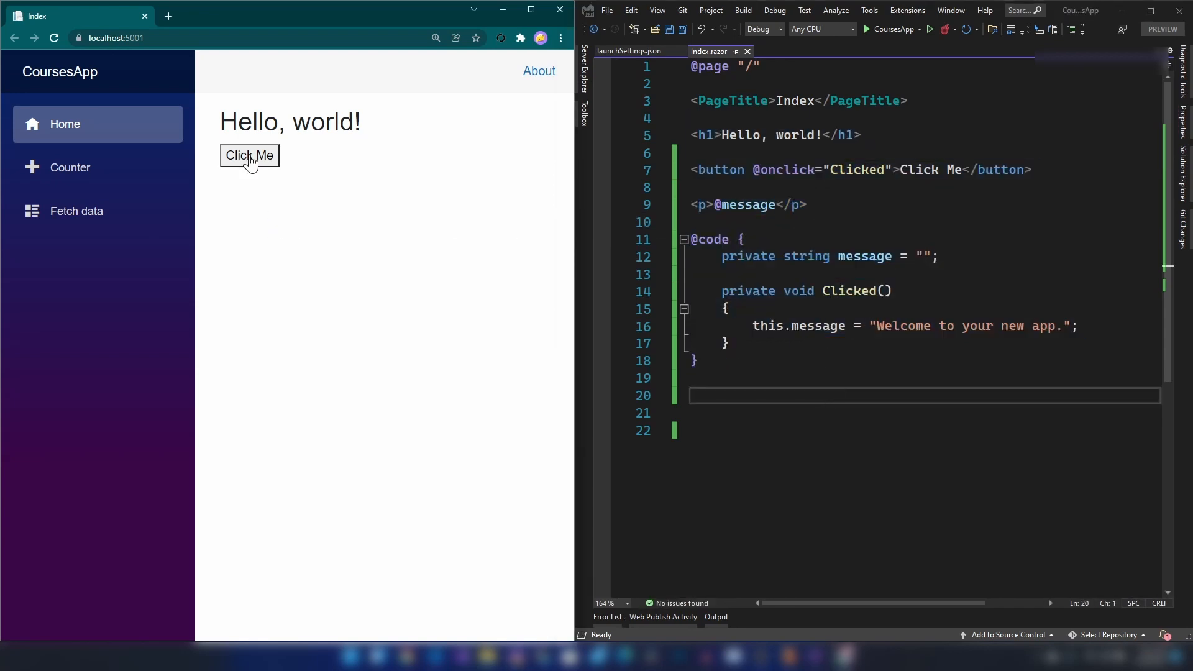
Run CoursesApp locally and confirm Click Me displays 'Welcome to your new app.'
left_click(249, 155)
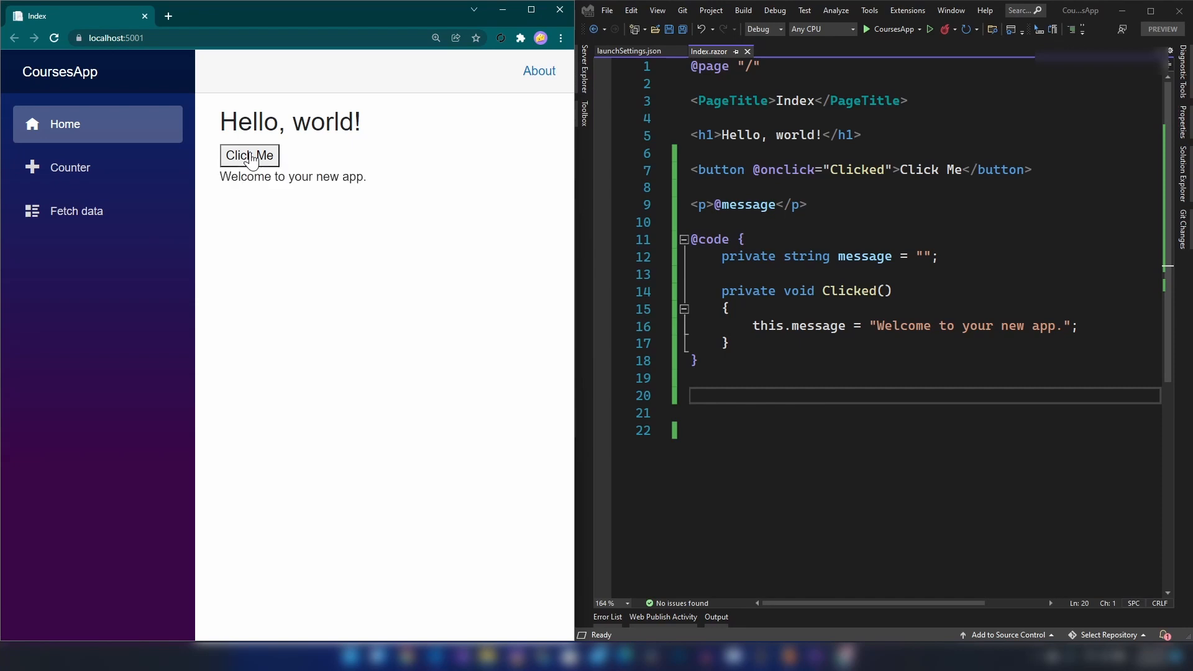
mouse_move(276, 191)
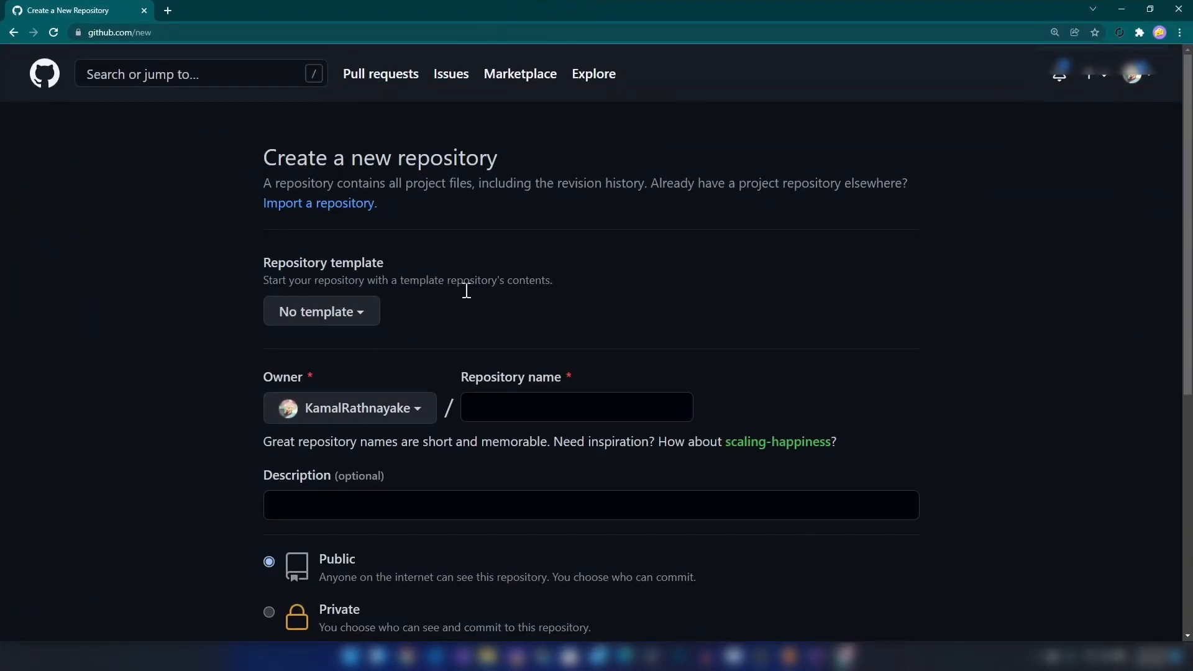
Create a new public GitHub repository named BlazorCoursesApp
type("BlazorCoursesApp")
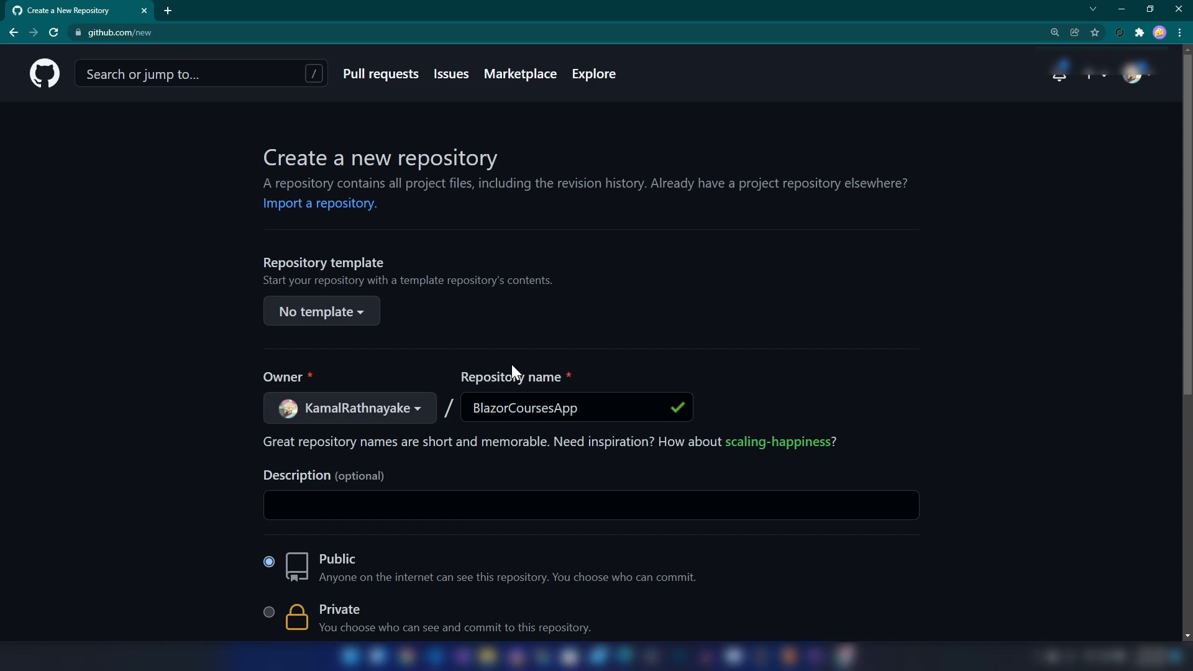
scroll("down", 3)
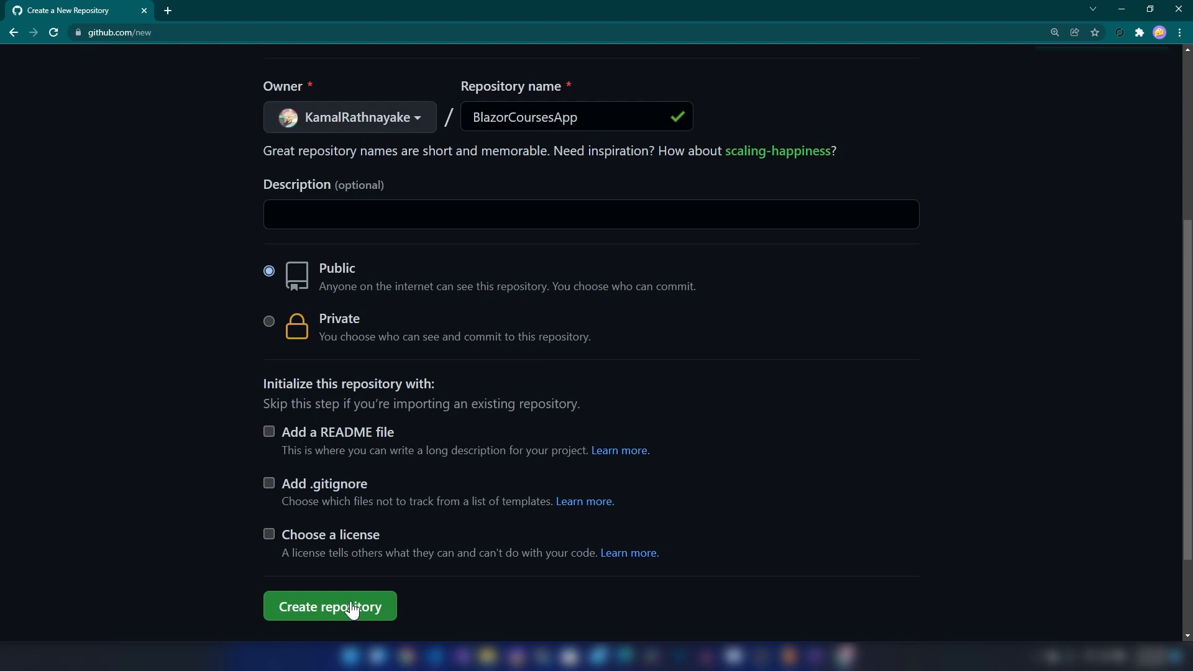
left_click(329, 606)
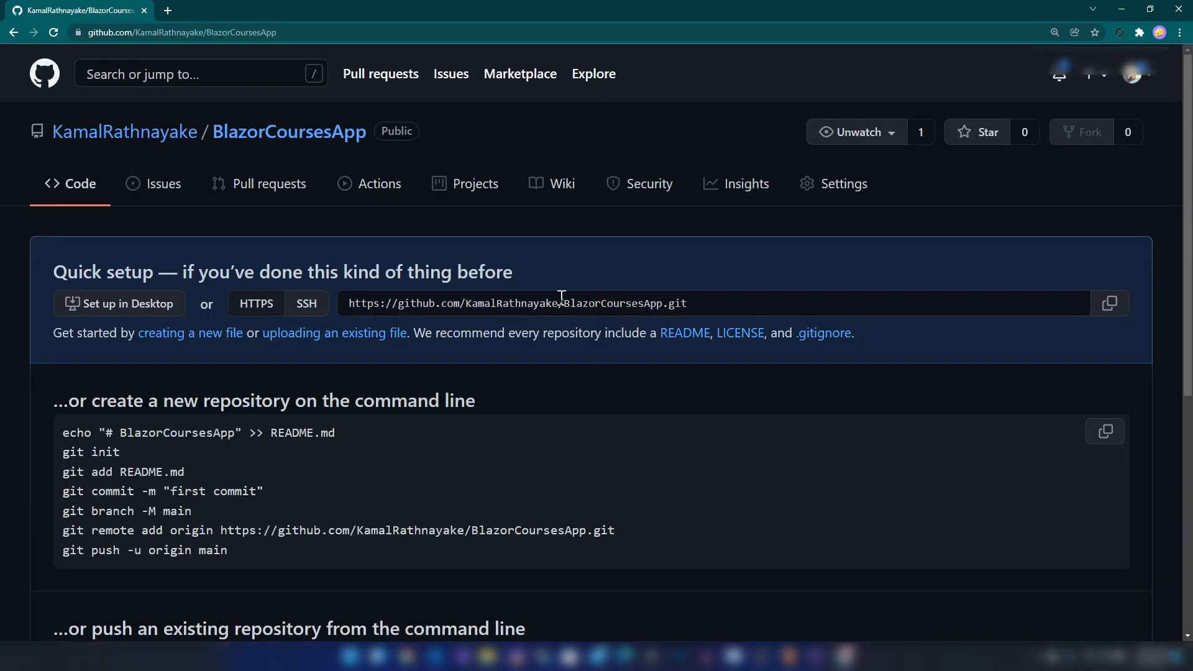
Reload the BlazorCoursesApp repository to show the pushed CoursesApp folder and CoursesApp.sln
left_click(517, 303)
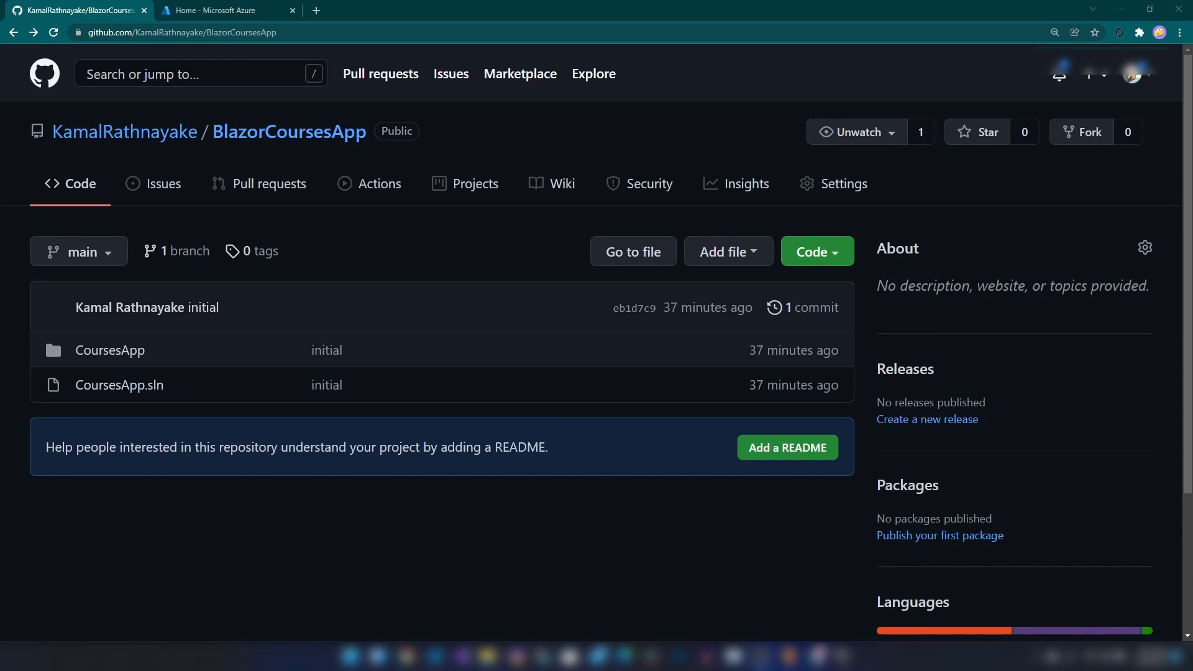
mouse_move(261, 9)
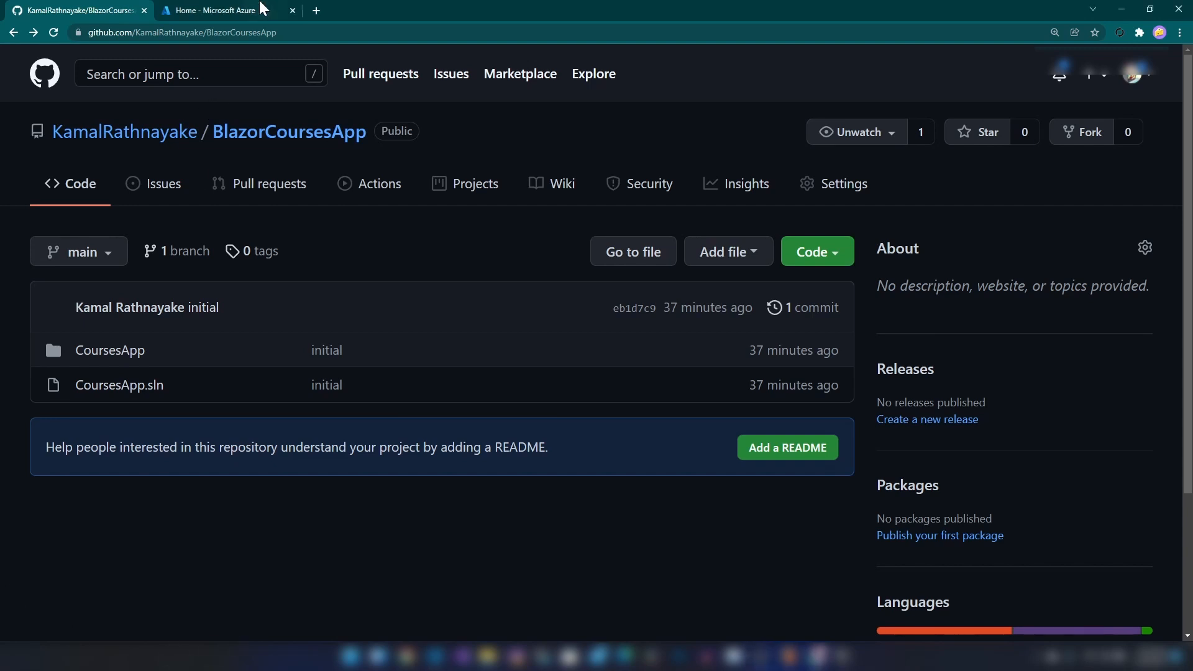
From Create a resource, search 'static web' and choose Static Web App to start its creation form
left_click(222, 10)
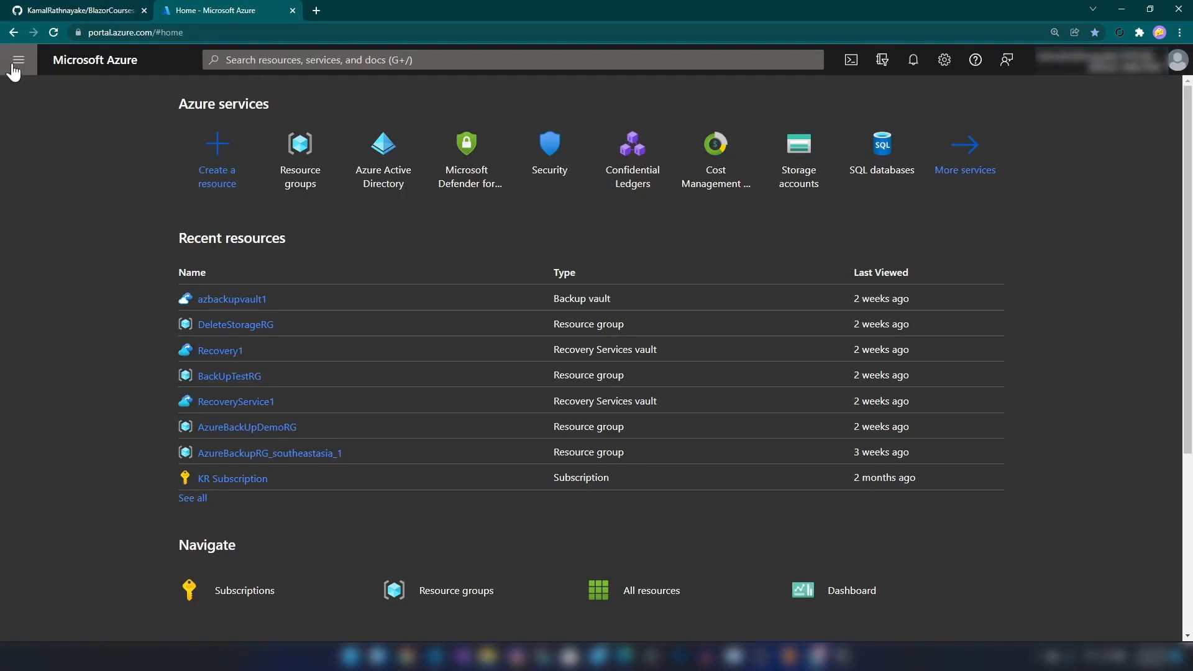
left_click(216, 156)
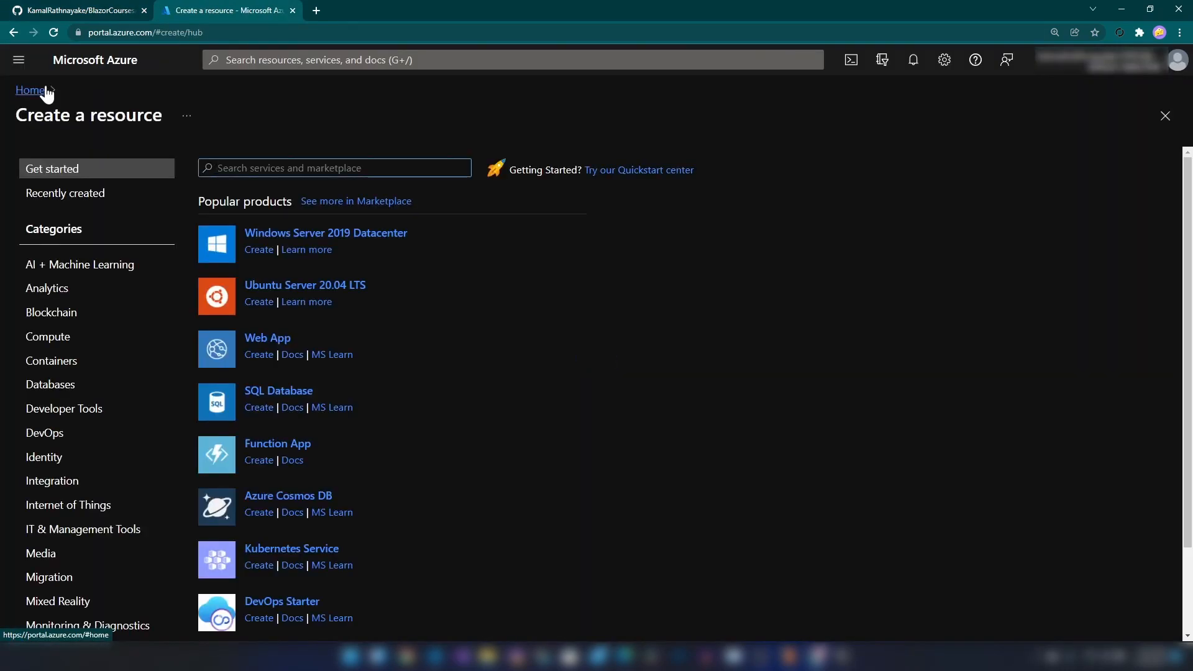
type("s")
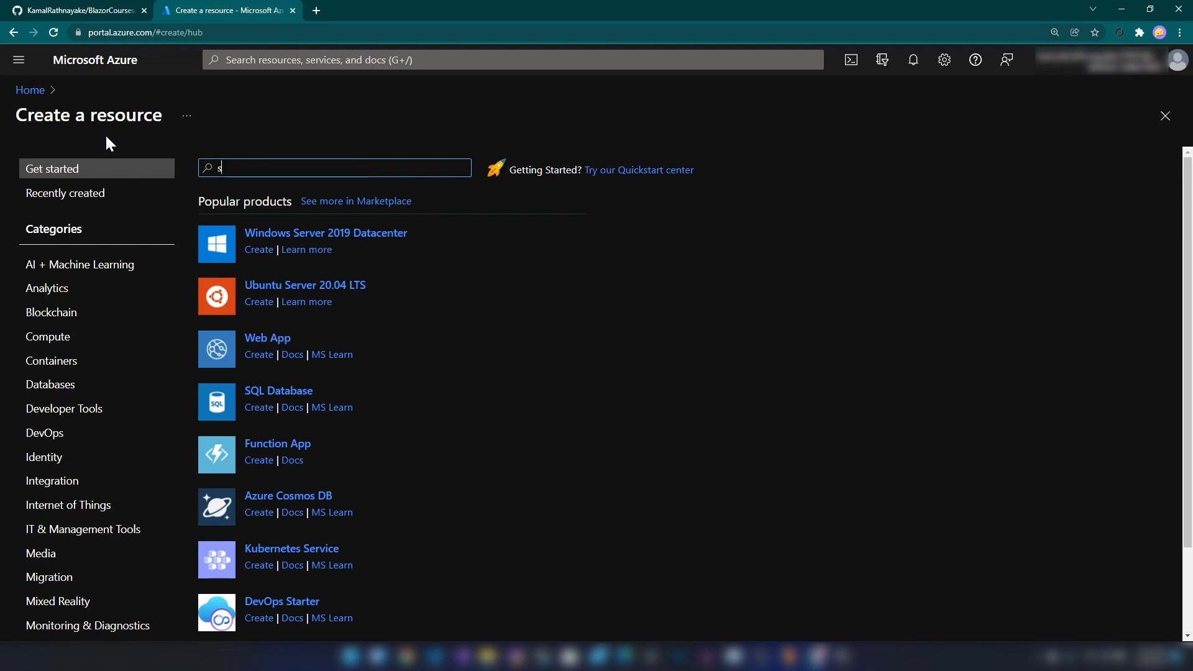
type("tatic web")
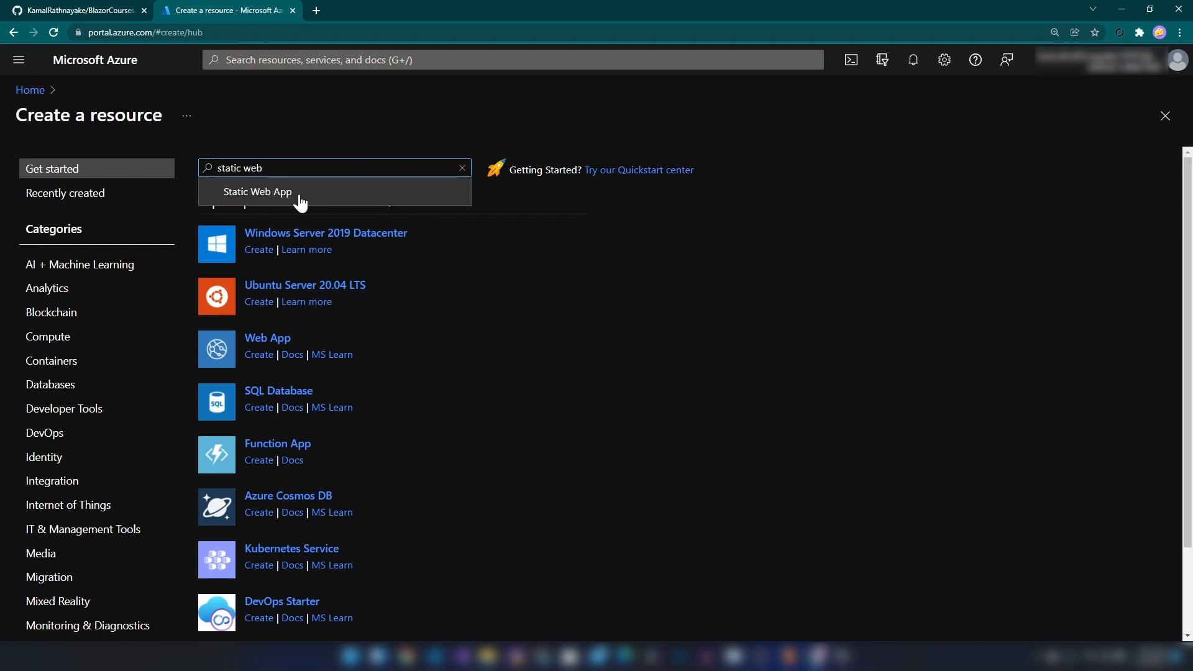
left_click(258, 193)
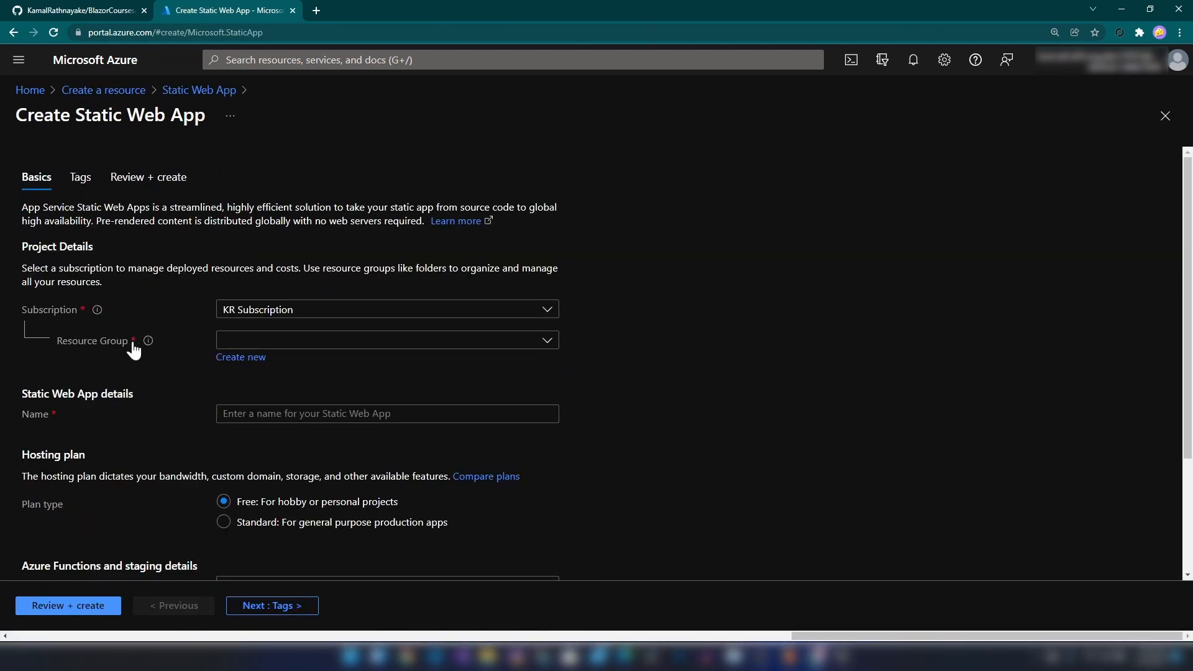
Create resource group CoursesAppRG and name the static web app courses-app
left_click(240, 357)
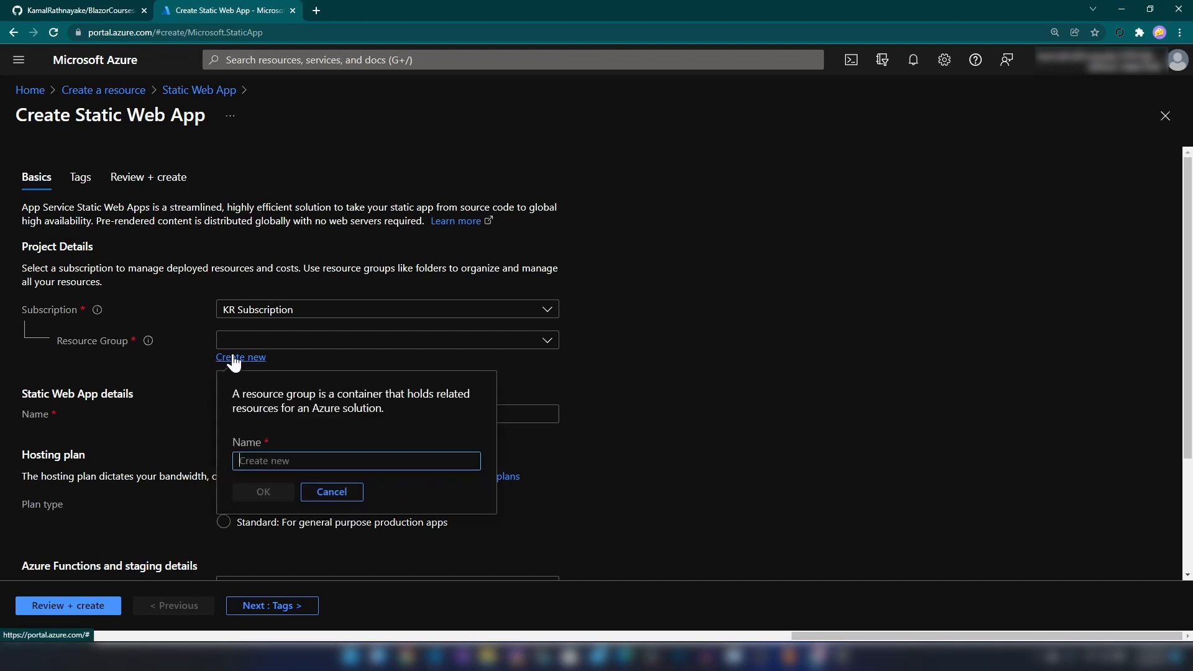
type("CoursesAppRG")
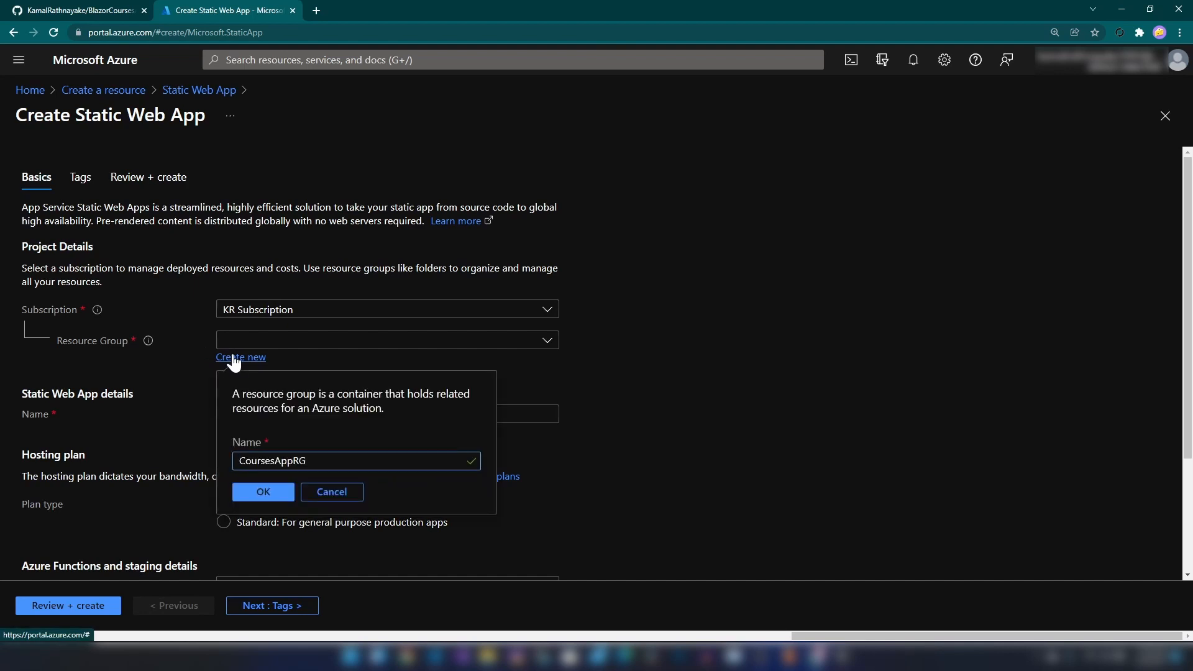
left_click(262, 492)
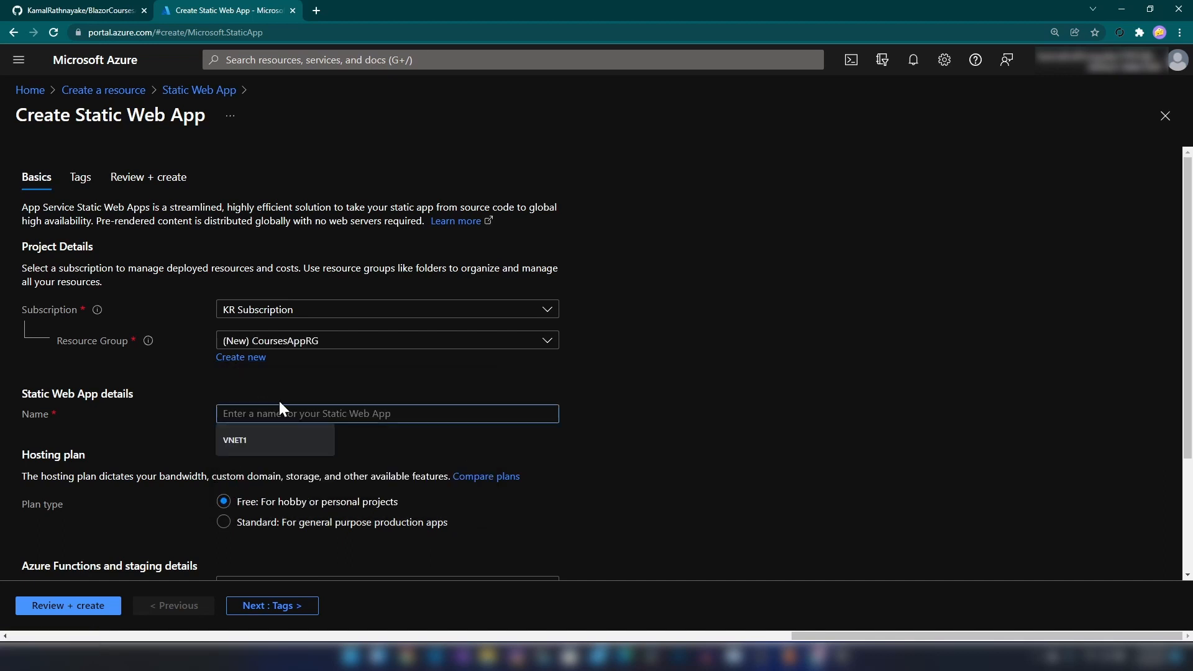
type("courses-app")
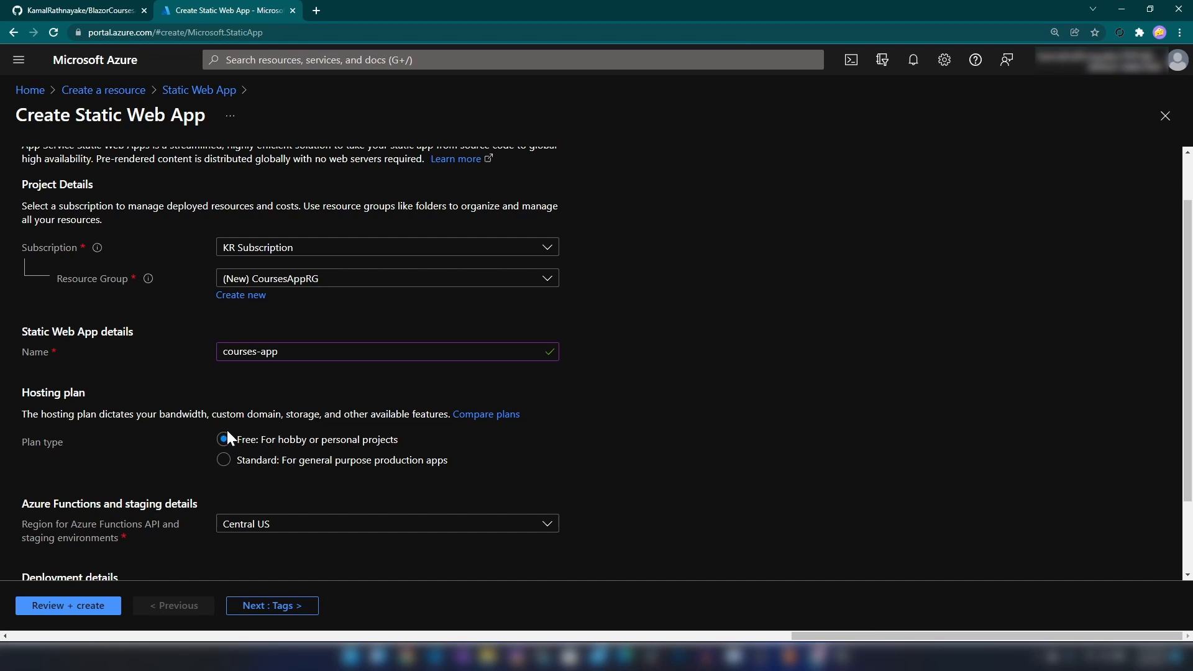
scroll("down", 3)
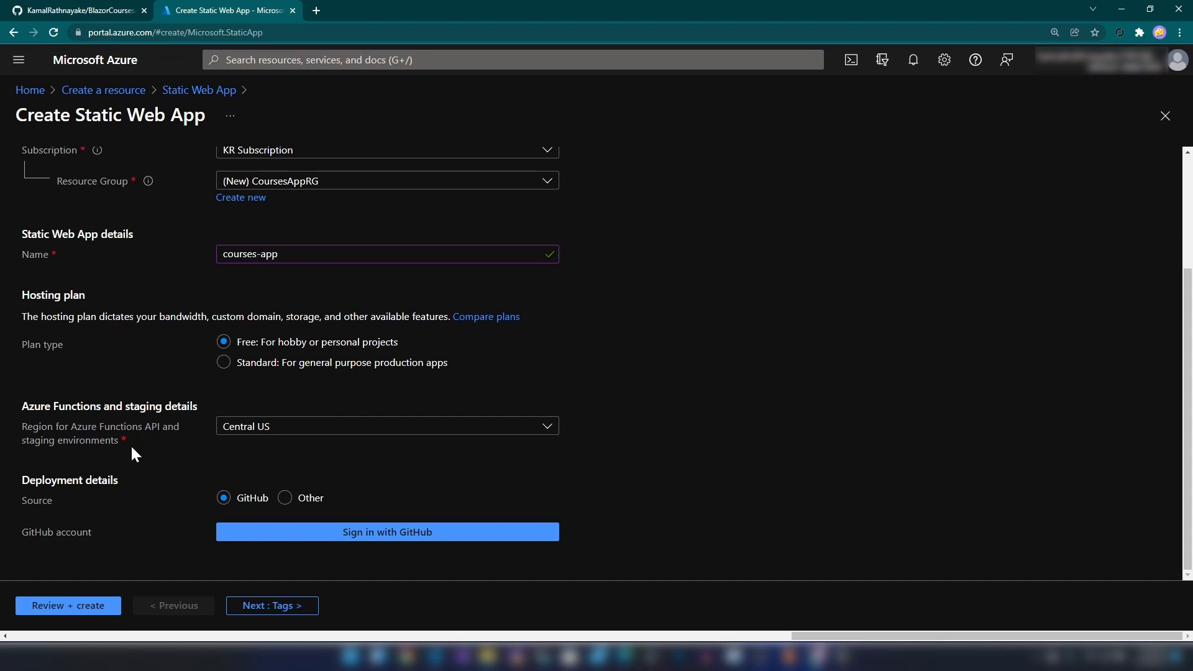
mouse_move(109, 442)
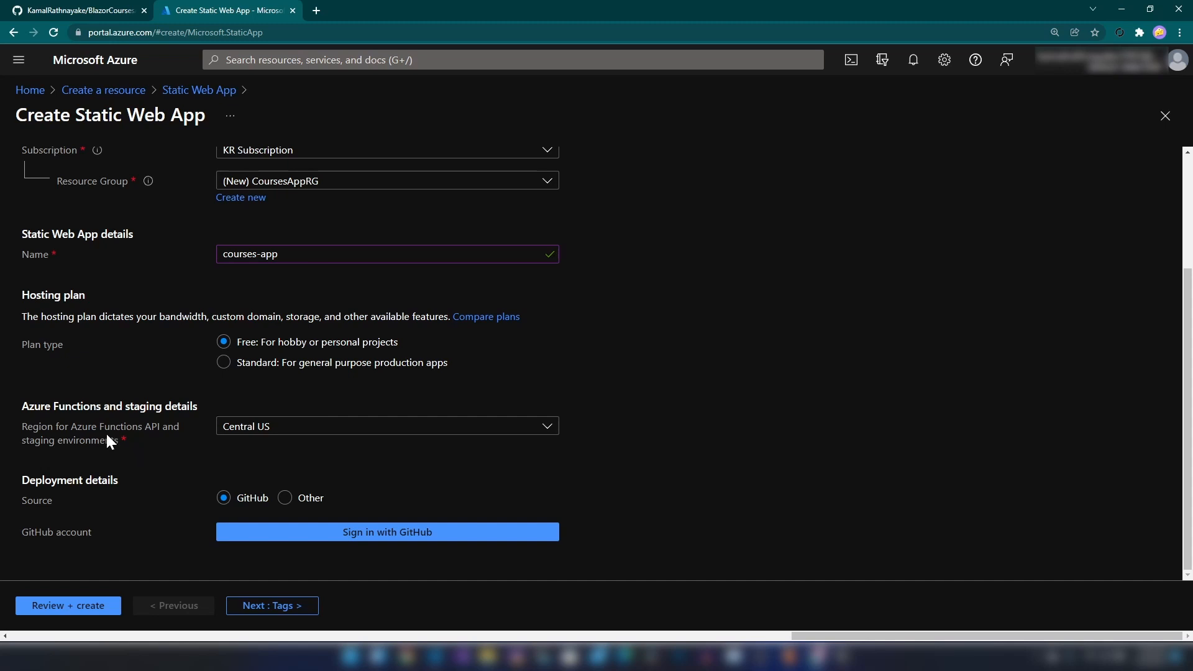
mouse_move(128, 449)
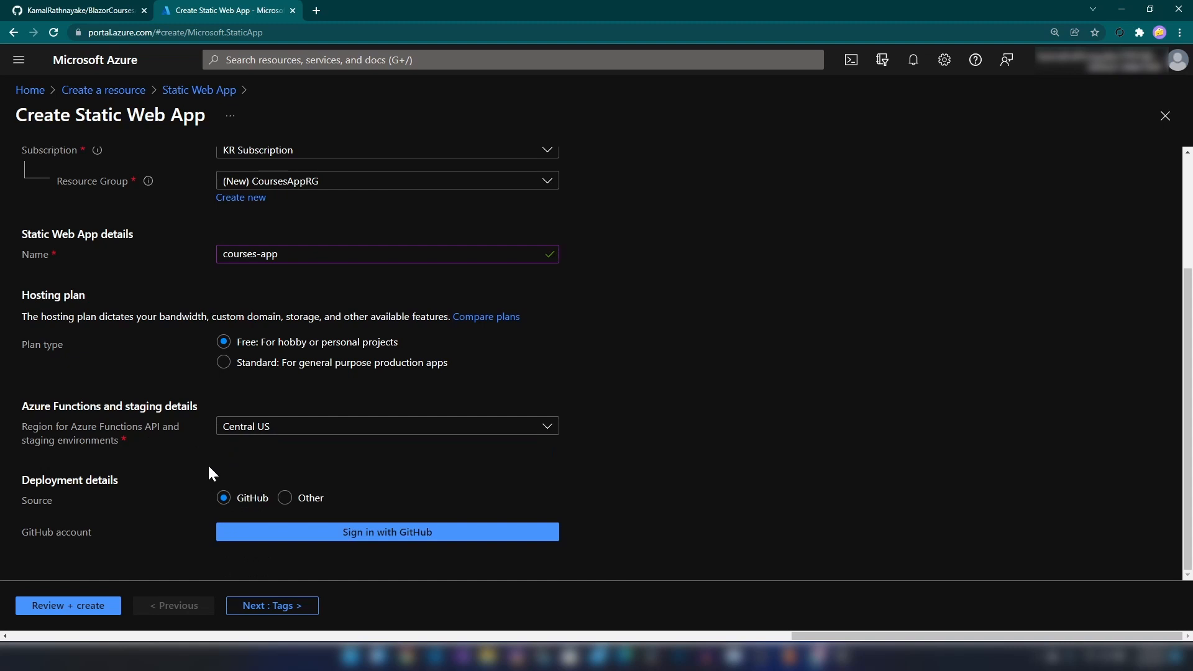
Link GitHub and set the deployment source to the BlazorCoursesApp repository on the main branch
left_click_drag(213, 472, 160, 554)
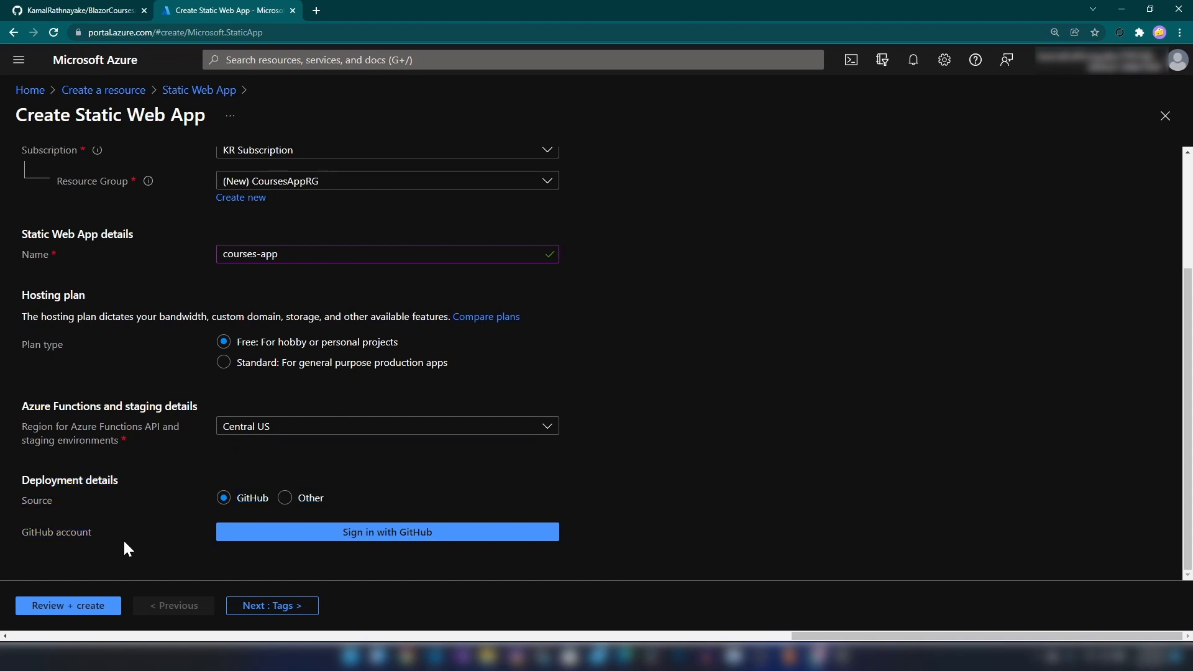
left_click(387, 532)
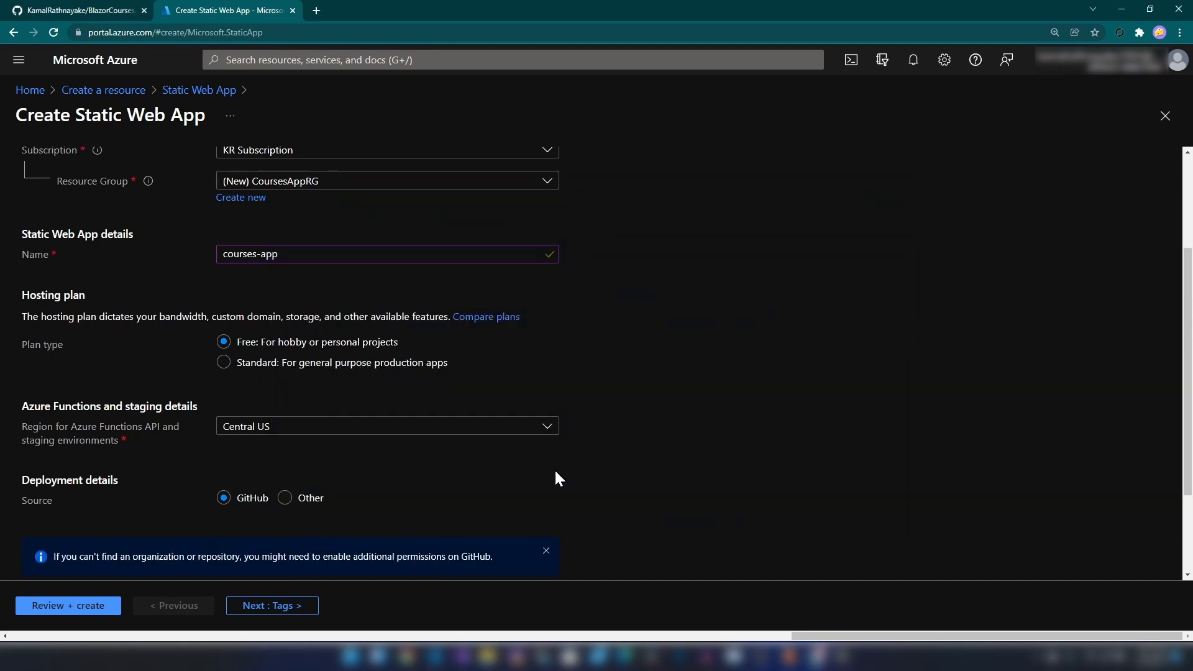
scroll("down", 3)
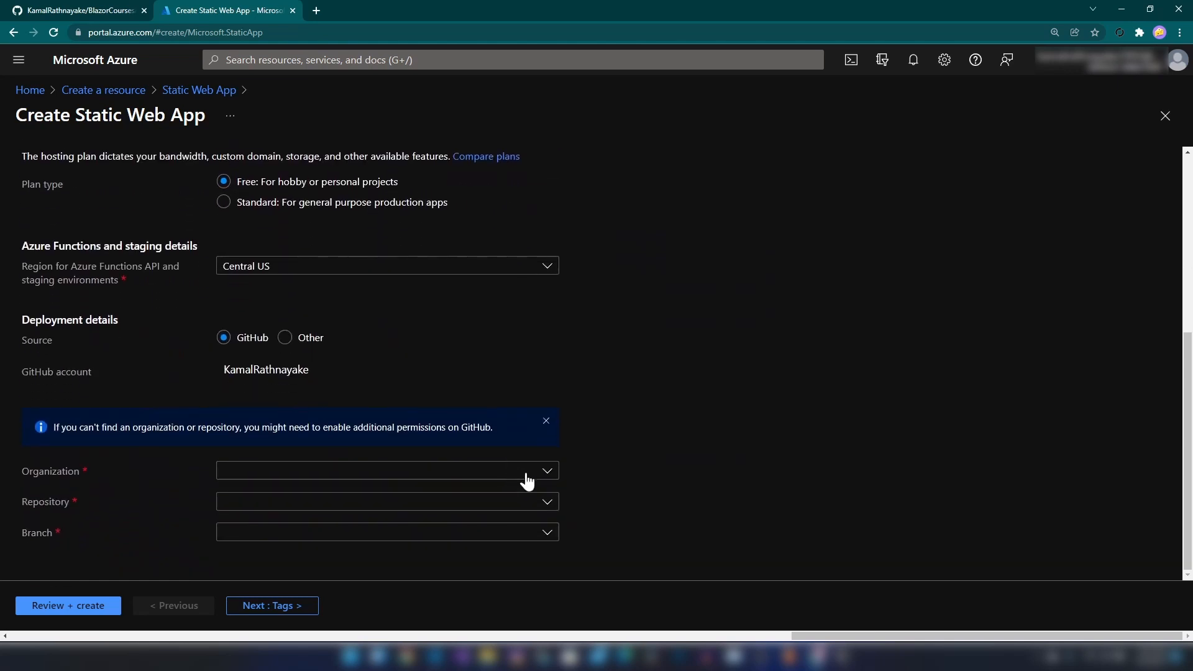
mouse_move(585, 499)
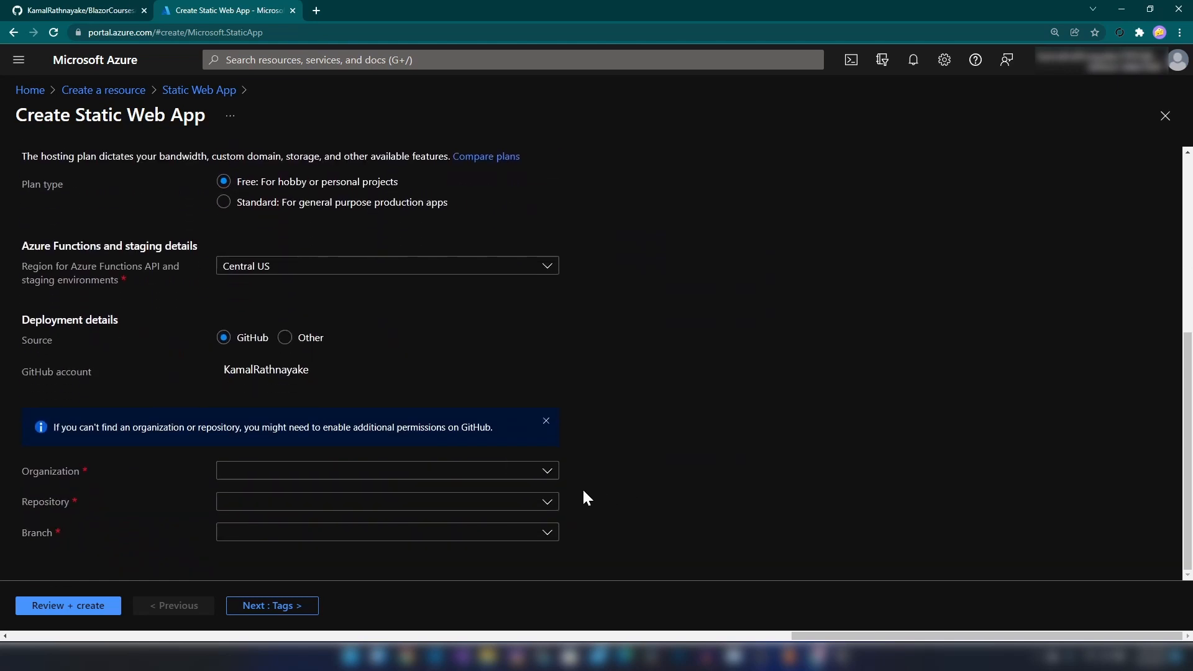
mouse_move(53, 540)
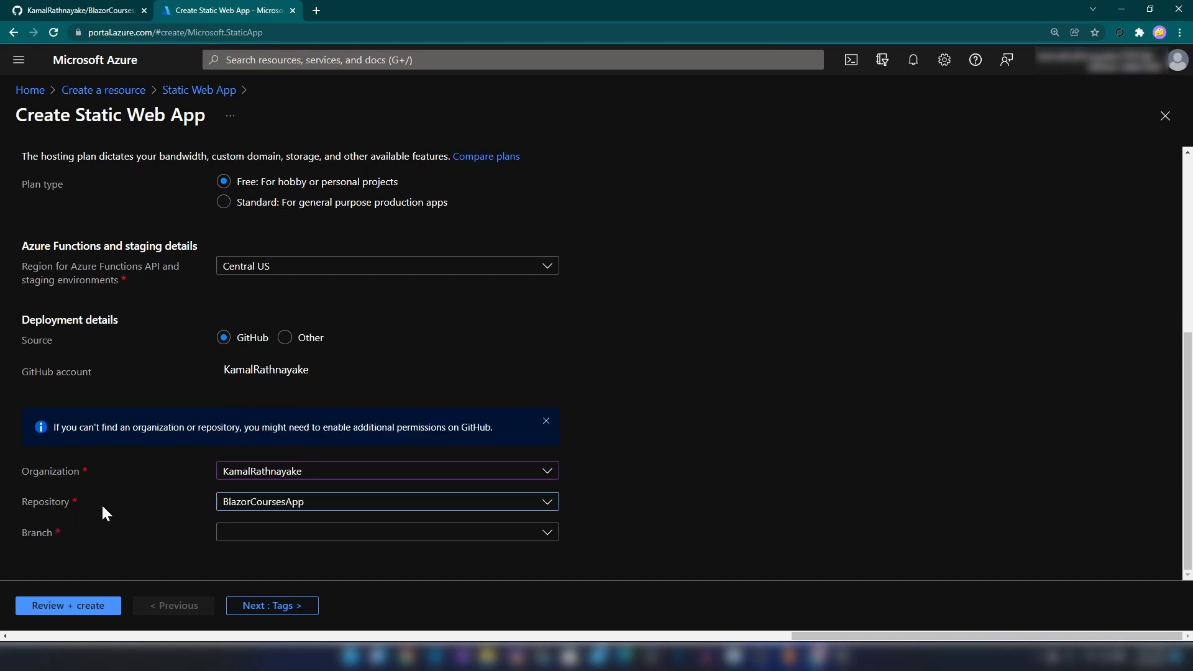
left_click(386, 531)
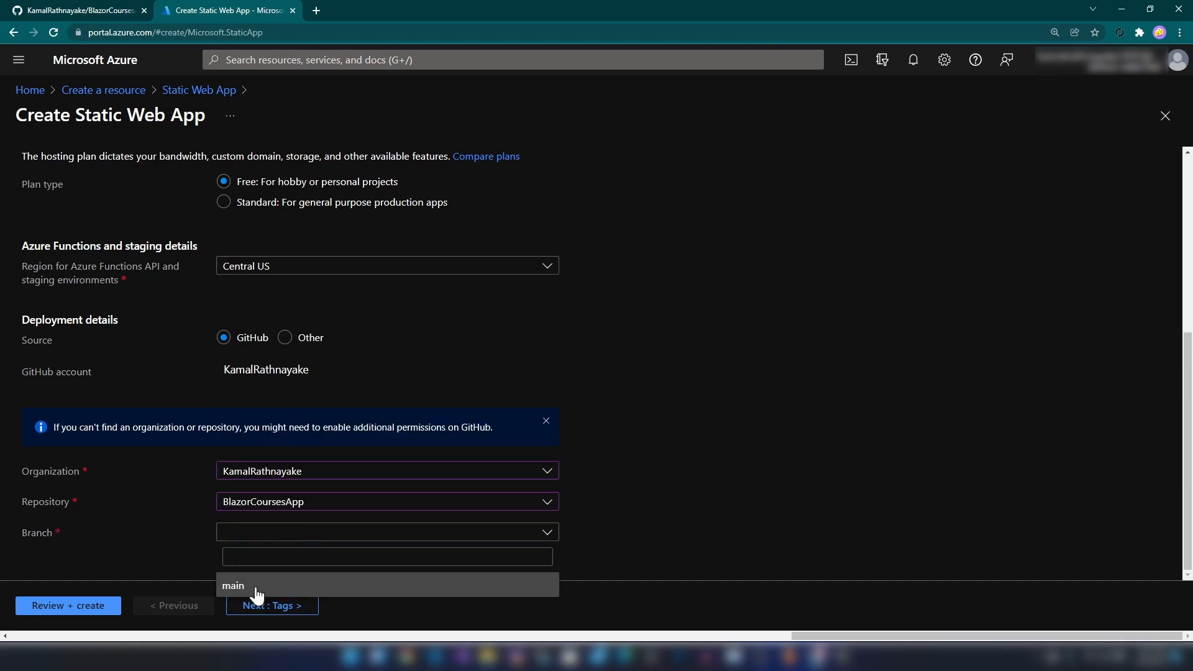
left_click(232, 586)
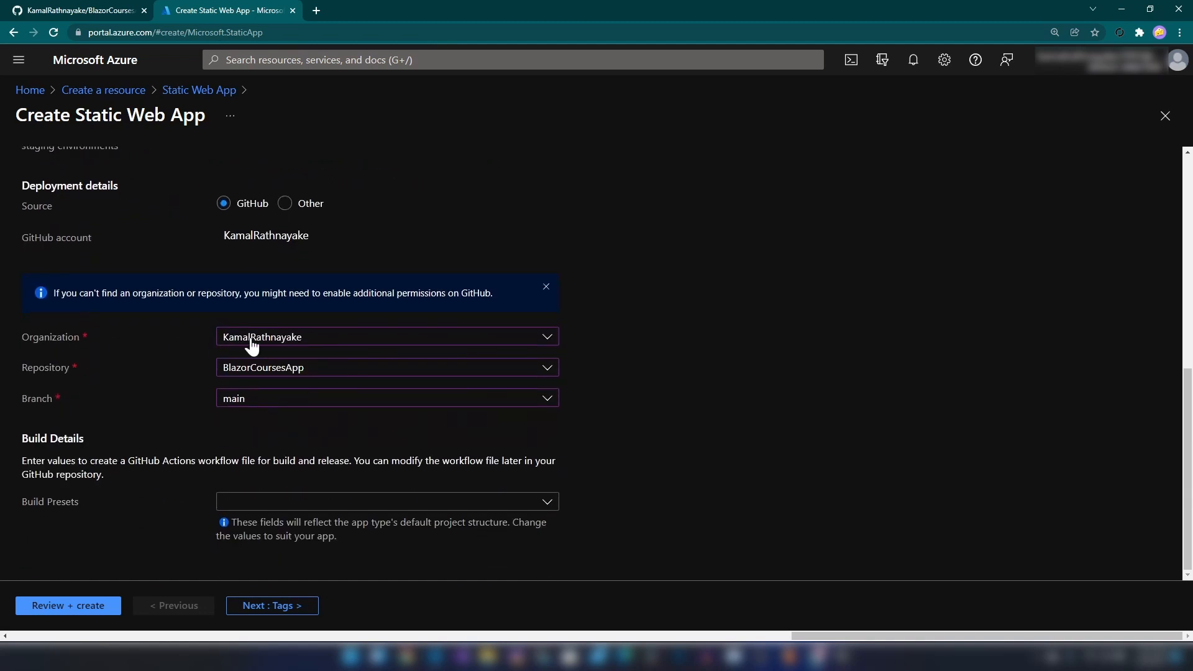
mouse_move(274, 380)
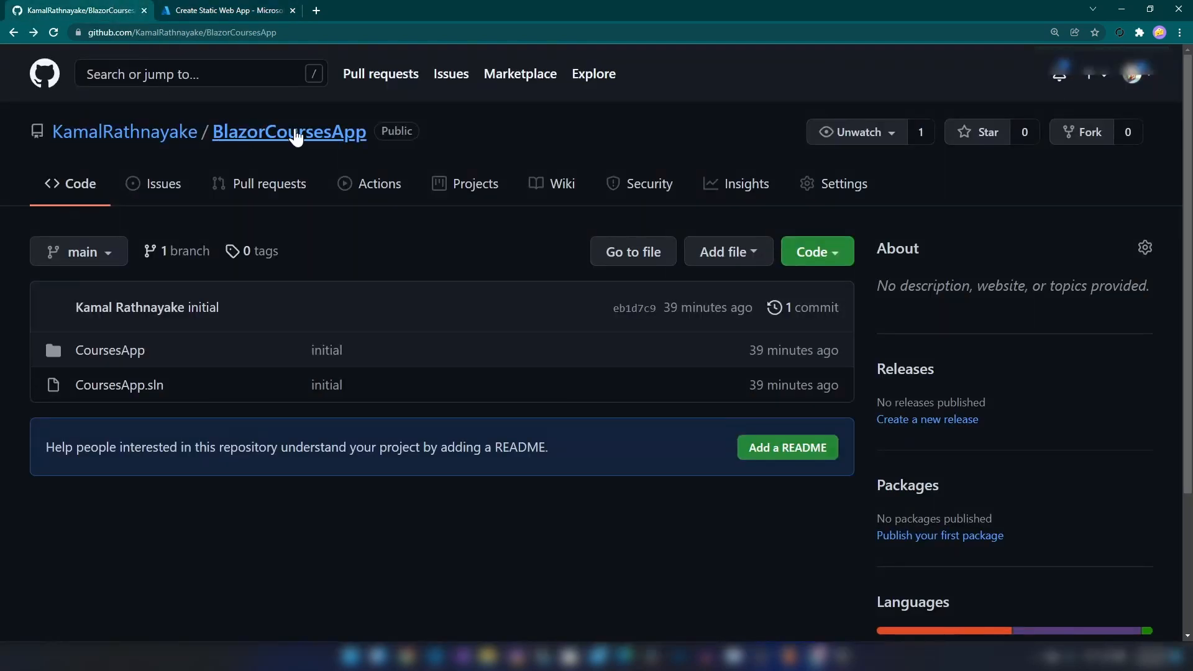
left_click(226, 10)
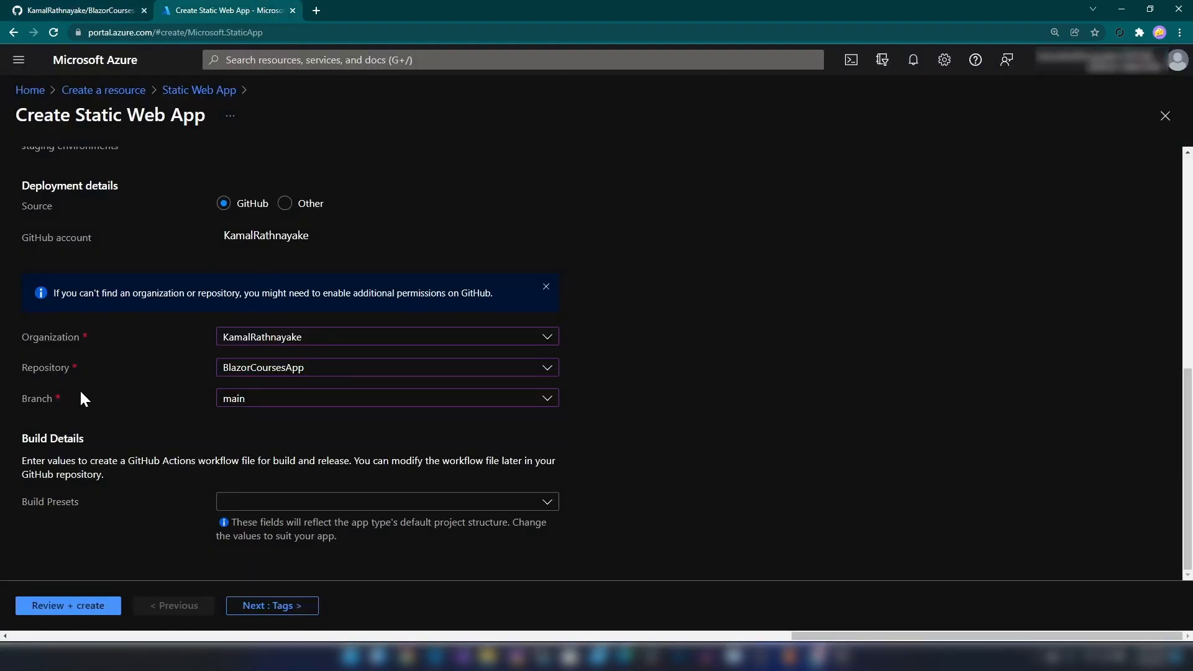
mouse_move(240, 411)
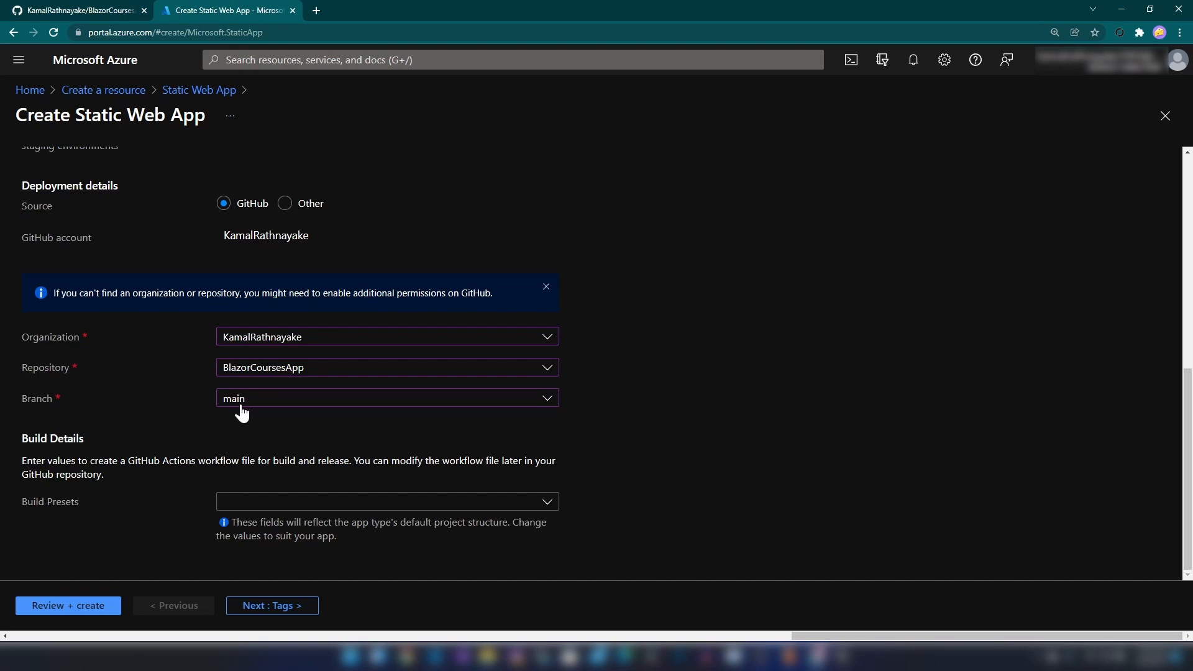
Select the Blazor build preset and verify the project folder name in the GitHub repository
left_click(387, 501)
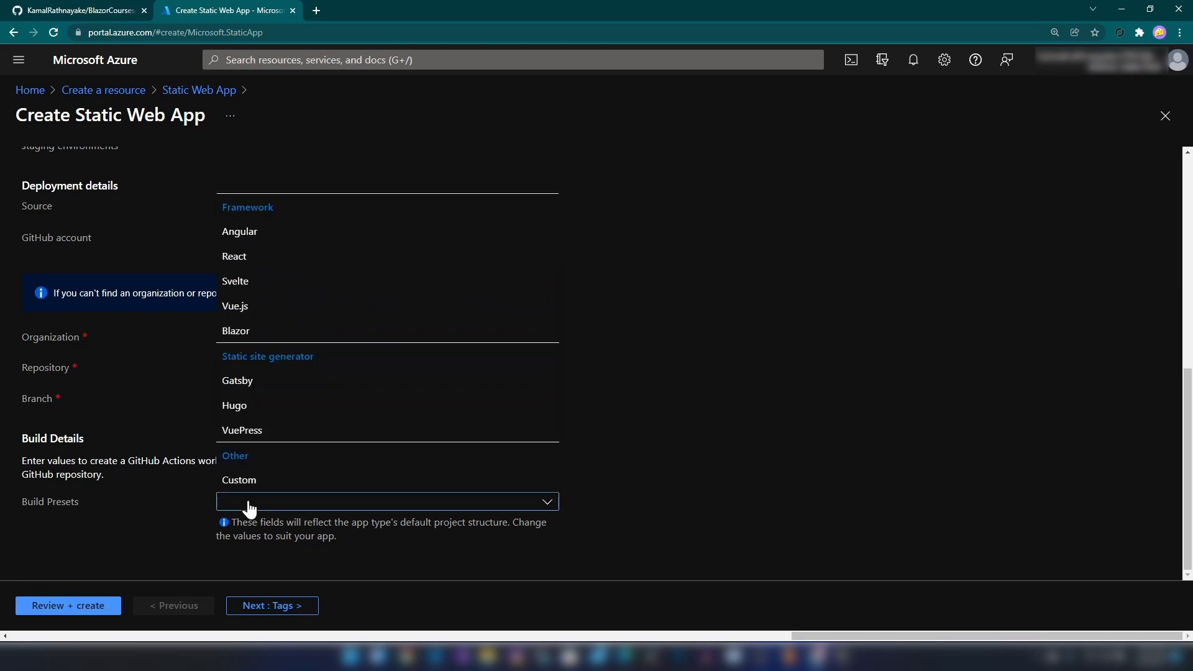
mouse_move(293, 280)
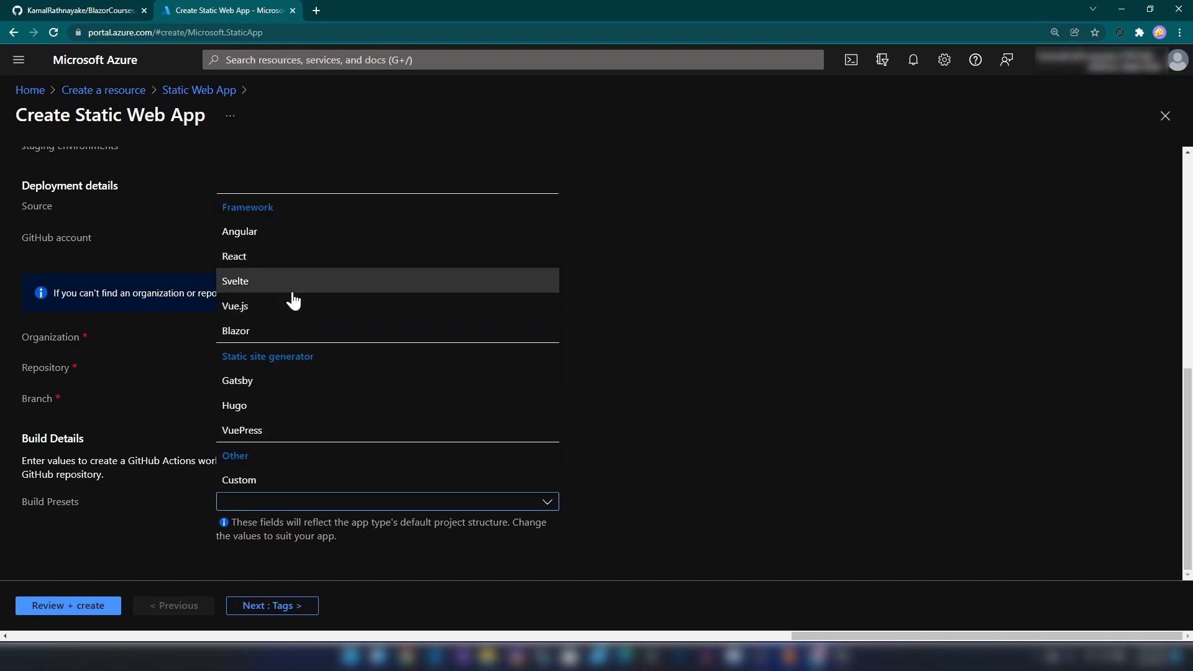
mouse_move(266, 334)
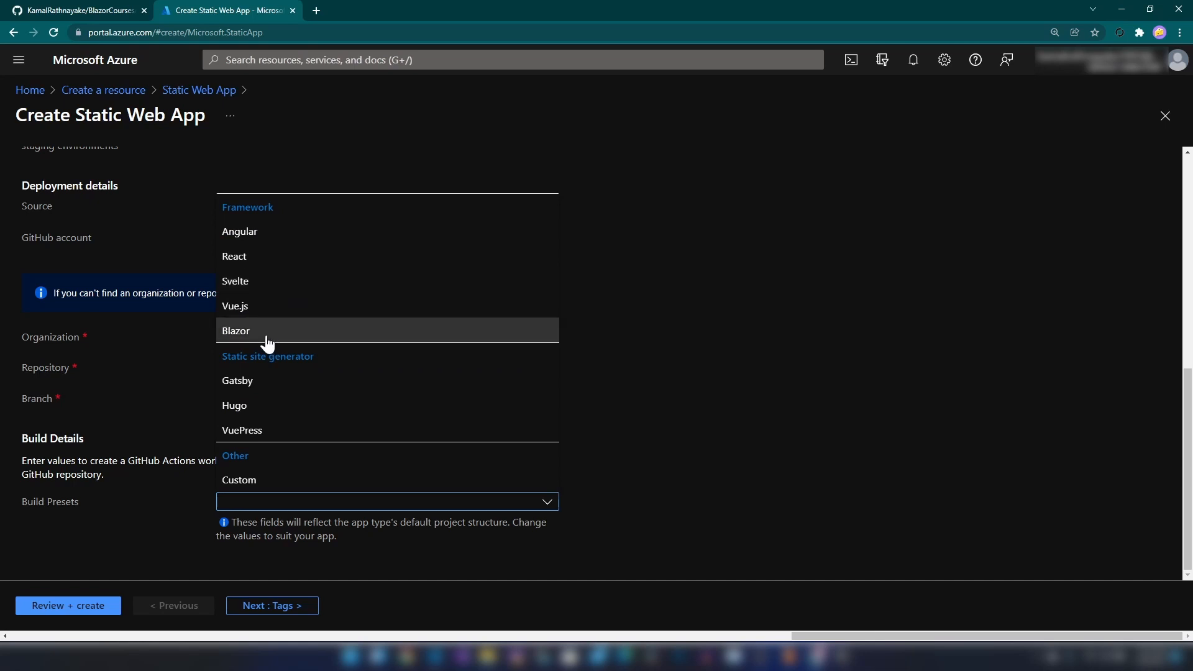
mouse_move(245, 343)
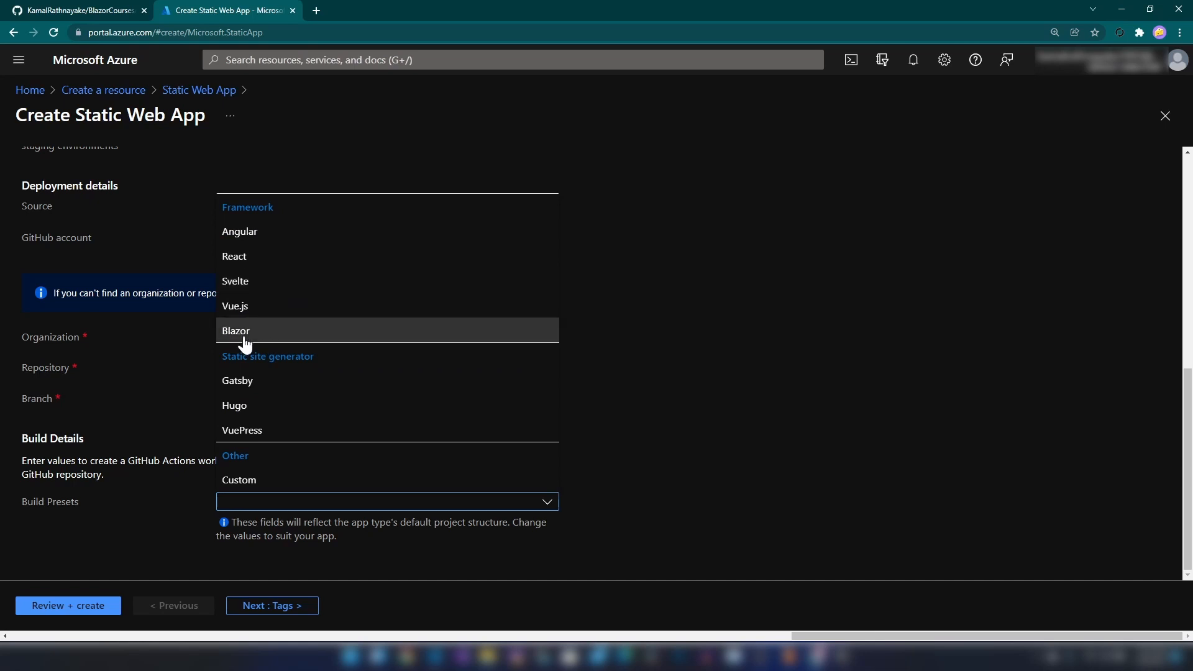
left_click(236, 330)
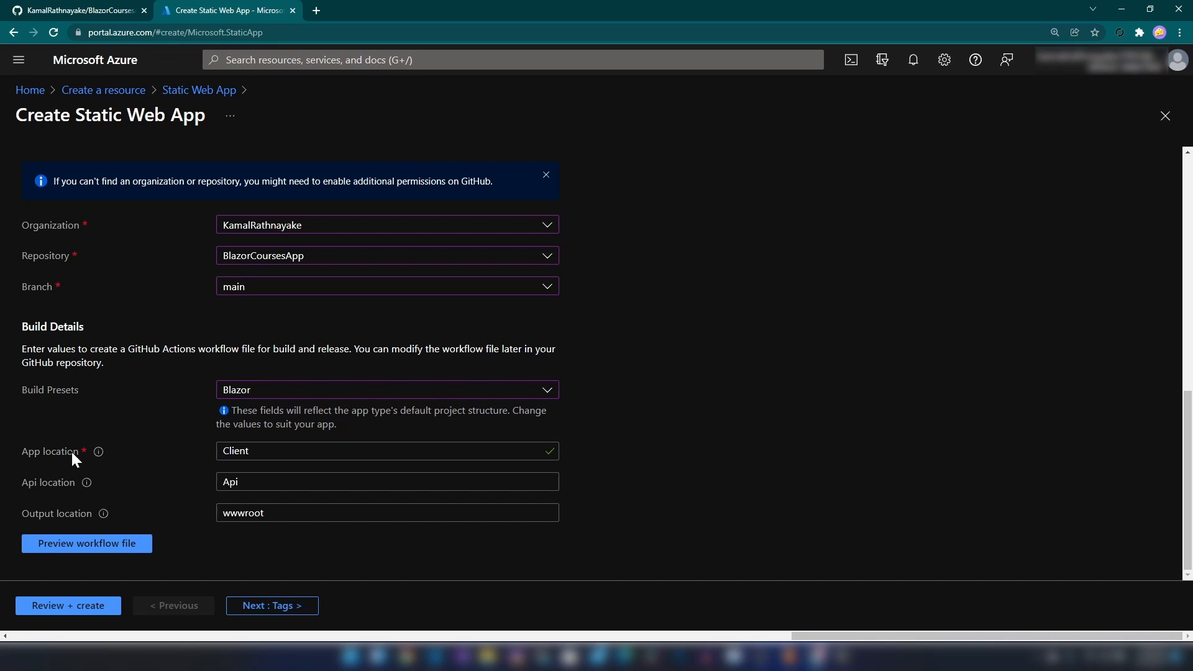
left_click(75, 11)
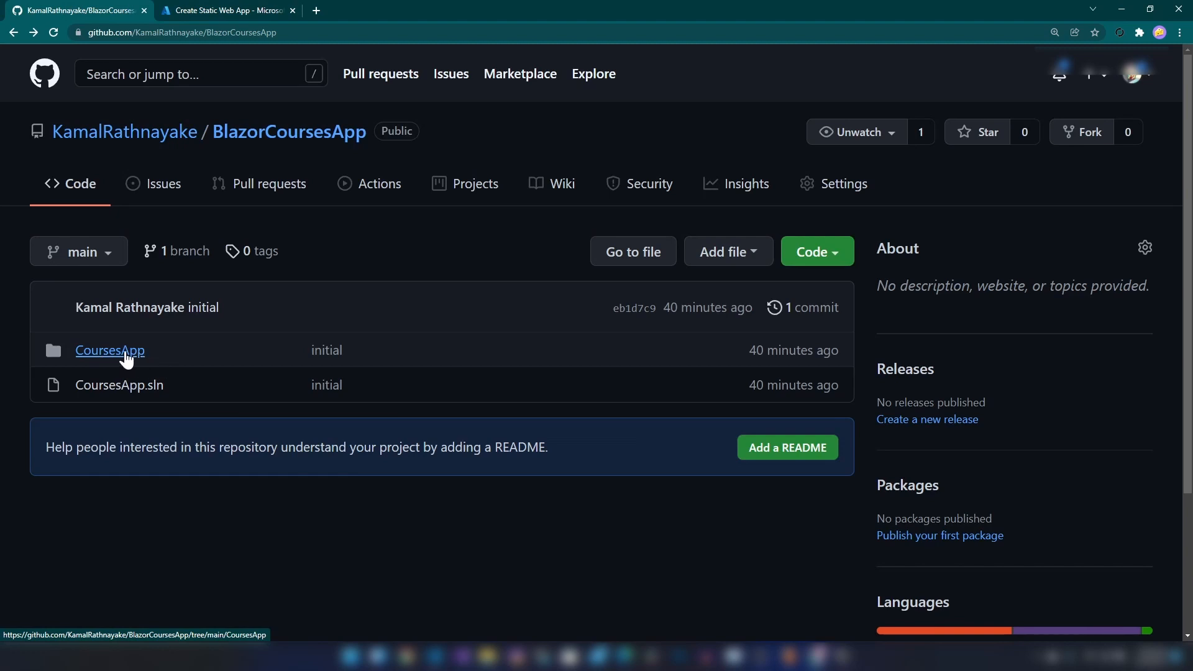
left_click(109, 350)
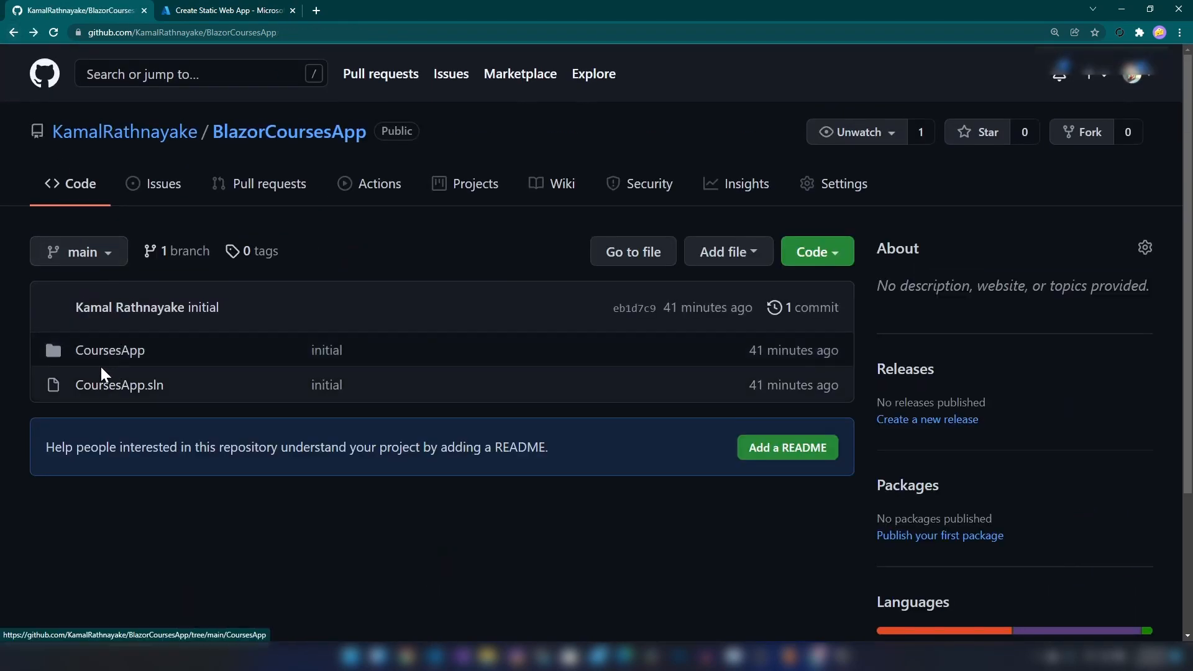
Set the App location to CoursesApp, keeping Api location Api and output wwwroot
left_click(225, 10)
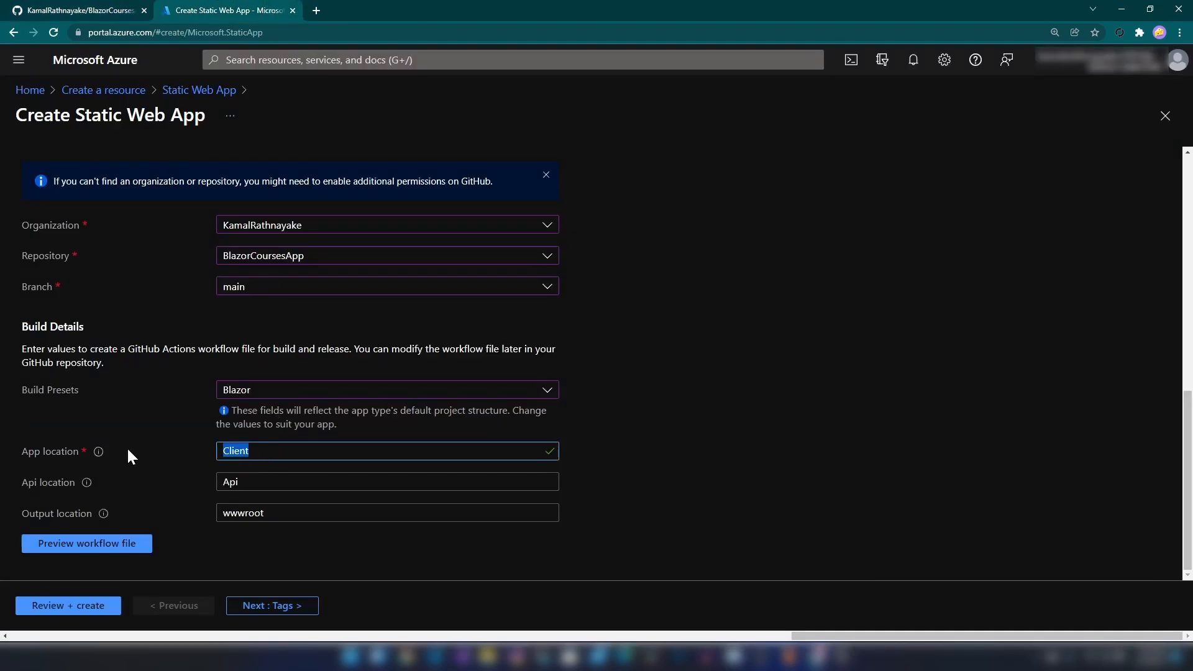
type("CoursesApp")
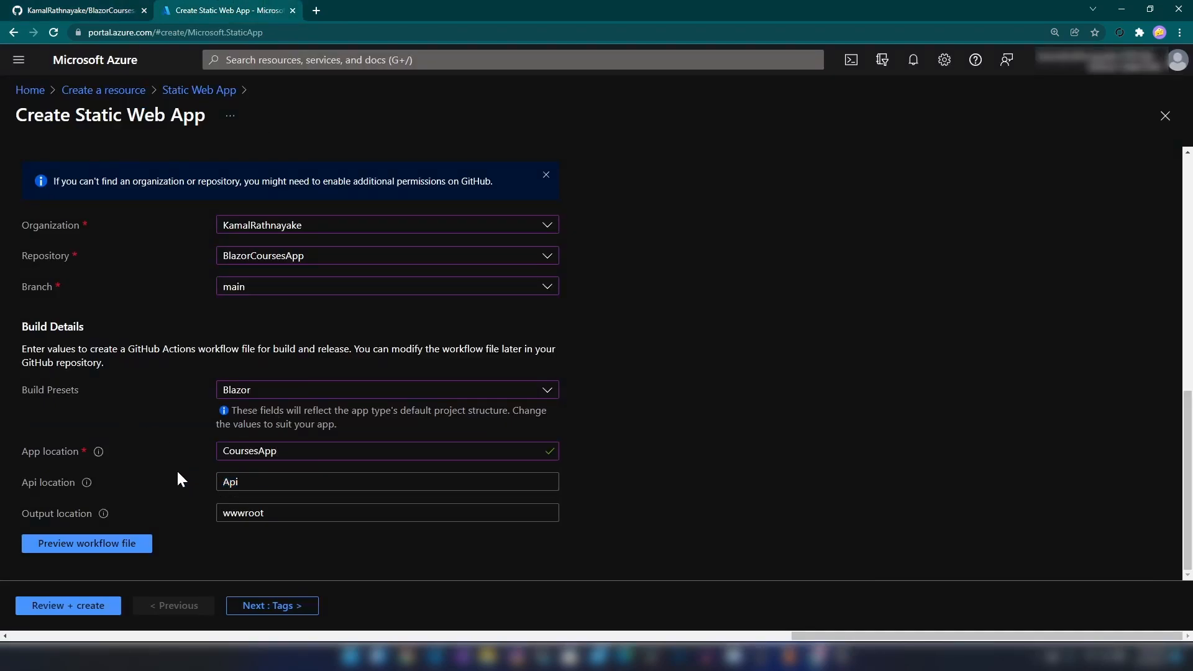
left_click(388, 513)
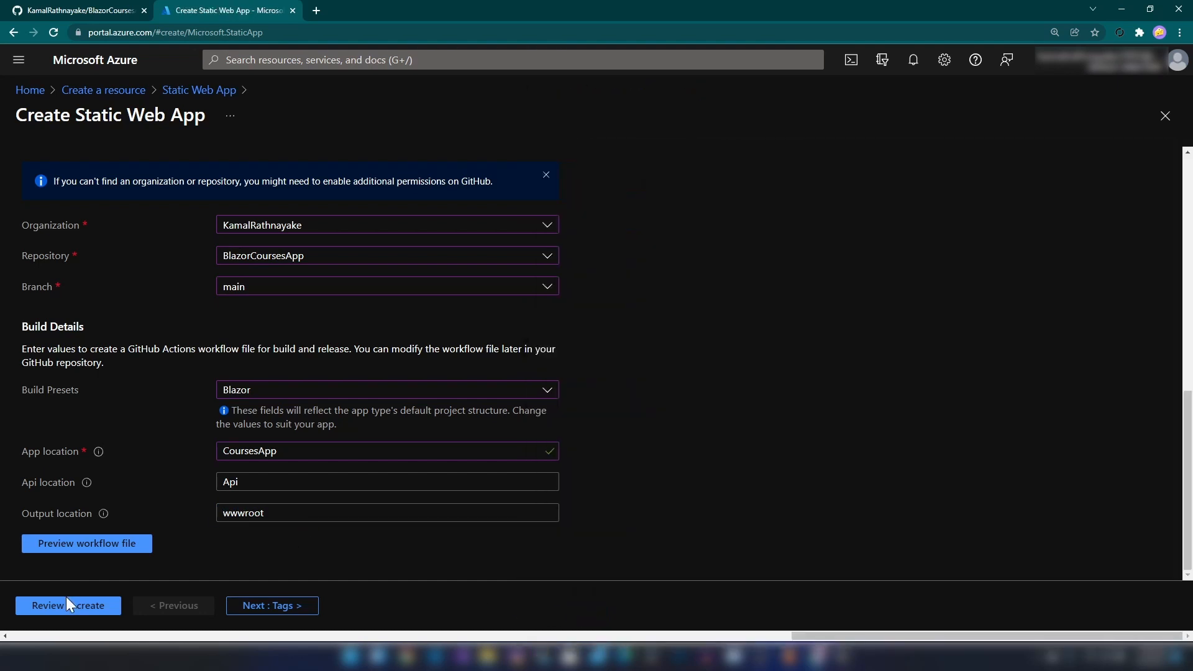
Review and create the courses-app static web app, then go to its deployed resource overview
left_click(67, 605)
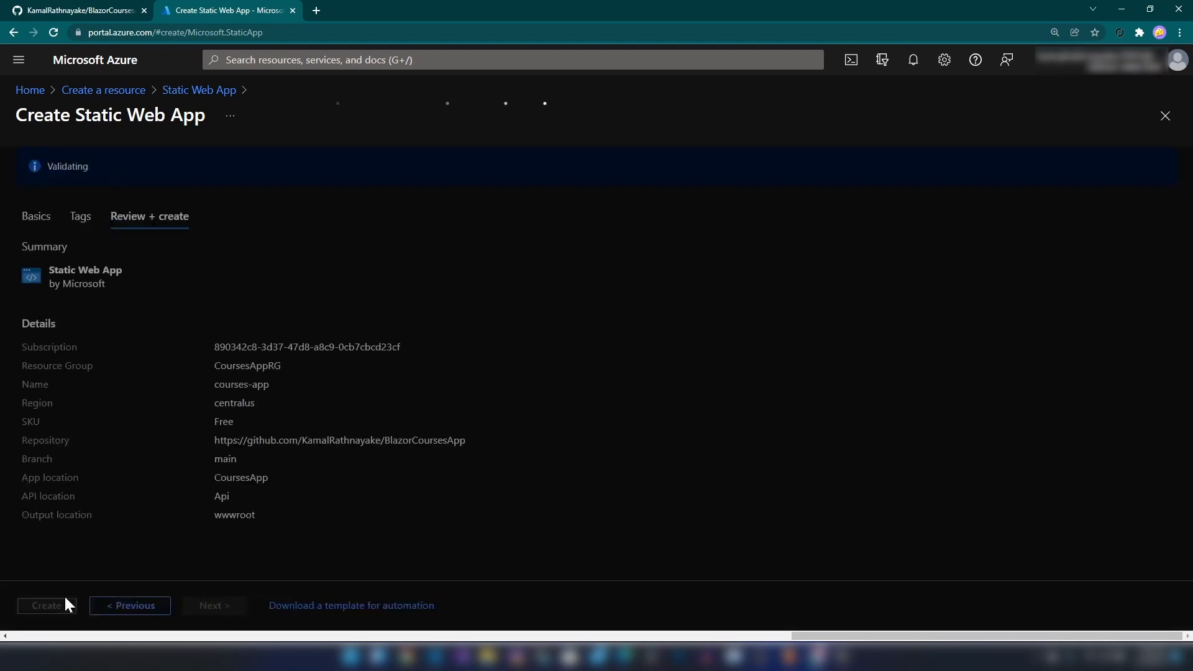
left_click(46, 605)
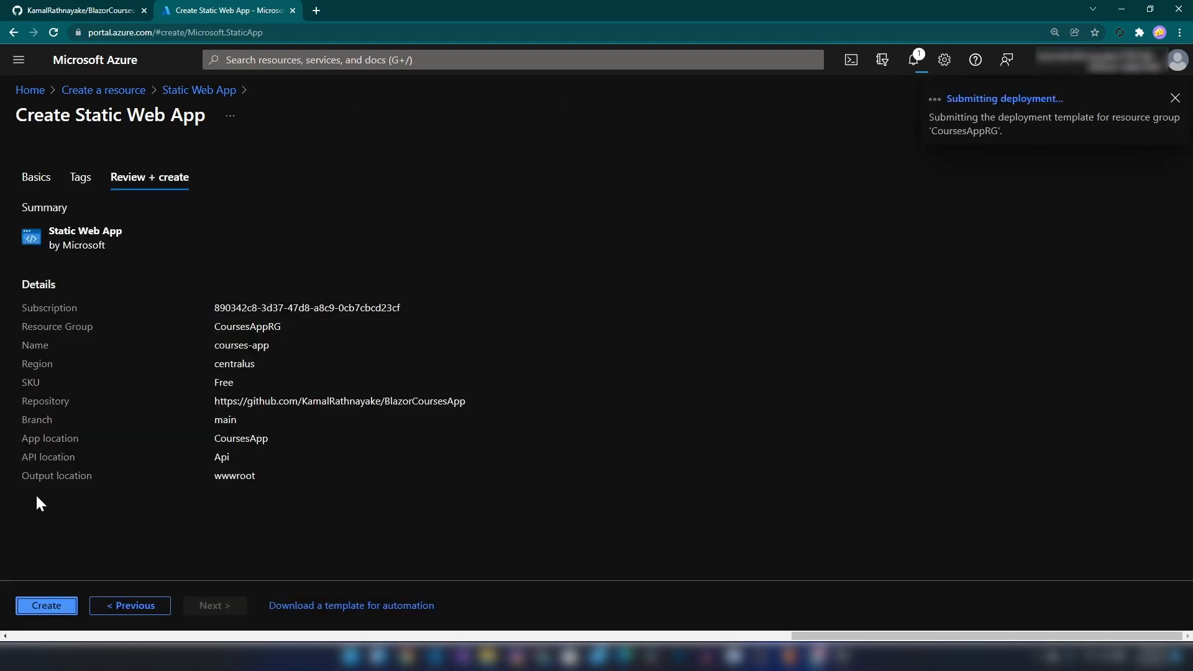
left_click(46, 605)
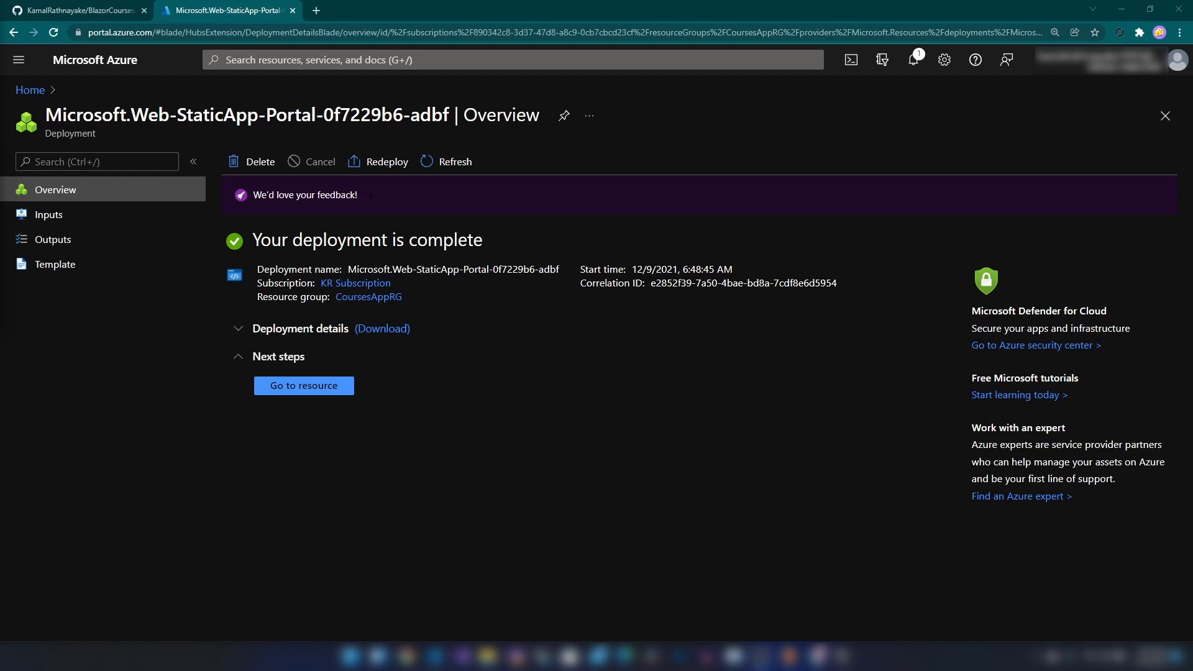
mouse_move(337, 425)
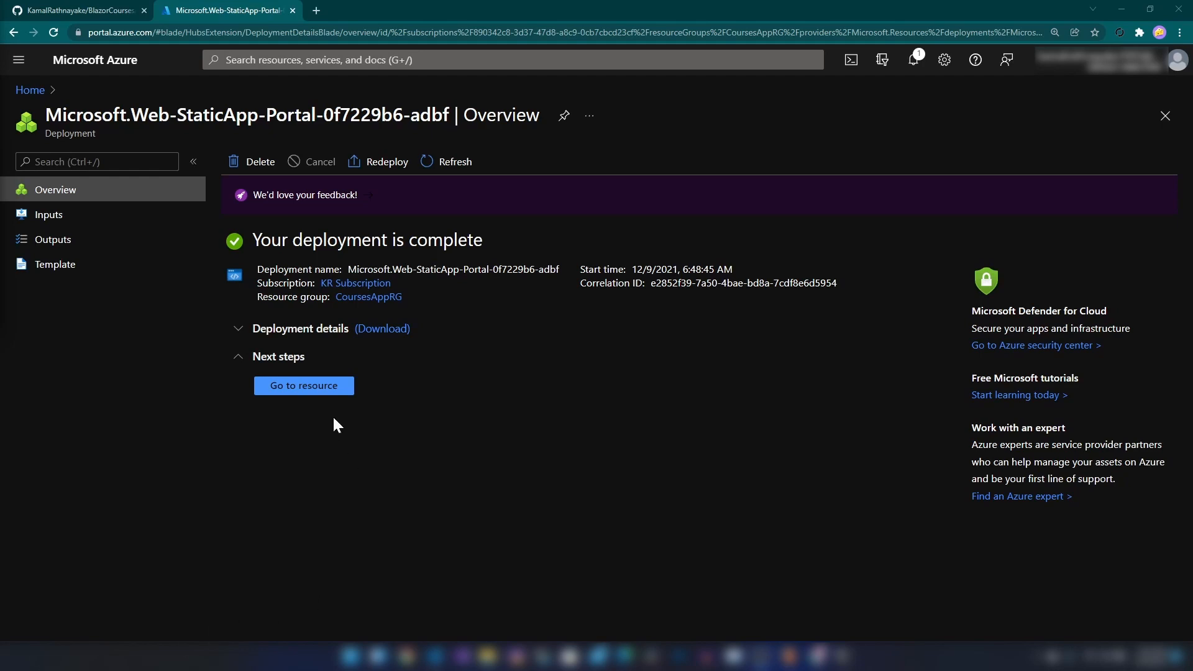
left_click(303, 385)
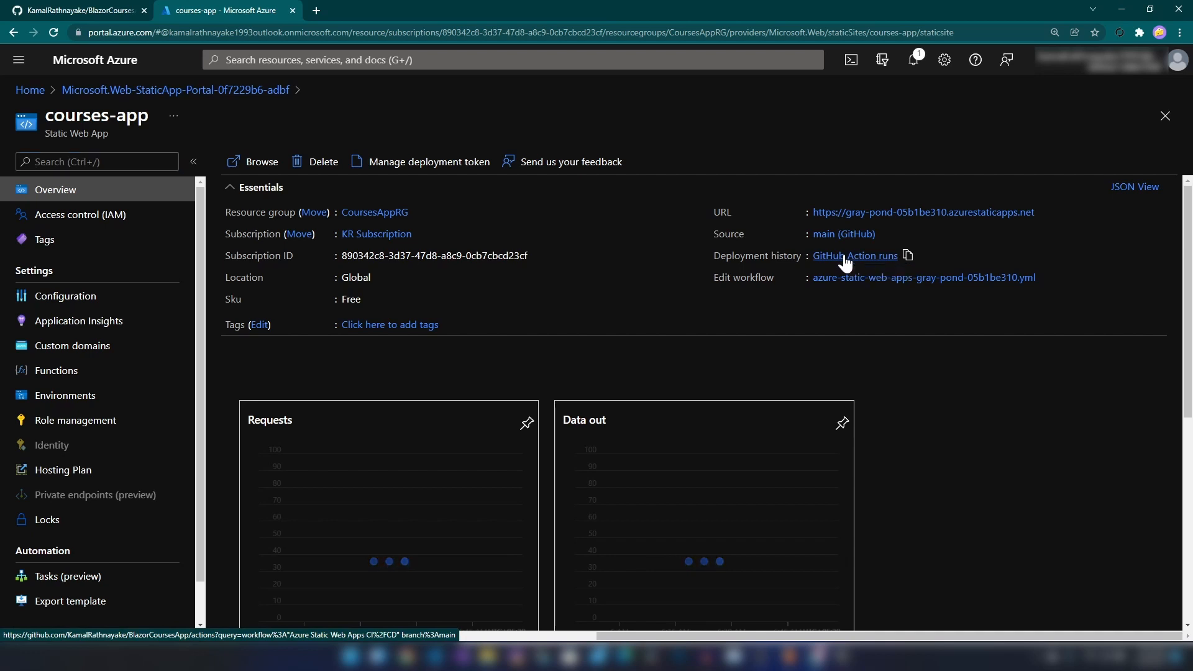
Check the Azure Static Web Apps CI/CD workflow run succeeded on GitHub Actions, then return to Azure
left_click(853, 254)
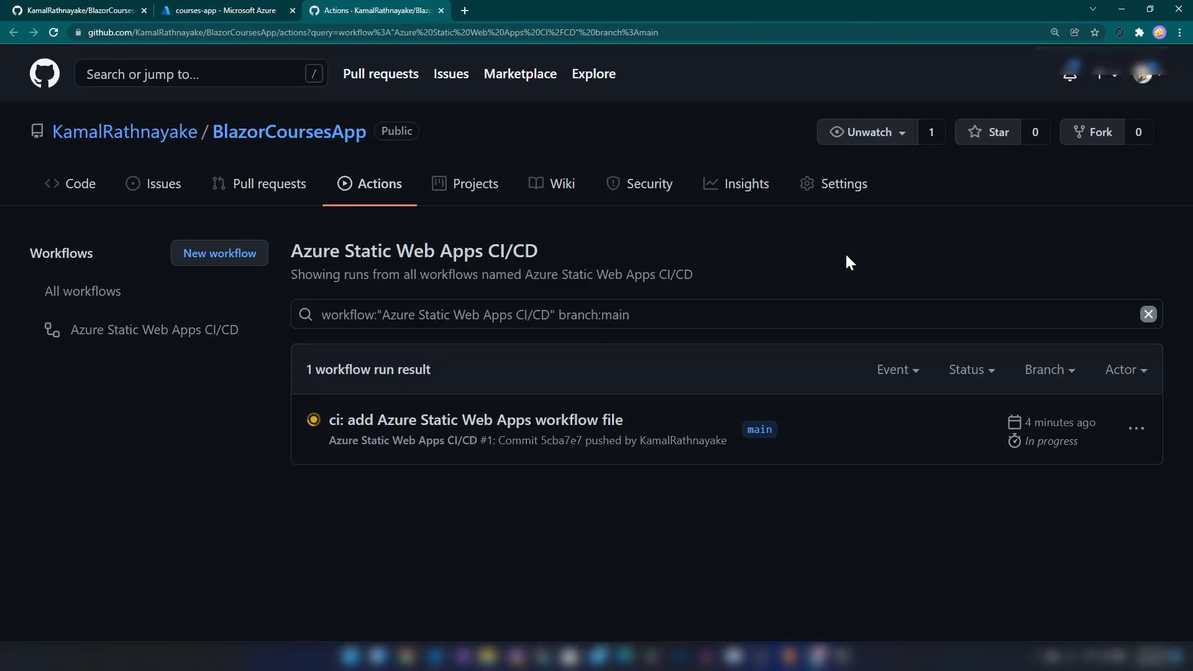
mouse_move(553, 557)
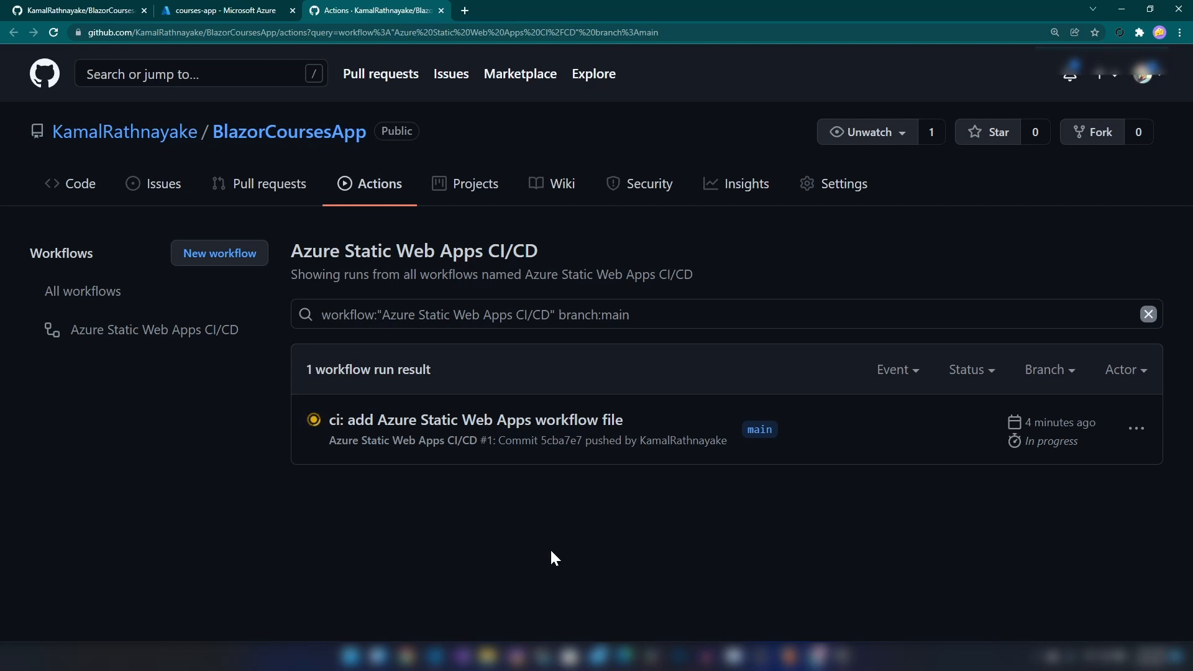
mouse_move(390, 430)
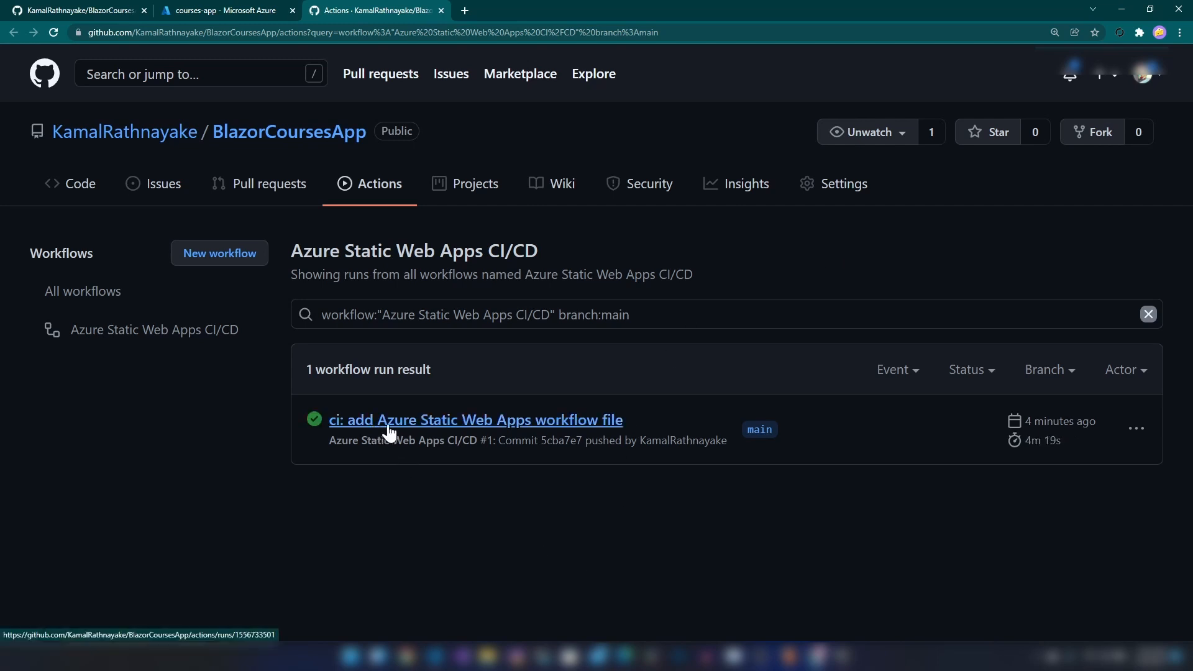
mouse_move(380, 73)
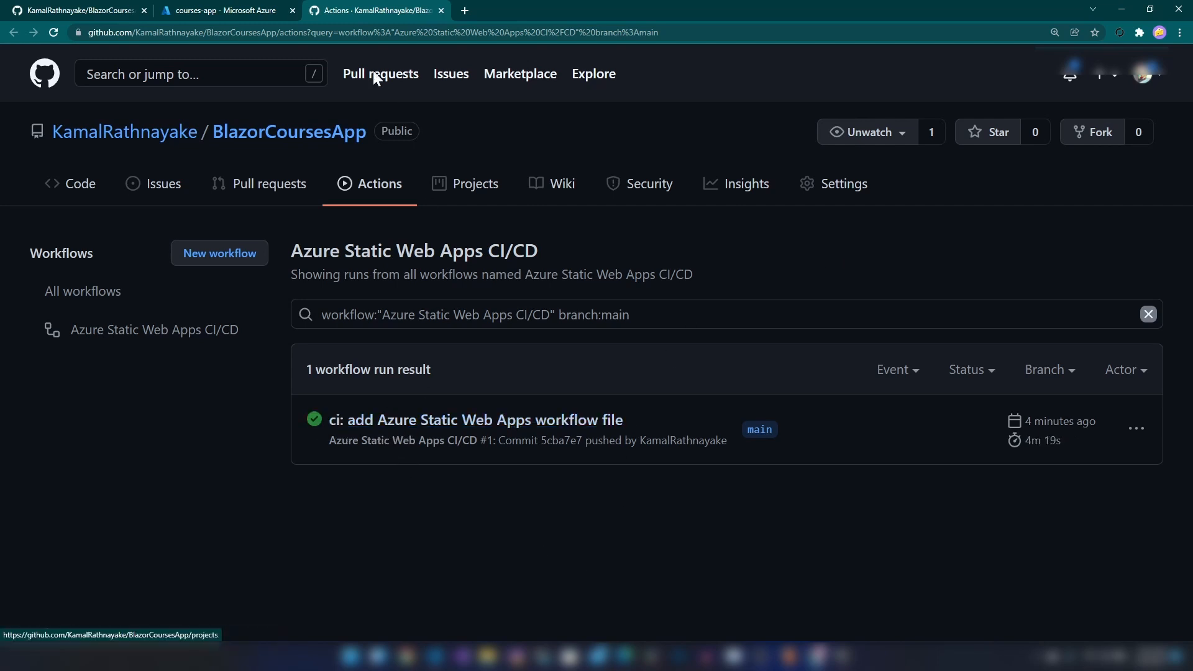
left_click(221, 10)
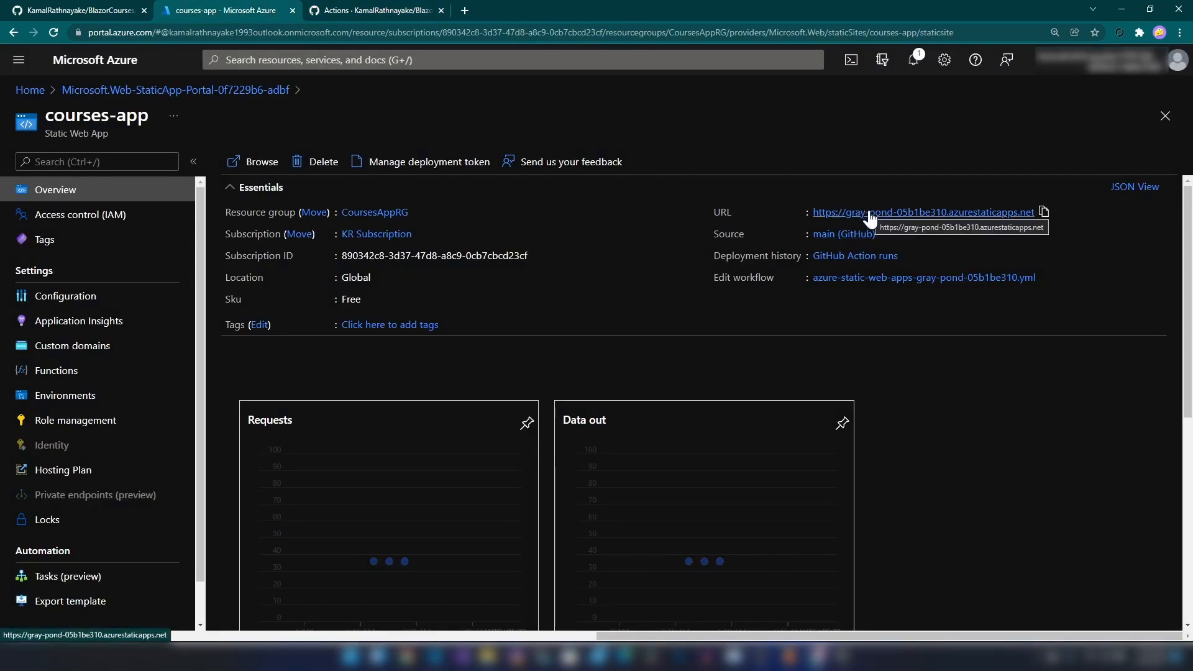
Visit the live azurestaticapps.net URL and confirm Click Me shows 'Welcome to your new app.'
left_click(920, 213)
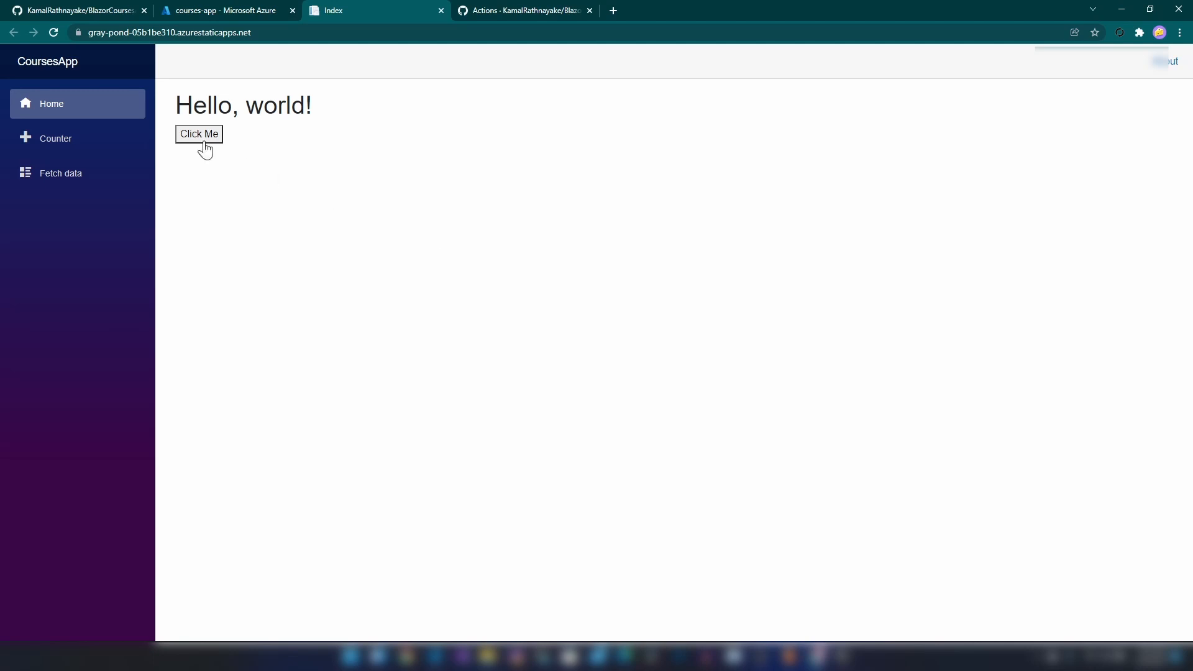
left_click(199, 135)
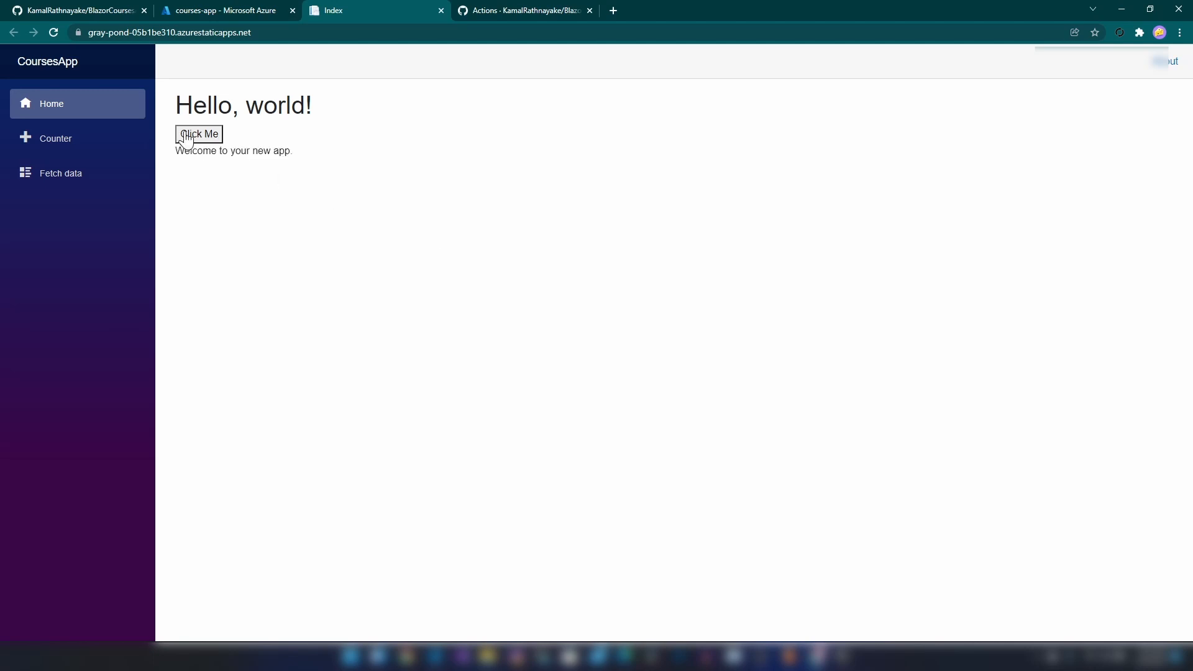